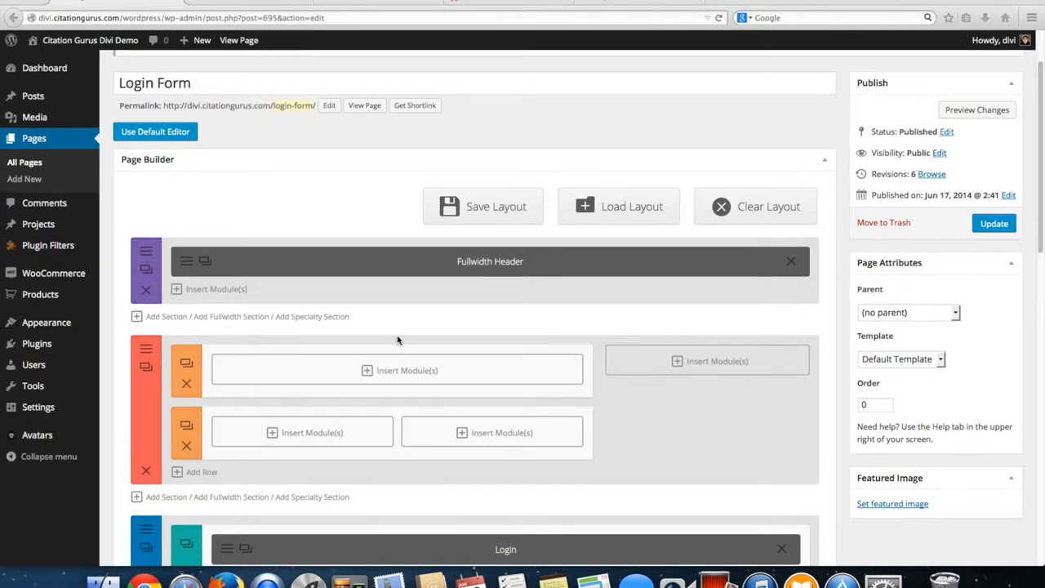
pyautogui.moveTo(398, 333)
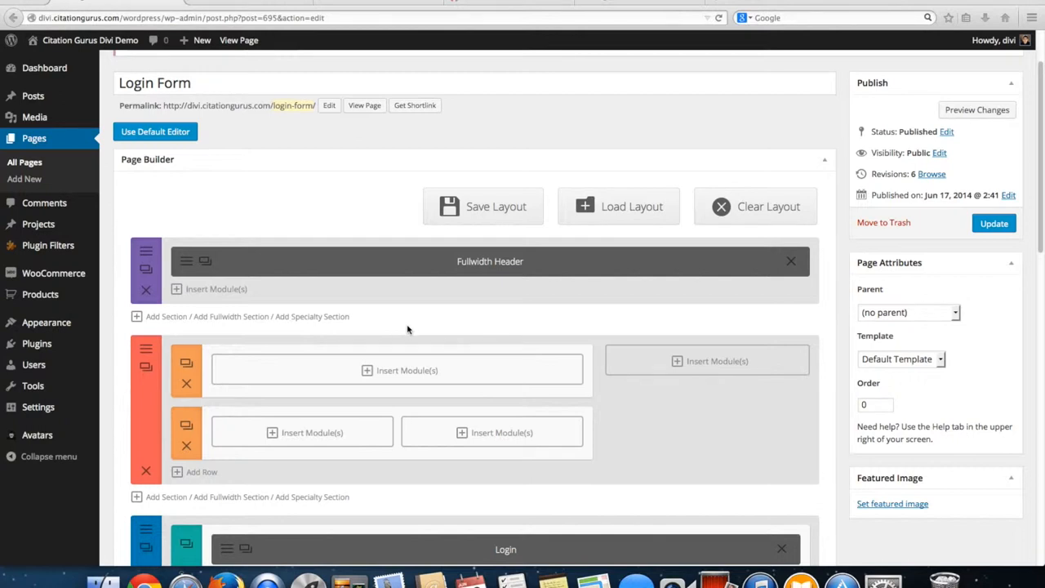
pyautogui.moveTo(439, 333)
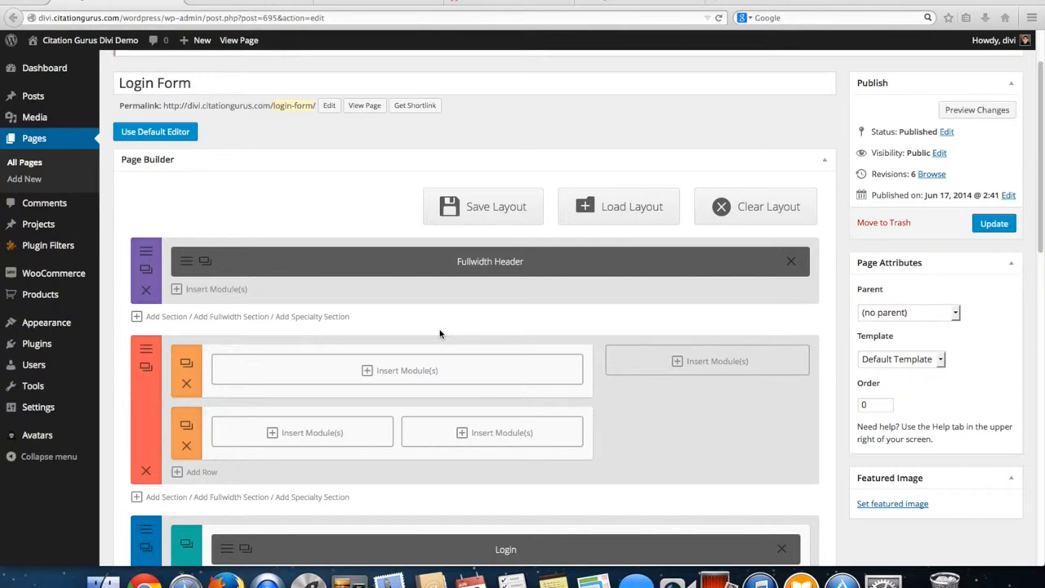
# - Bring up the Insert Module chooser for the orange section's first column
pyautogui.scroll(-3)
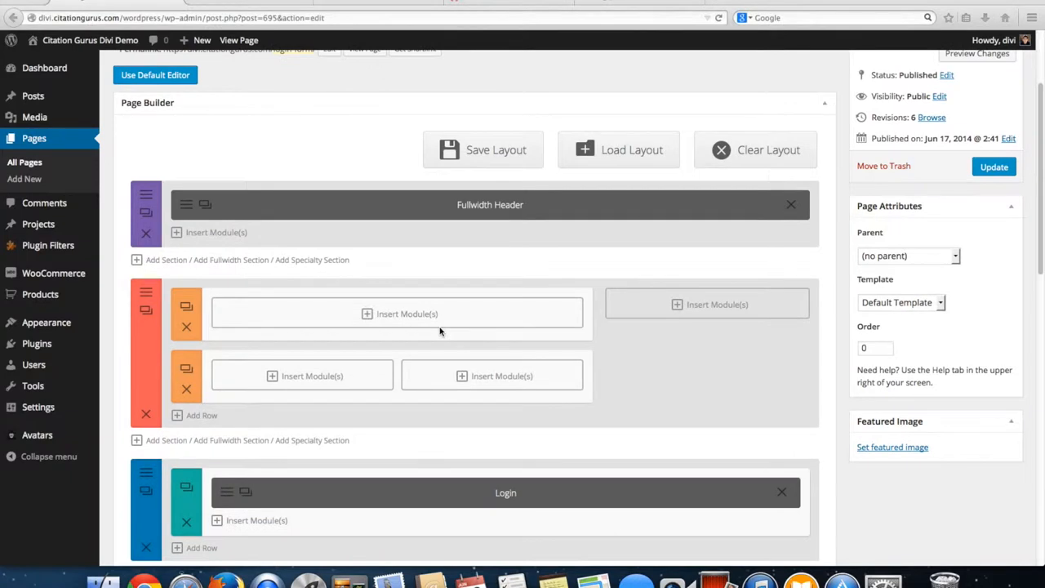
pyautogui.moveTo(349, 313)
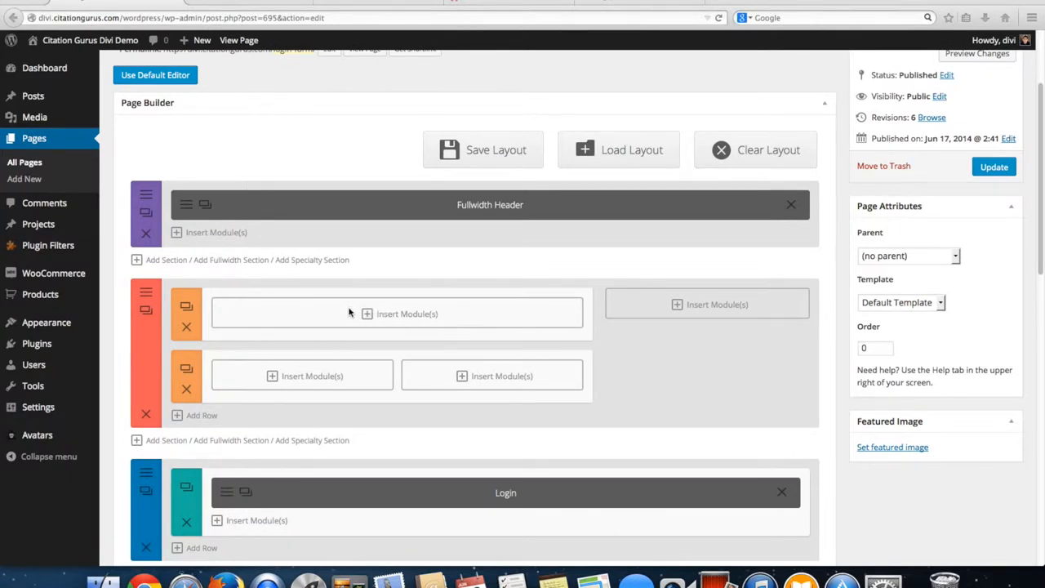
pyautogui.moveTo(350, 376)
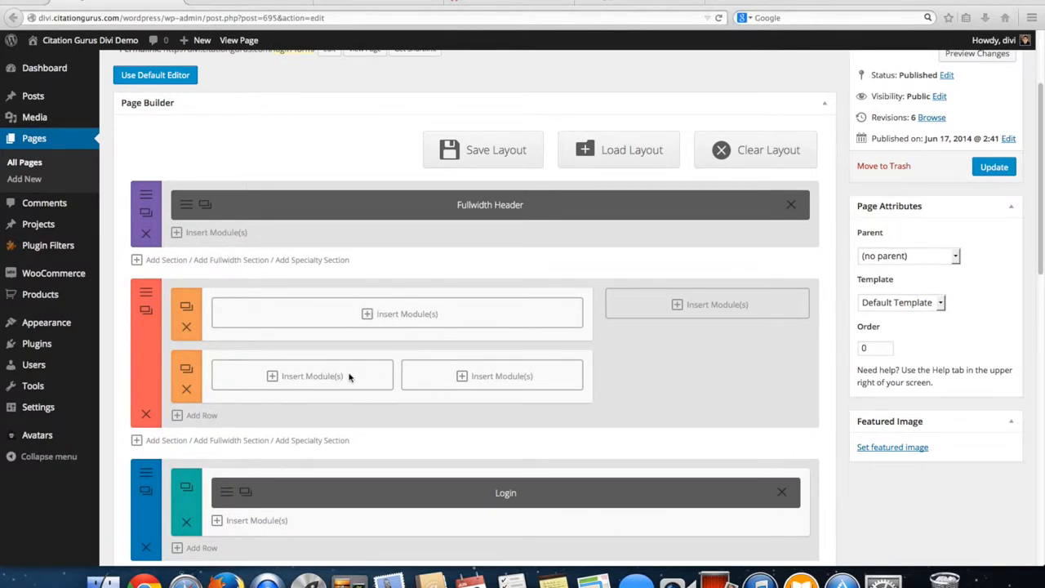
pyautogui.moveTo(396, 302)
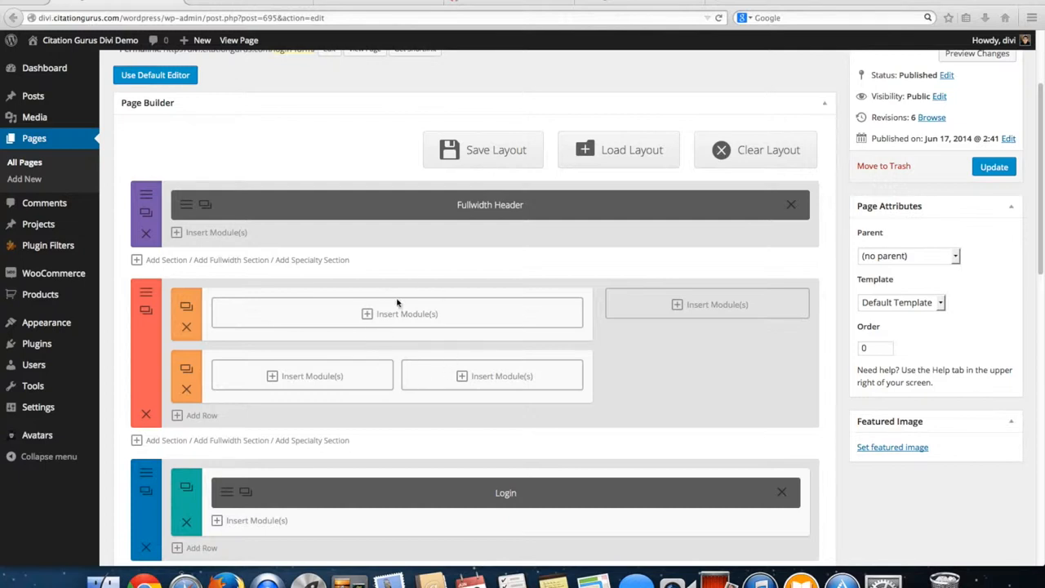
pyautogui.moveTo(222, 41)
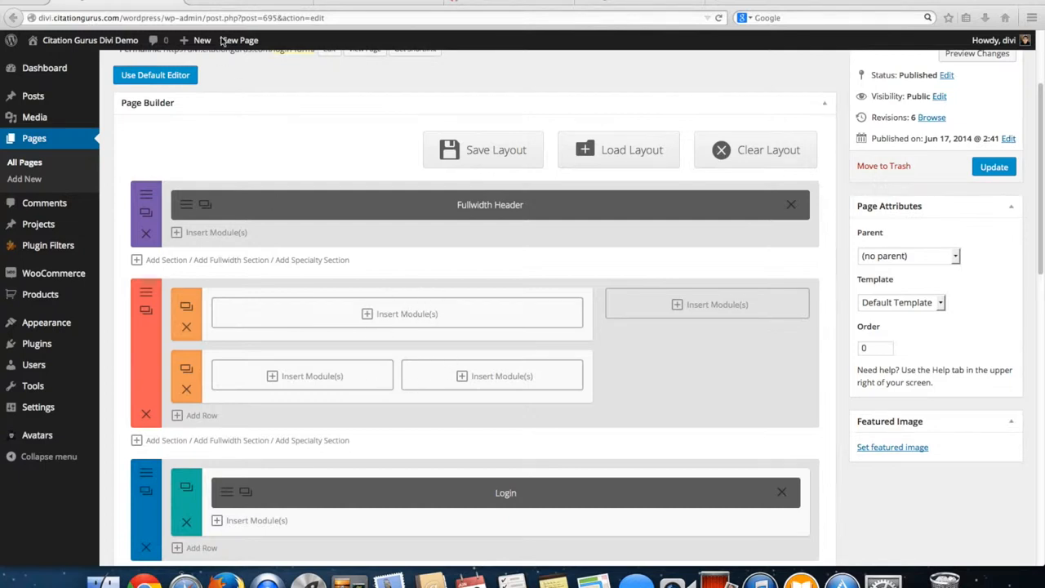
pyautogui.moveTo(414, 323)
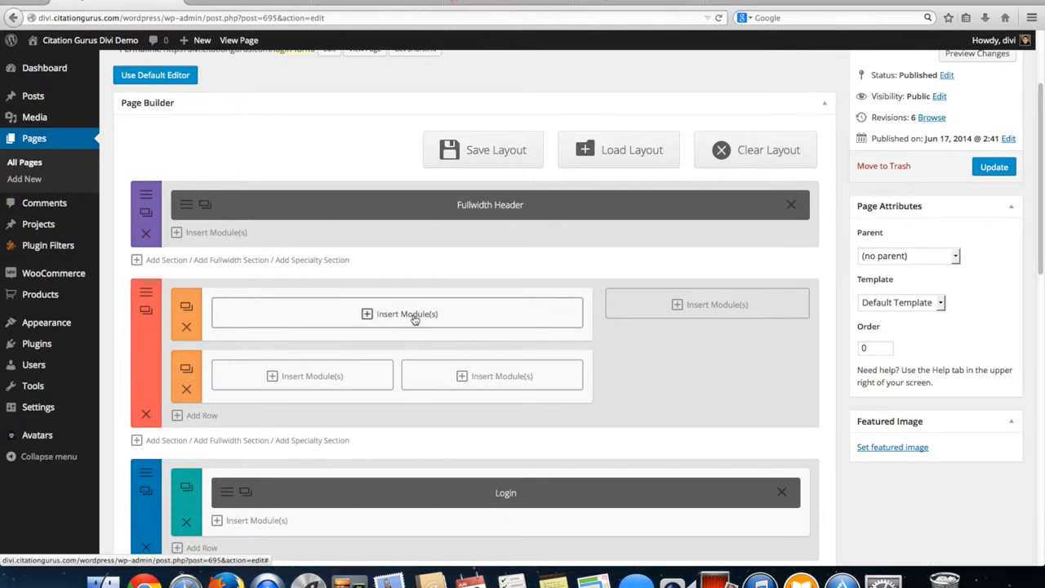
pyautogui.click(405, 314)
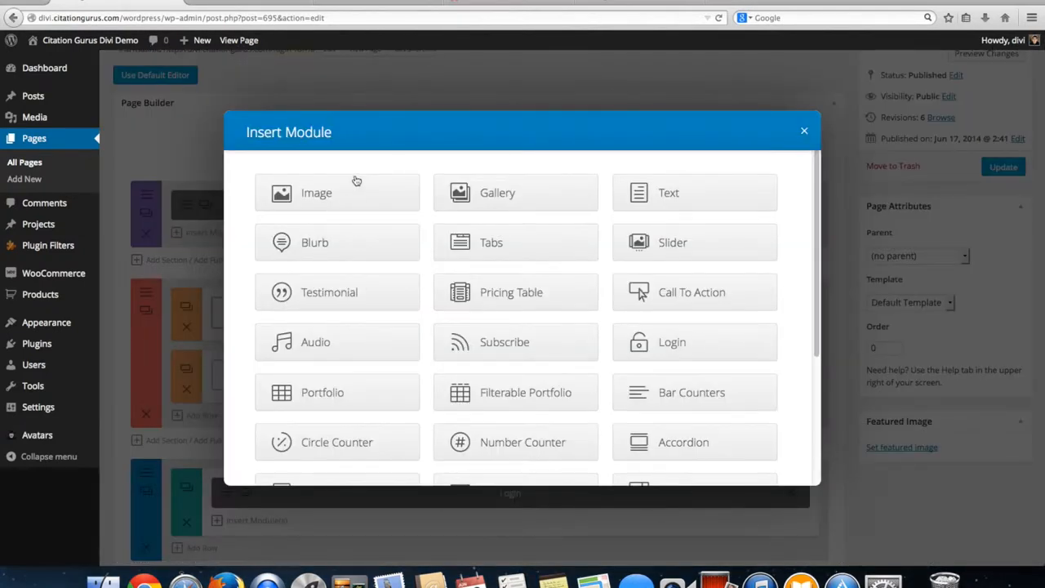
pyautogui.moveTo(351, 307)
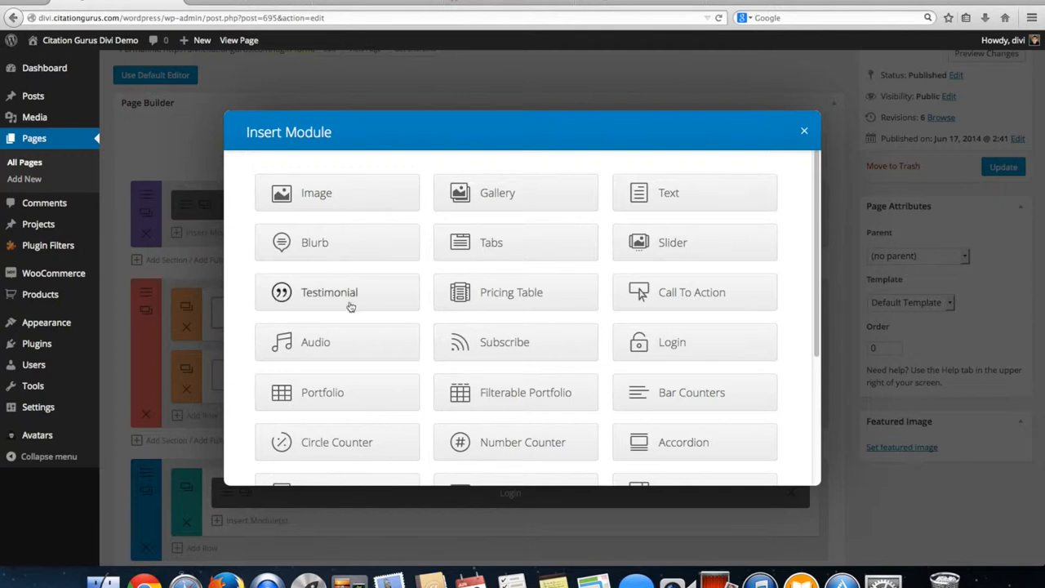
pyautogui.moveTo(653, 347)
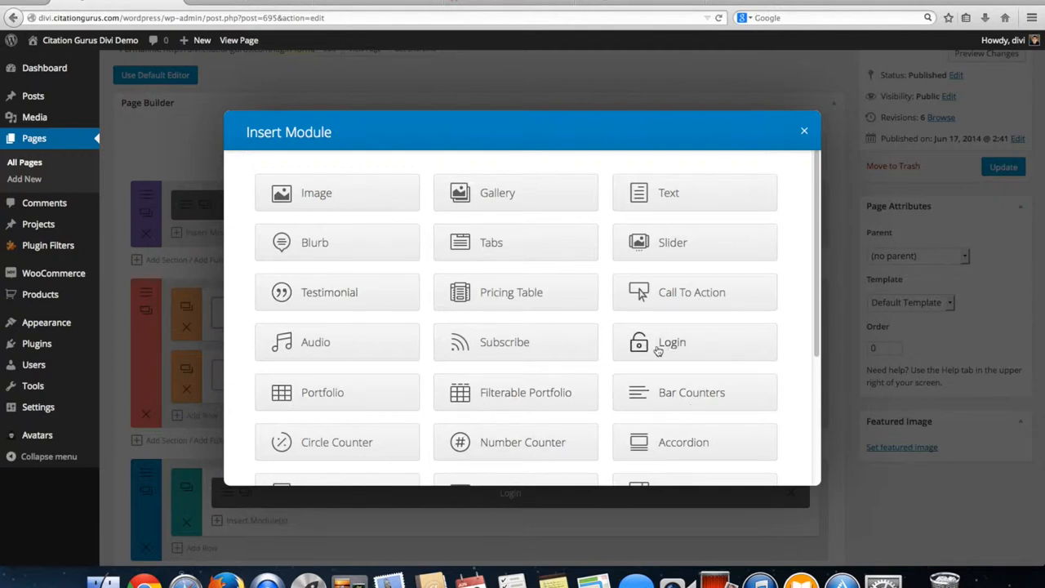
# - Add a Login module titled 'Login Here' with Redirect To The Current Page left at No
pyautogui.click(671, 343)
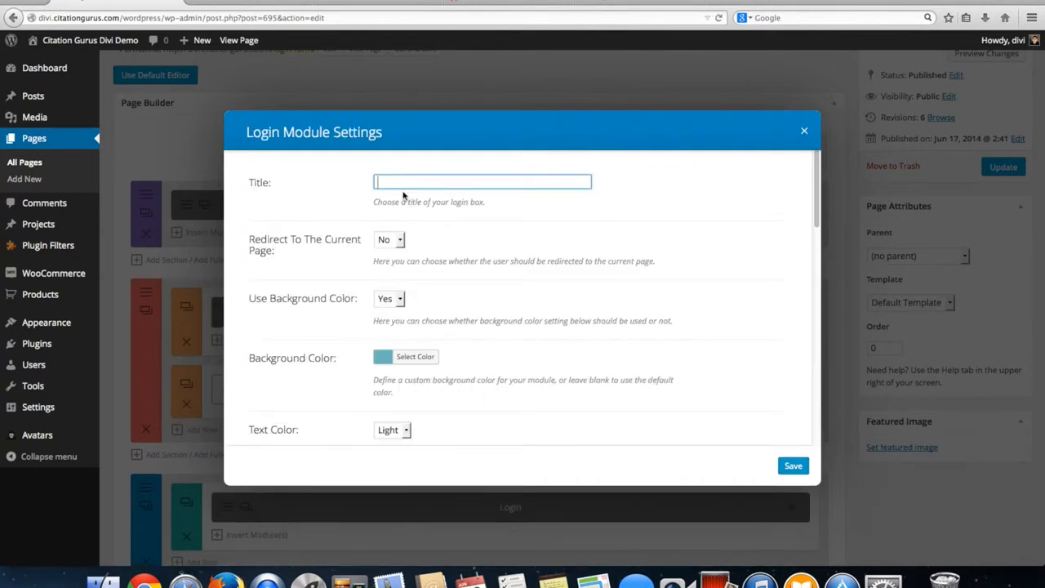
pyautogui.write('Login Here')
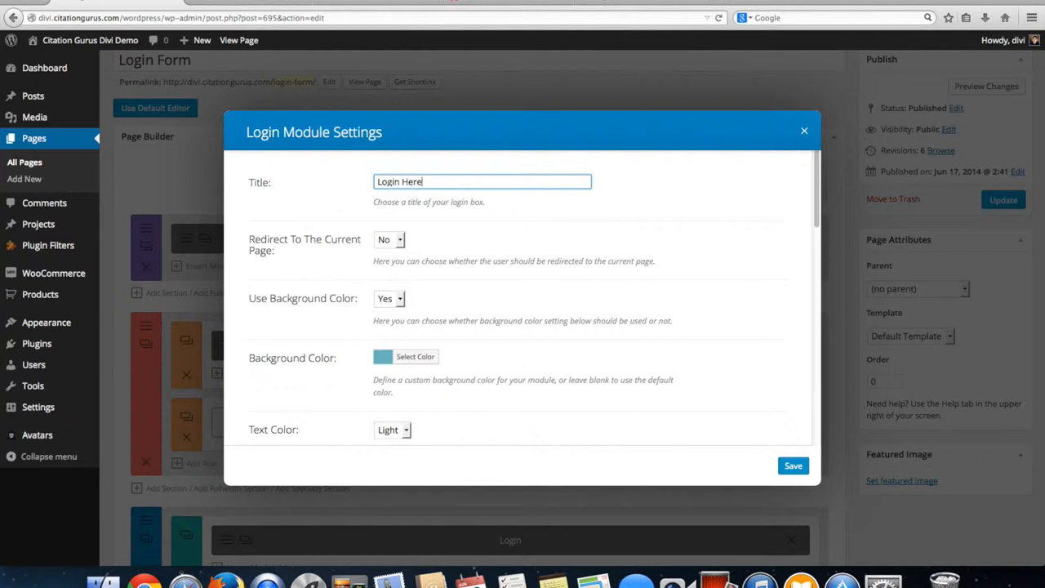
pyautogui.moveTo(389, 245)
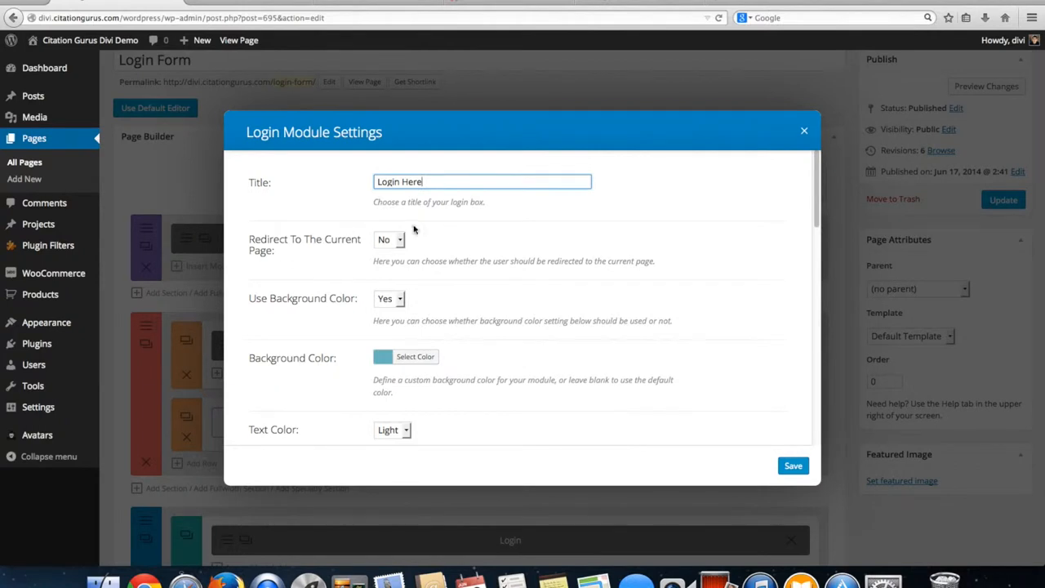
pyautogui.click(388, 238)
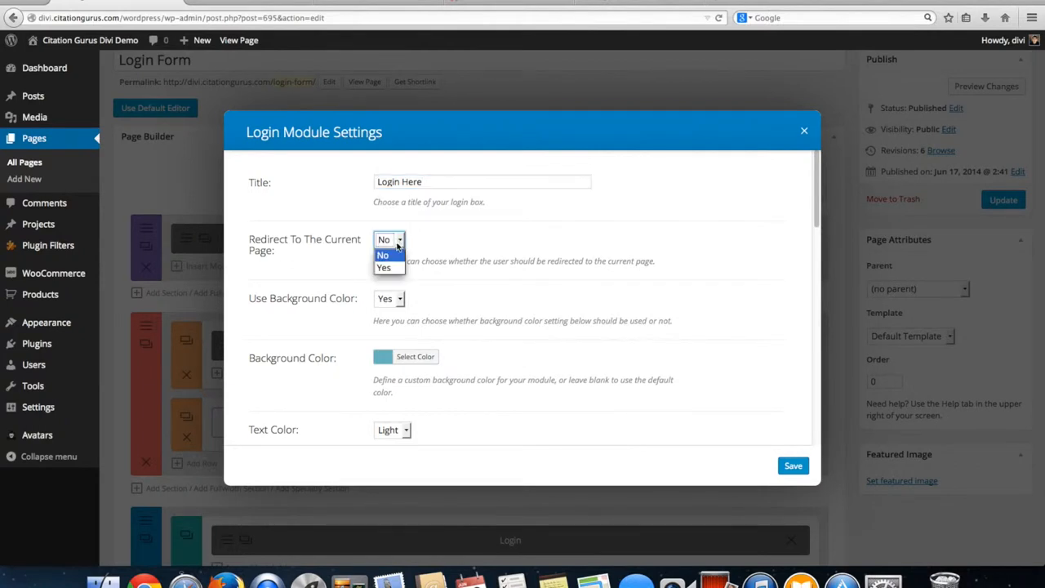
pyautogui.moveTo(384, 268)
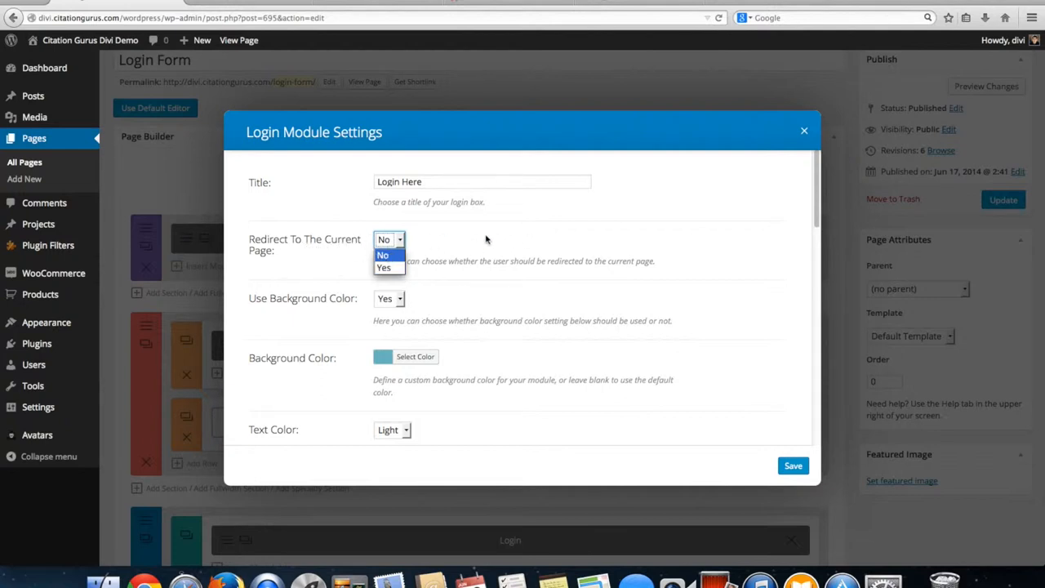
pyautogui.moveTo(320, 248)
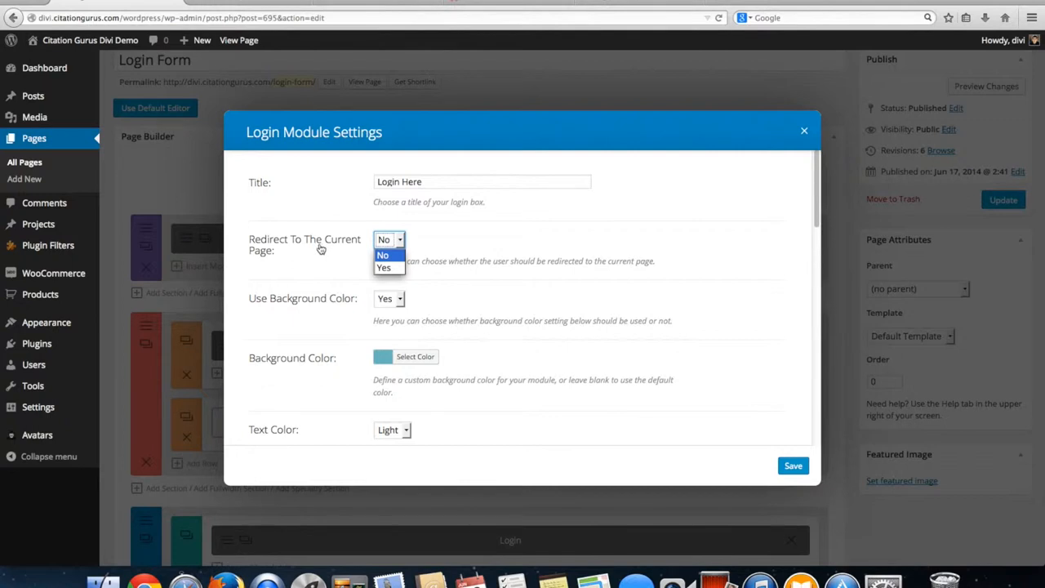
pyautogui.moveTo(382, 268)
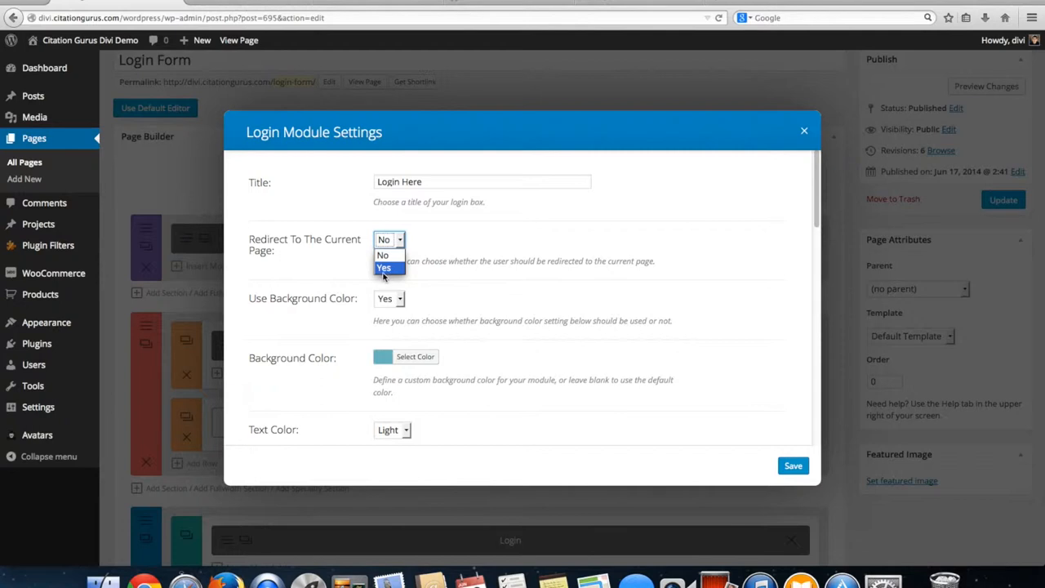
pyautogui.moveTo(391, 268)
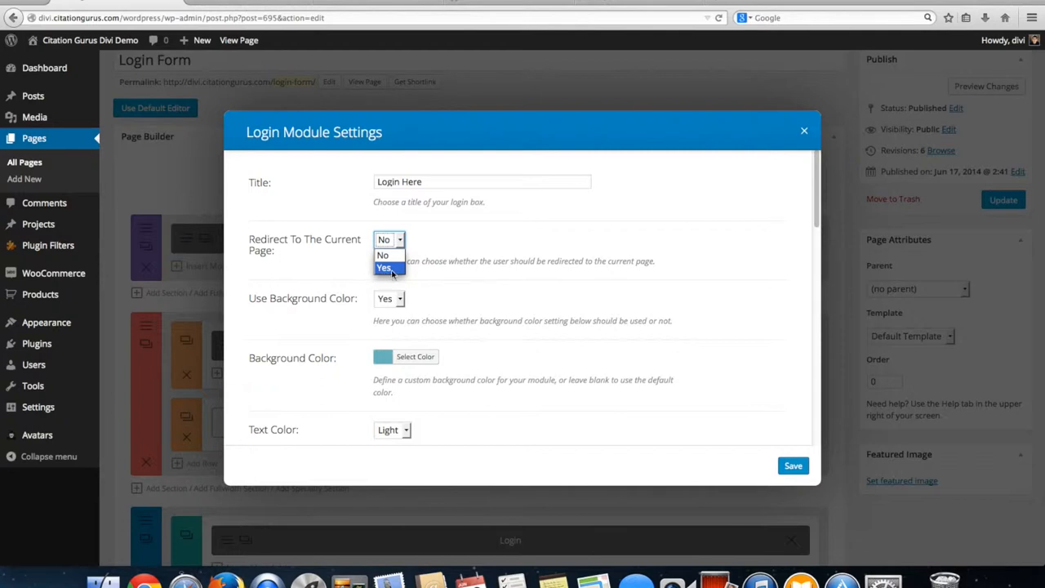
pyautogui.click(382, 255)
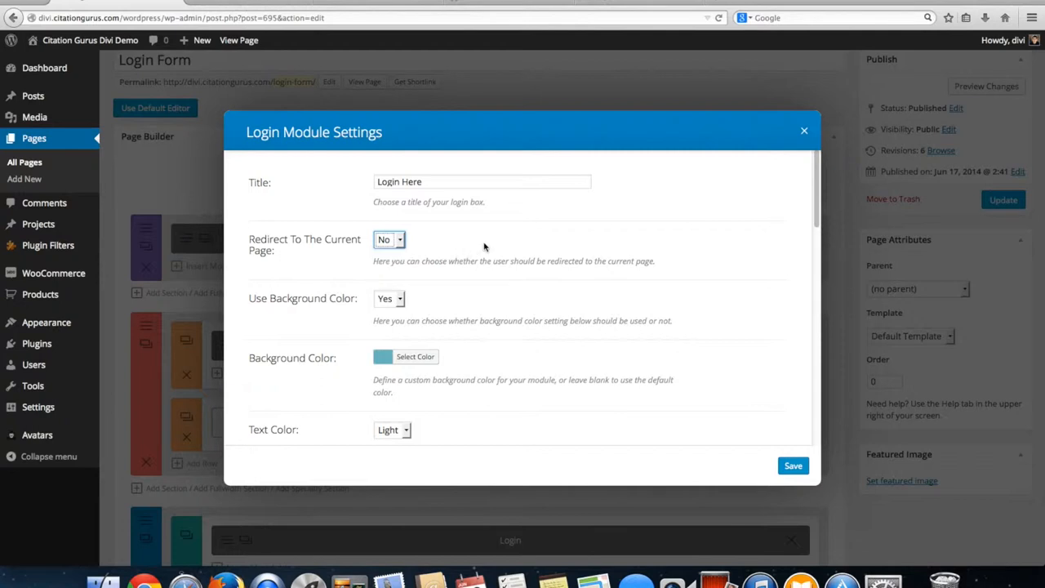
pyautogui.moveTo(950, 157)
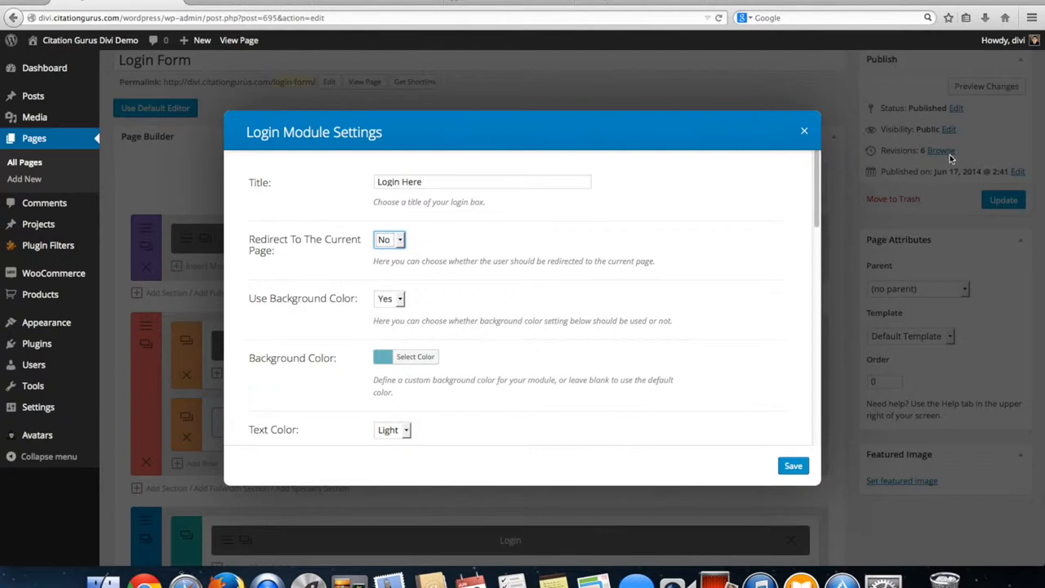
pyautogui.moveTo(799, 121)
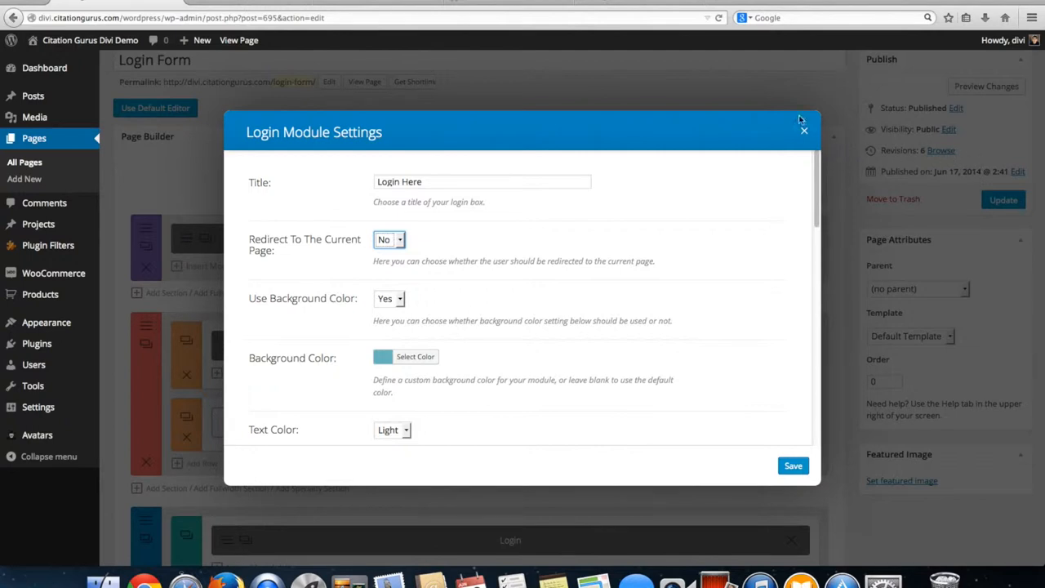
pyautogui.moveTo(619, 102)
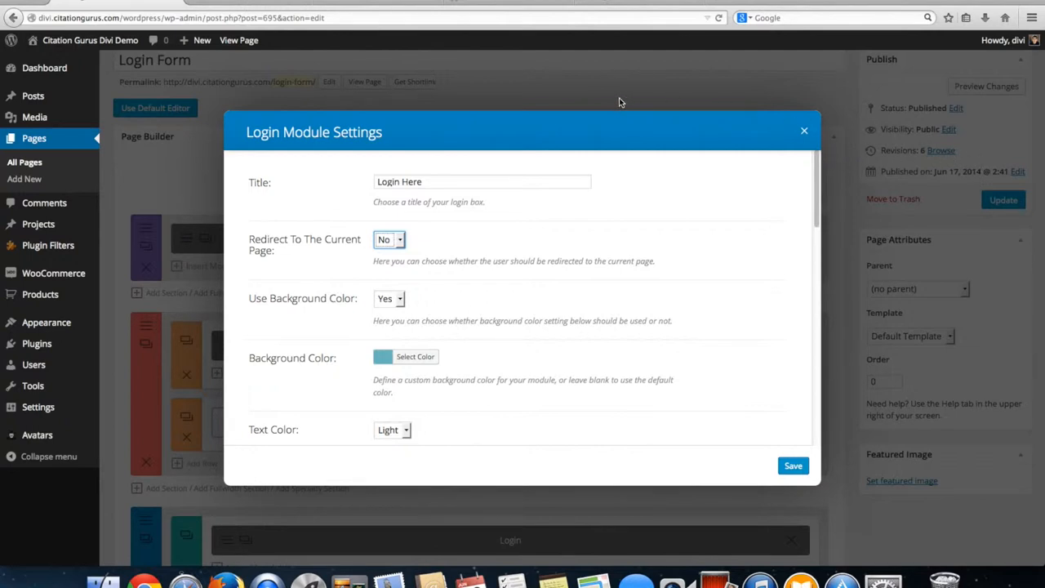
pyautogui.moveTo(688, 98)
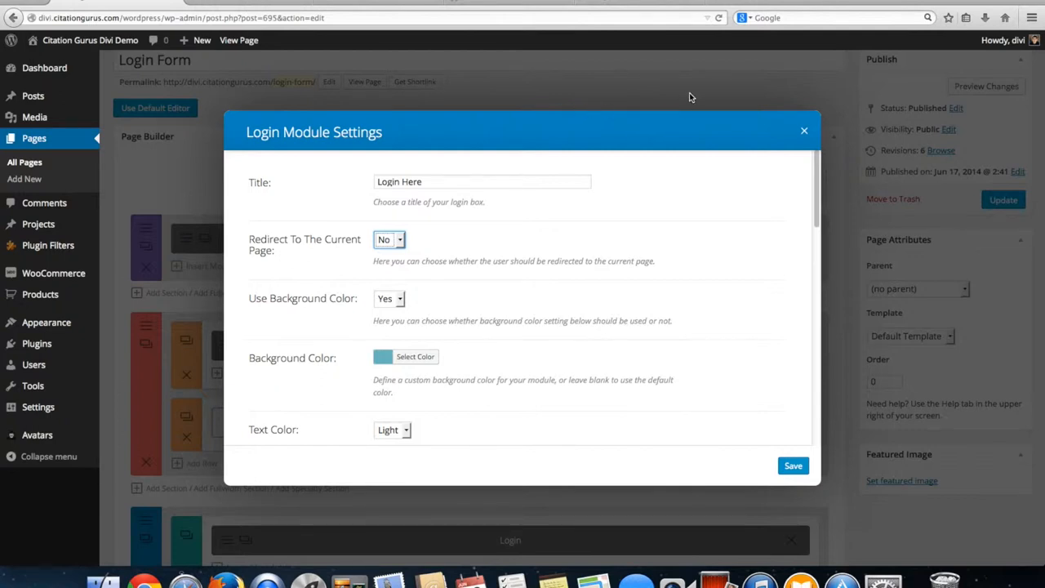
pyautogui.moveTo(725, 121)
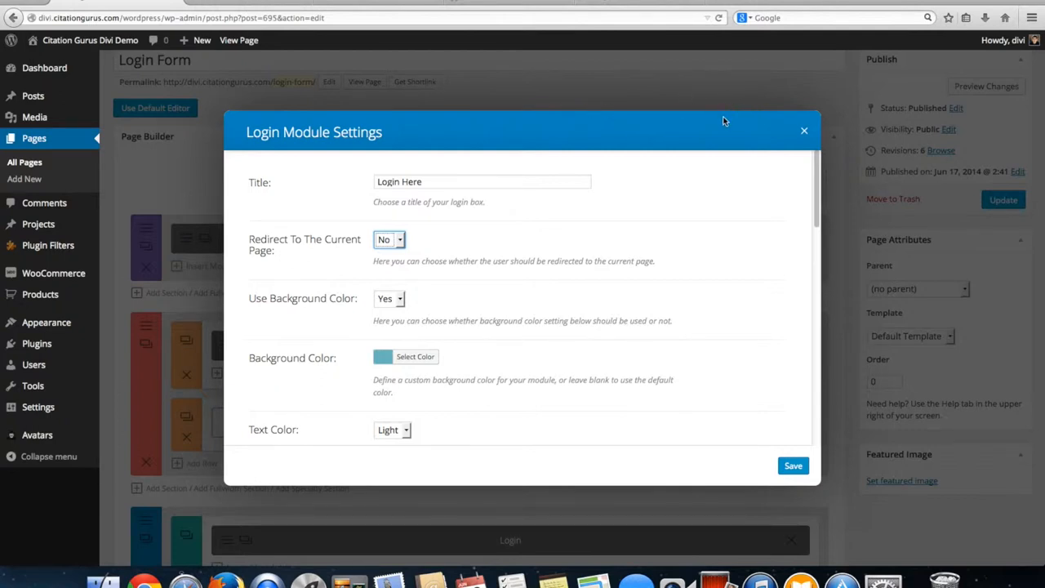
pyautogui.moveTo(506, 260)
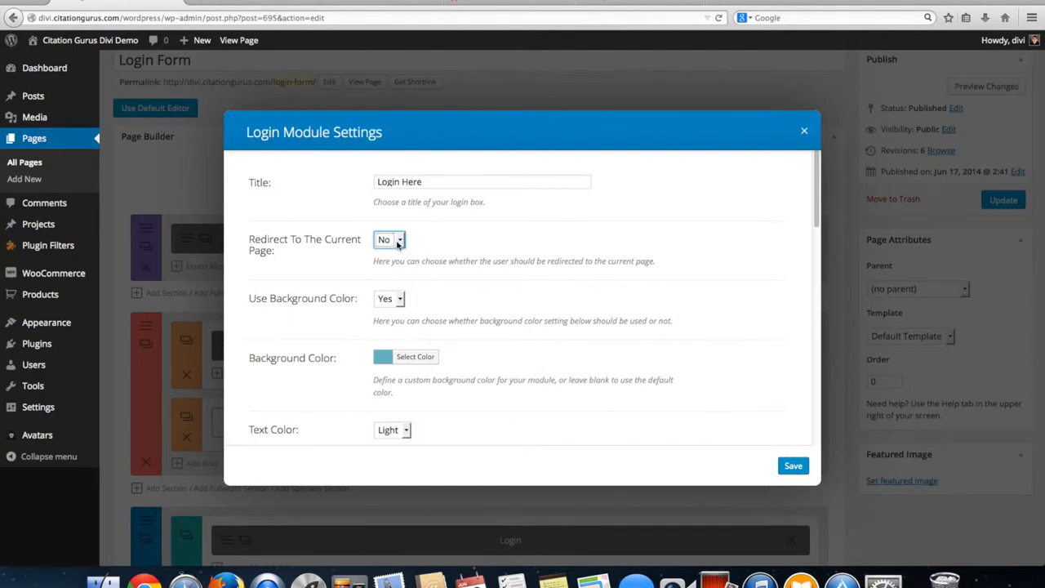
# - Set the Login module's background colour to a bright blue with the colour picker
pyautogui.scroll(-3)
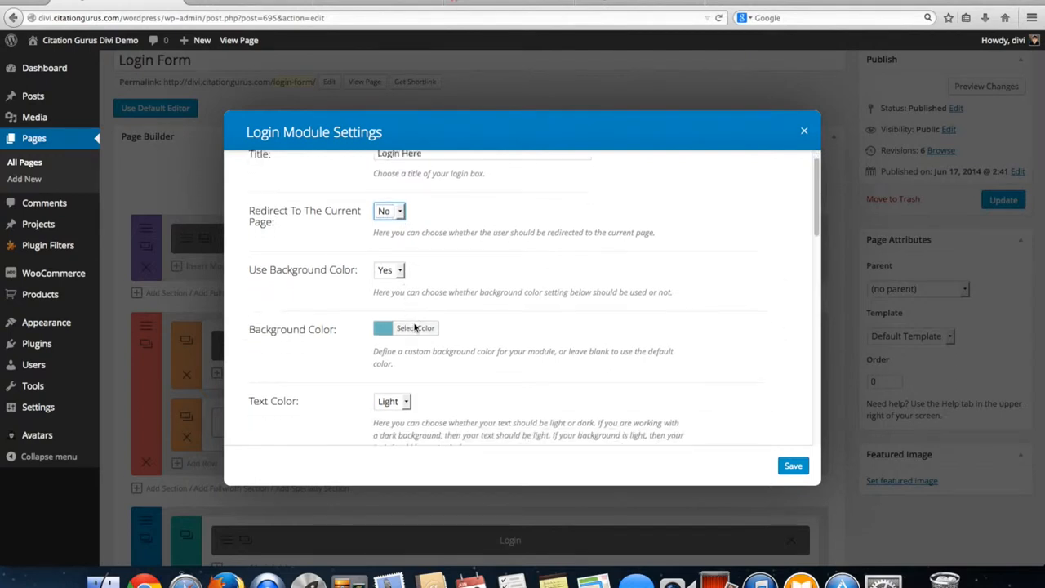
pyautogui.scroll(-3)
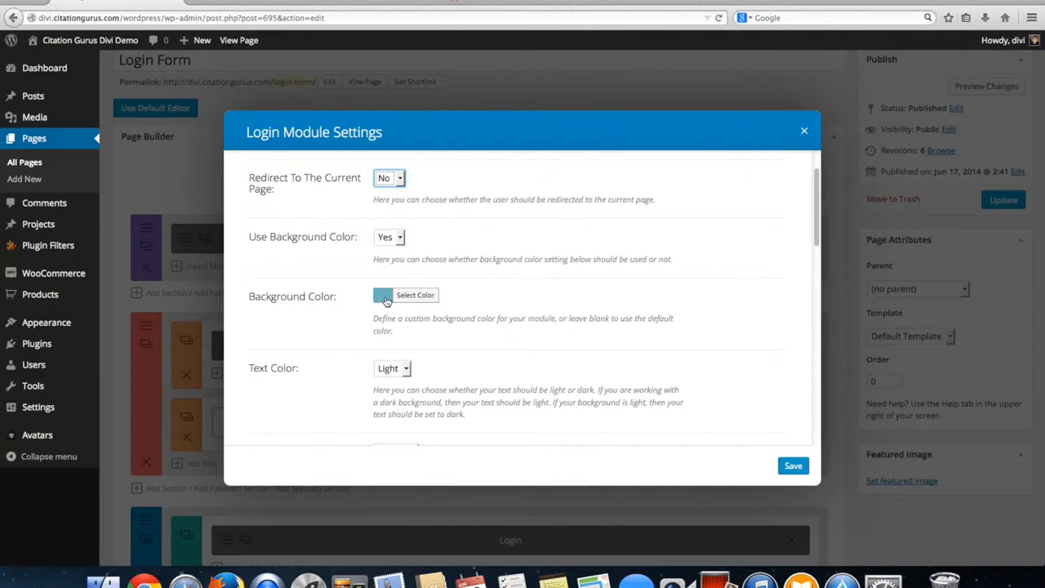
pyautogui.moveTo(431, 242)
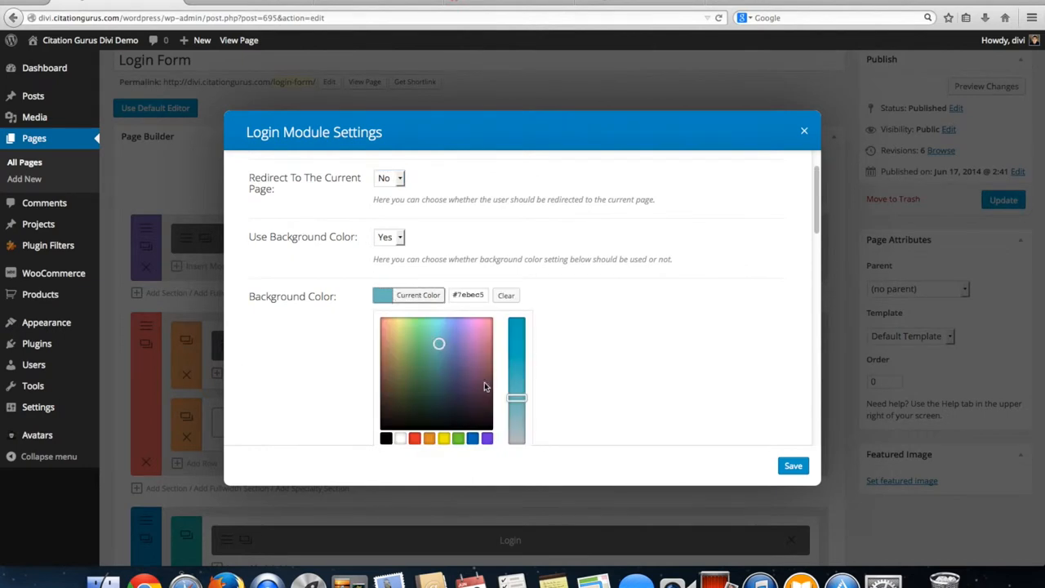
pyautogui.click(451, 343)
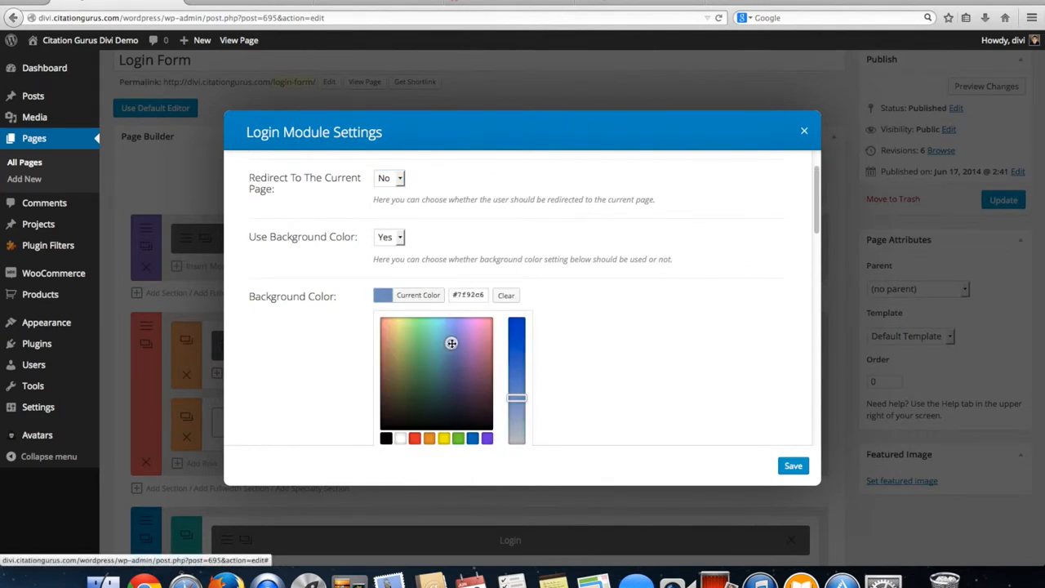
pyautogui.click(451, 337)
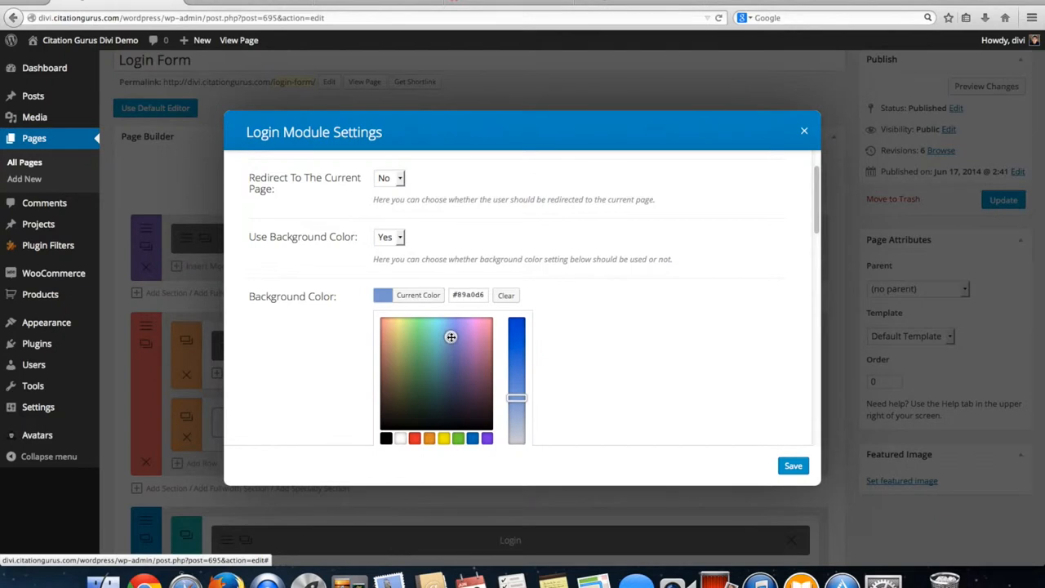
pyautogui.moveTo(516, 399); pyautogui.dragTo(516, 383)
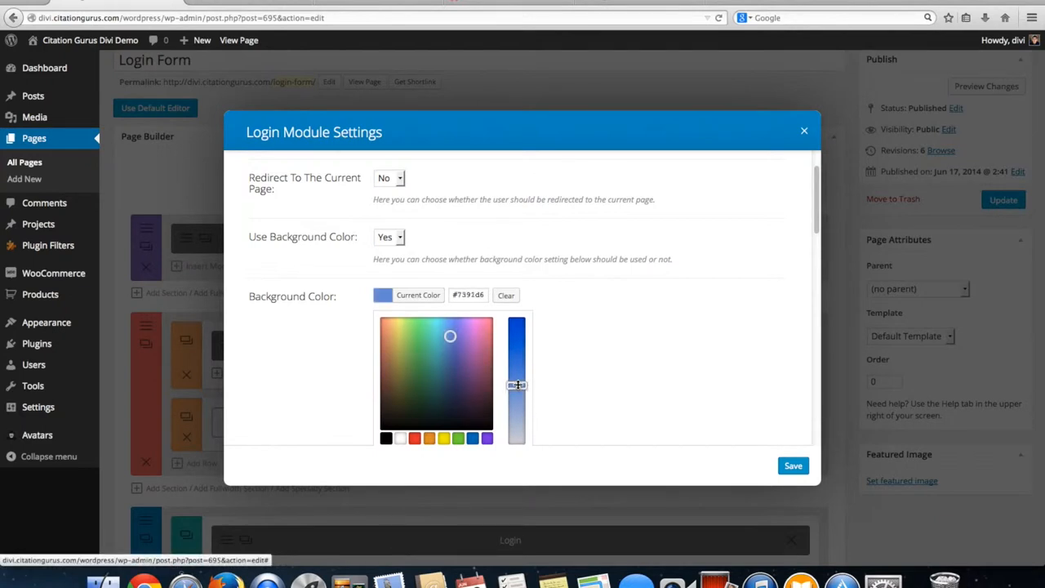
pyautogui.moveTo(516, 386); pyautogui.dragTo(516, 374)
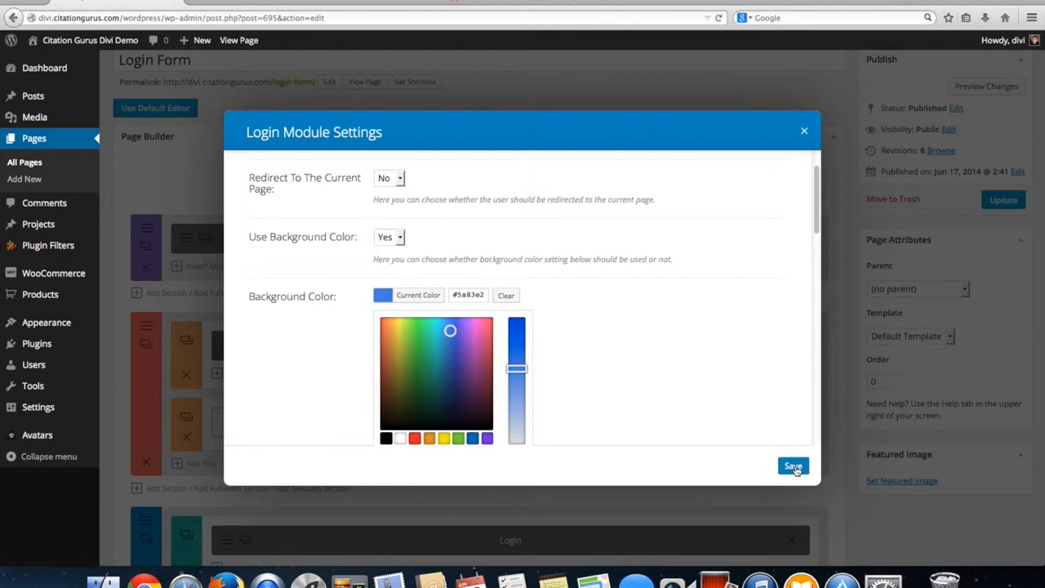
# - Save the blue Login module and adjust the picker hue toward purple
pyautogui.click(792, 466)
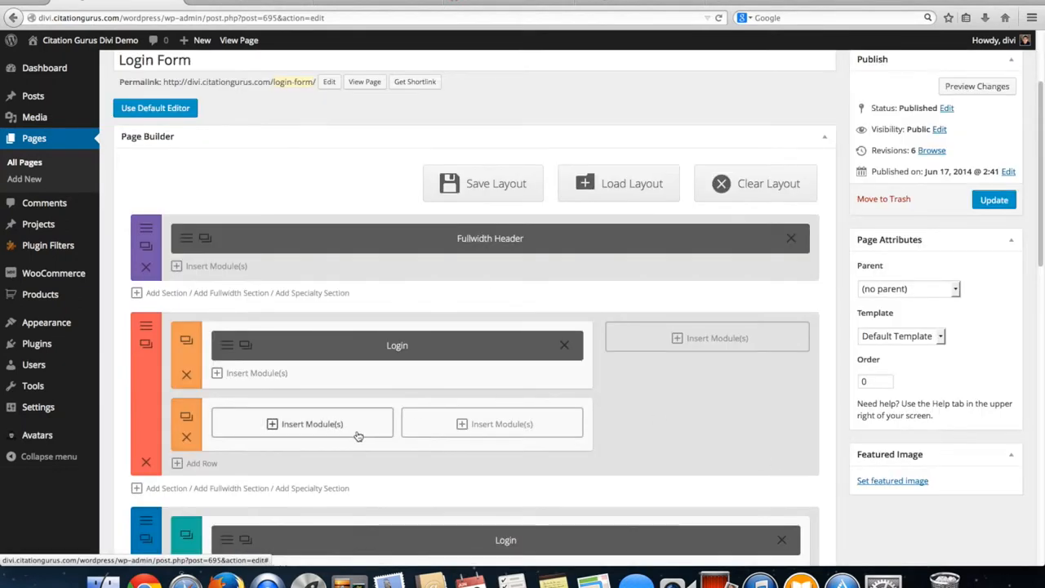
pyautogui.moveTo(228, 352)
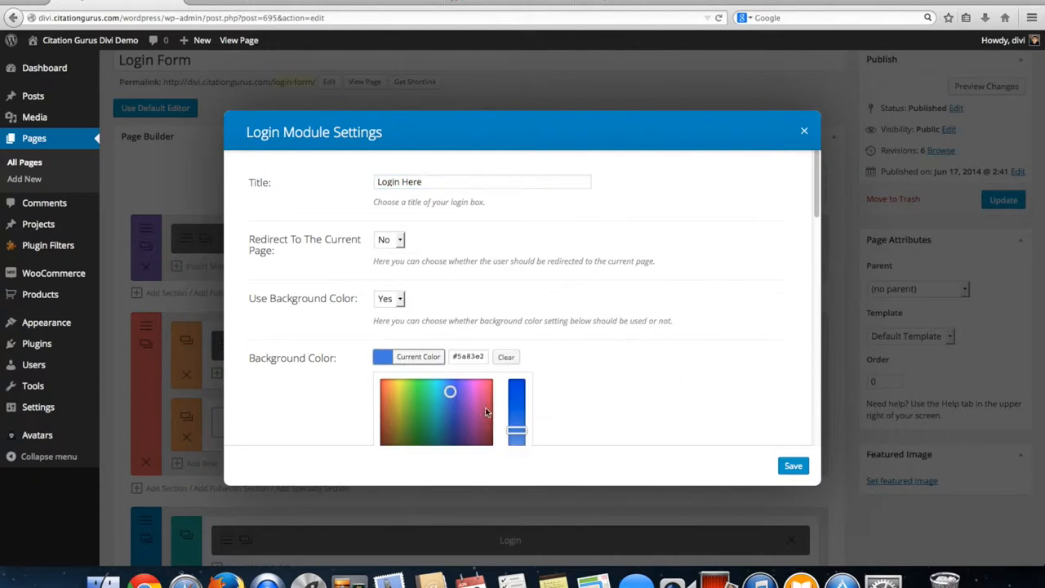
pyautogui.moveTo(516, 411); pyautogui.dragTo(516, 440)
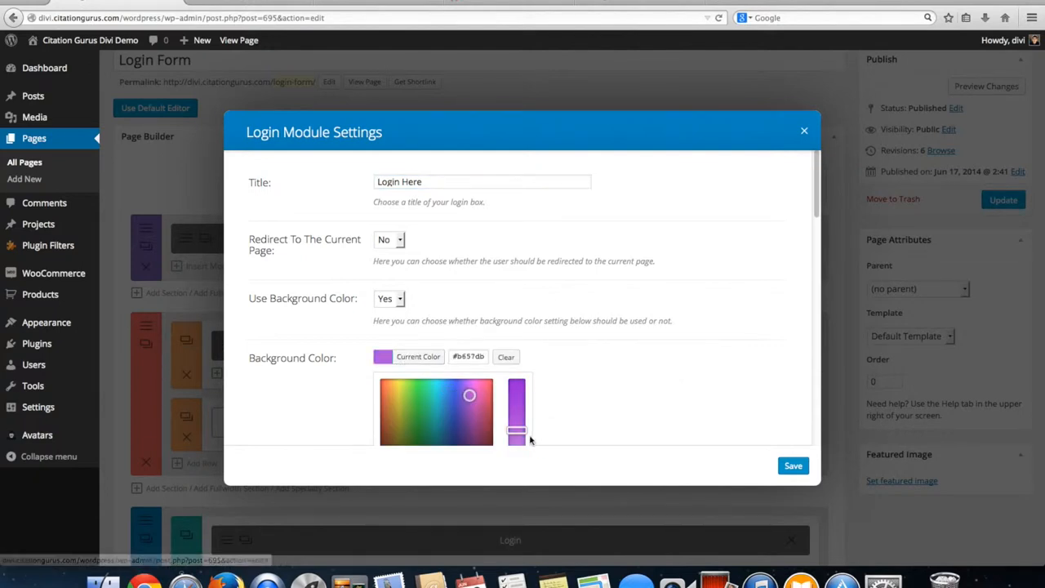
pyautogui.moveTo(516, 431); pyautogui.dragTo(516, 416)
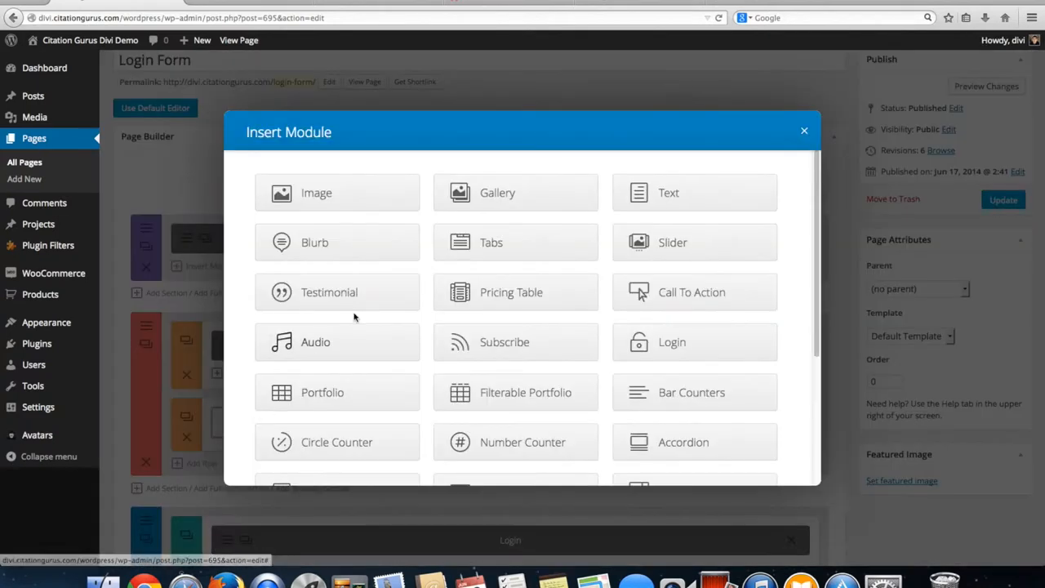
# - Add a Login module titled 'Login' with a purple background and save it
pyautogui.click(671, 341)
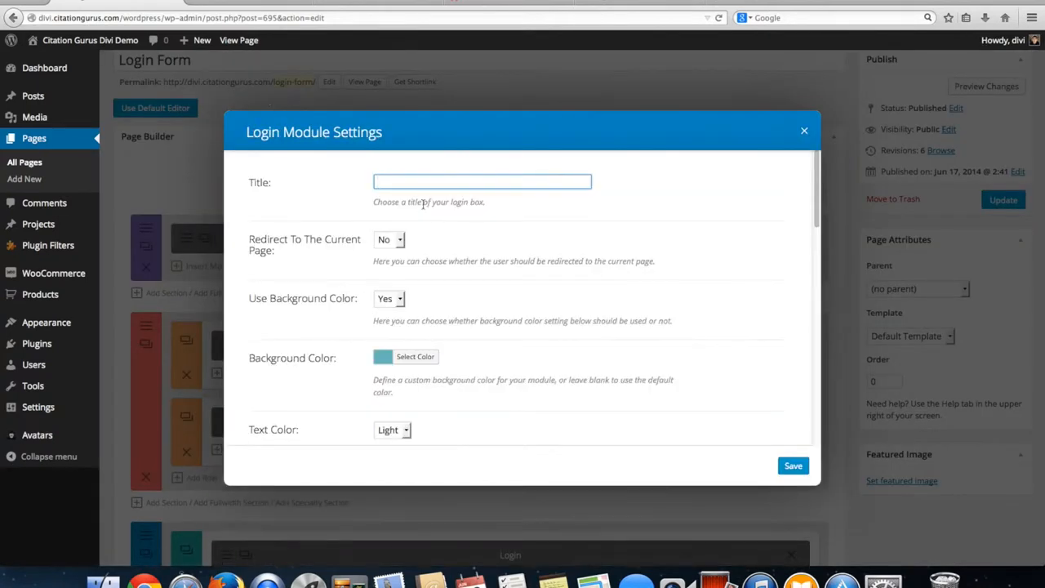
pyautogui.write('Login')
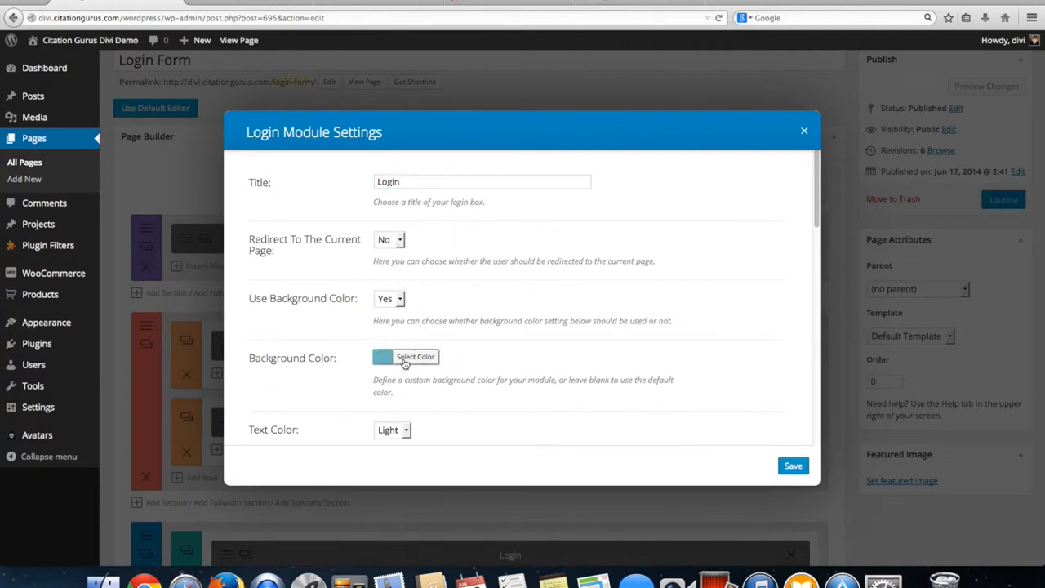
pyautogui.click(414, 356)
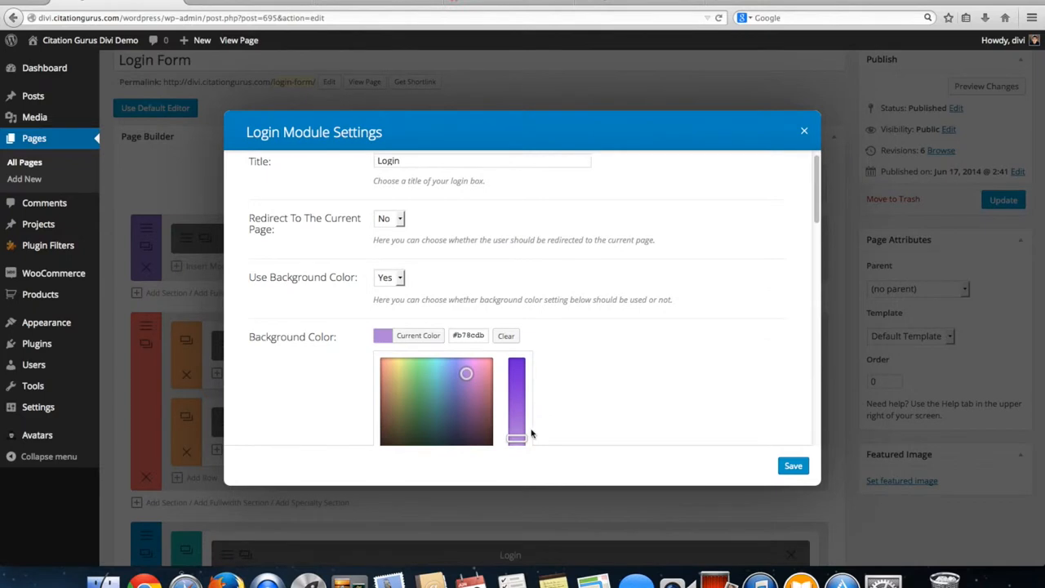
pyautogui.moveTo(516, 438); pyautogui.dragTo(516, 415)
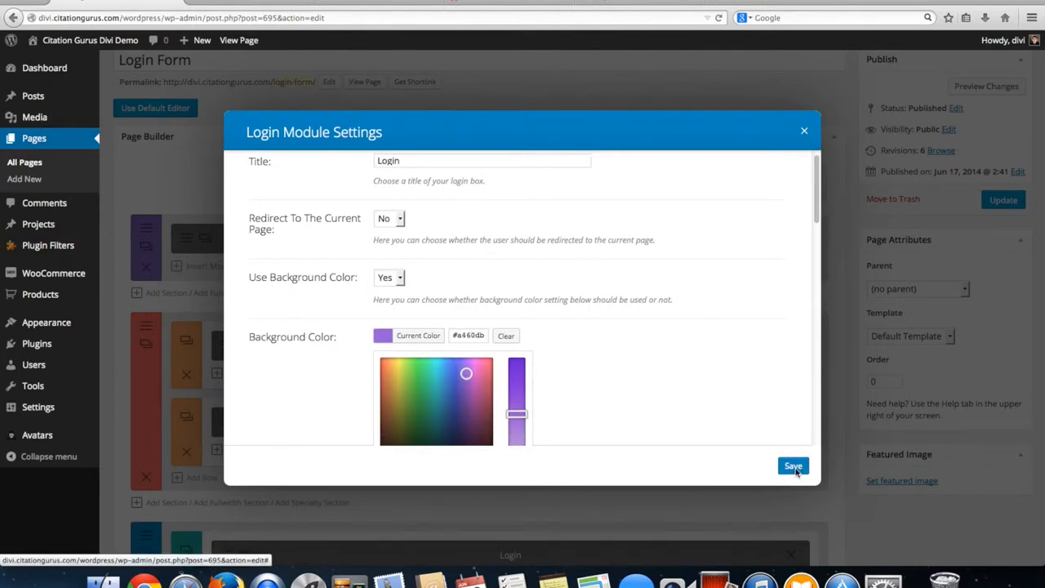
pyautogui.click(791, 465)
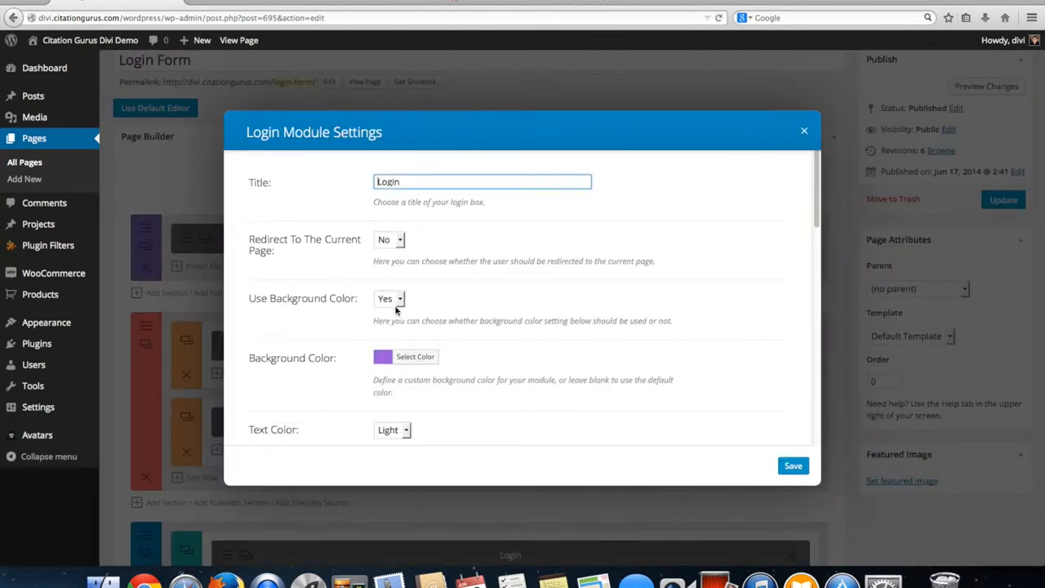
# - Confirm the module's Text Color stays set to Light
pyautogui.scroll(-3)
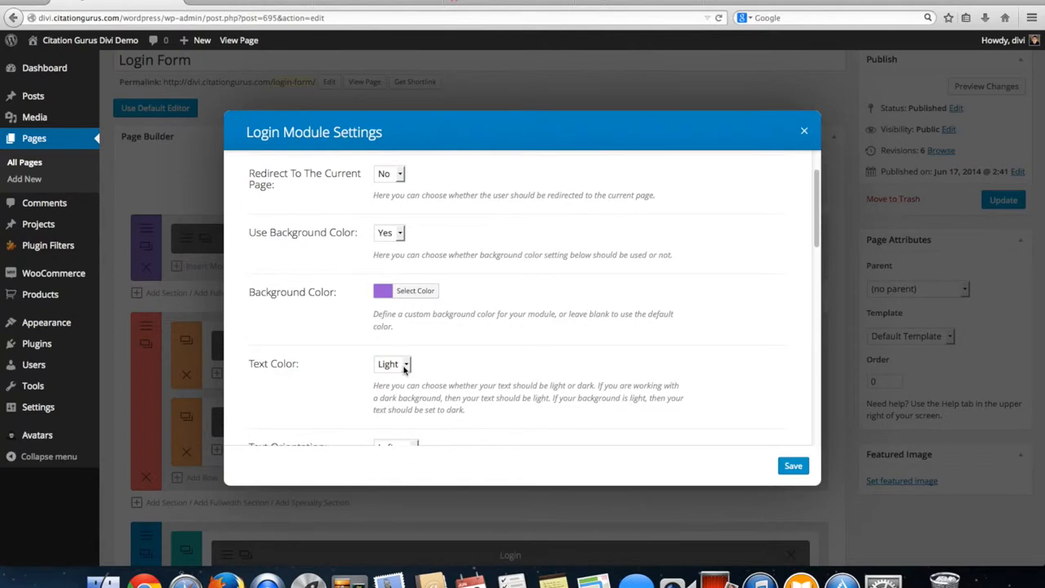
pyautogui.click(803, 131)
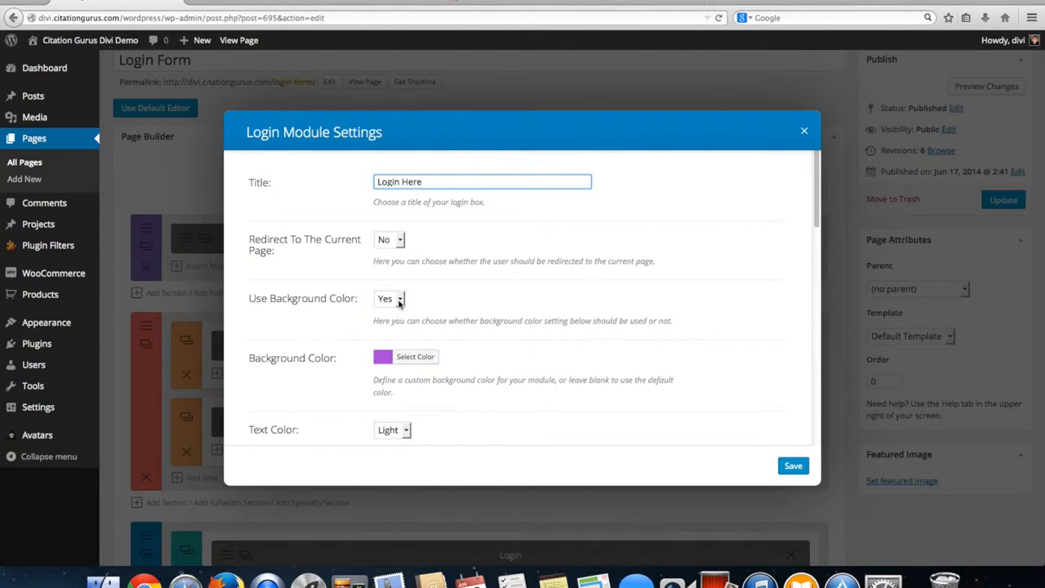
pyautogui.moveTo(408, 439)
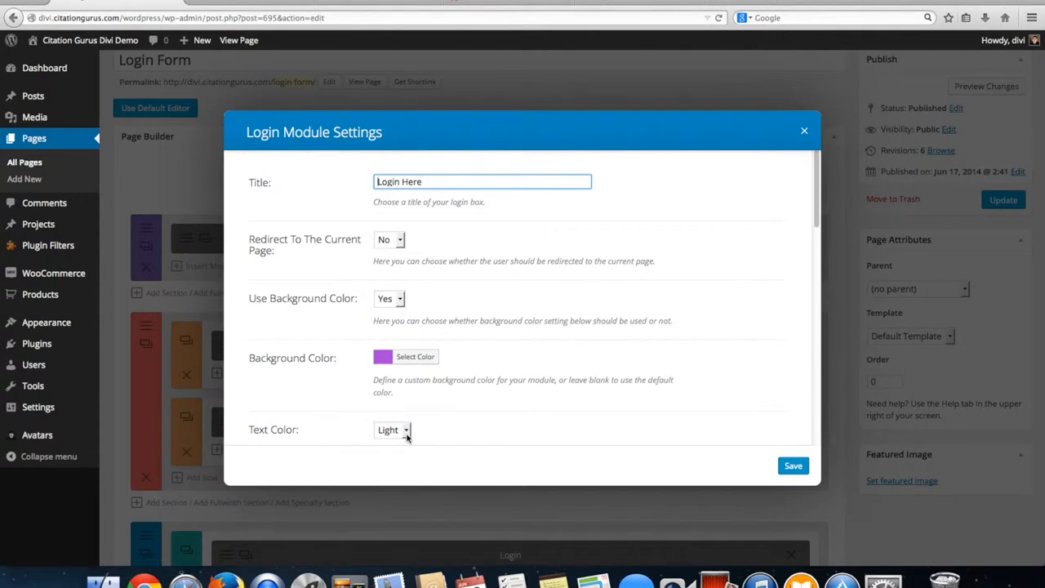
pyautogui.click(803, 131)
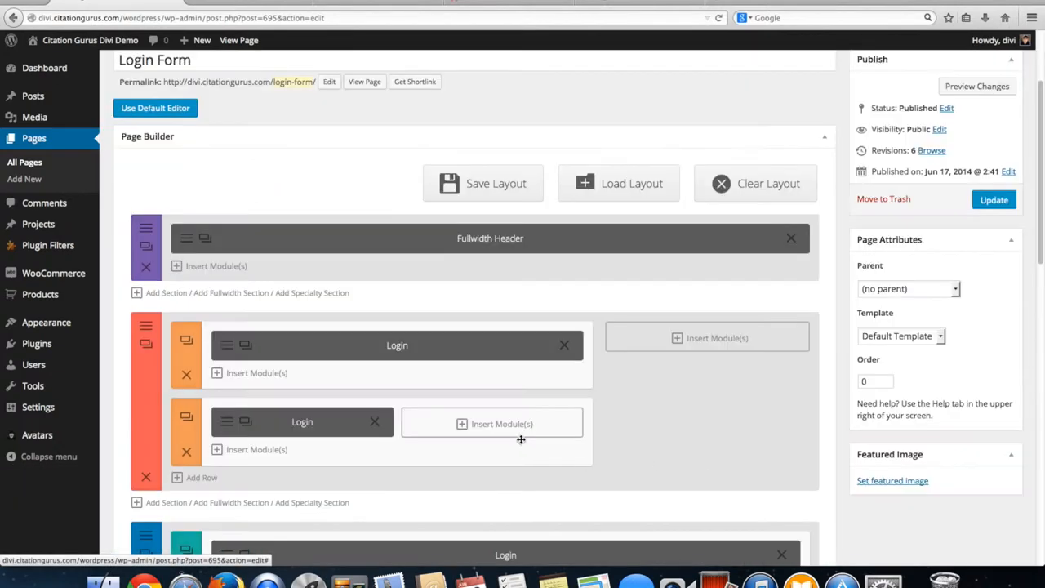
# - Add another Login module to the remaining column titled 'Login to Website'
pyautogui.click(501, 425)
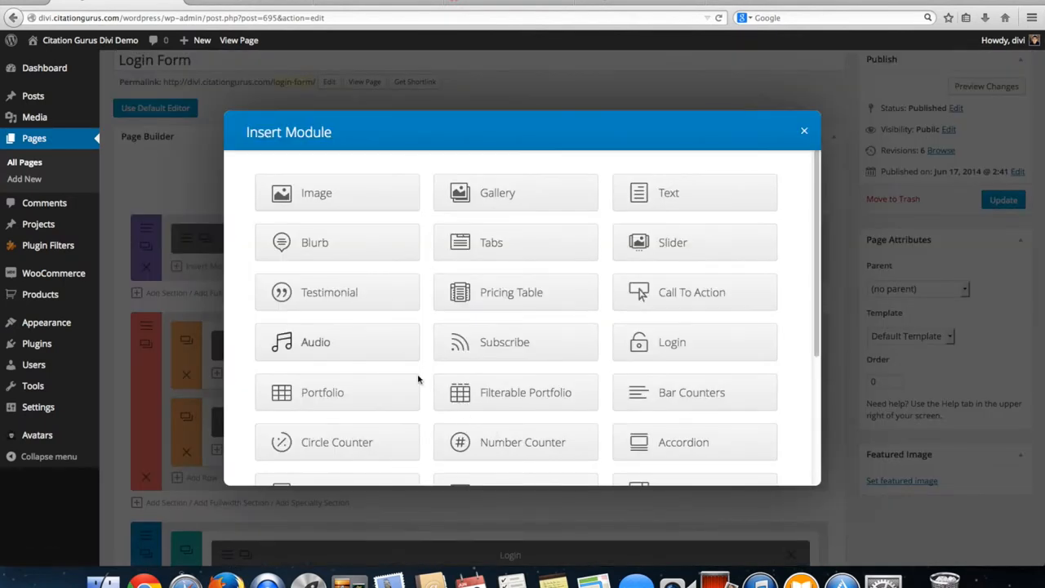
pyautogui.scroll(-3)
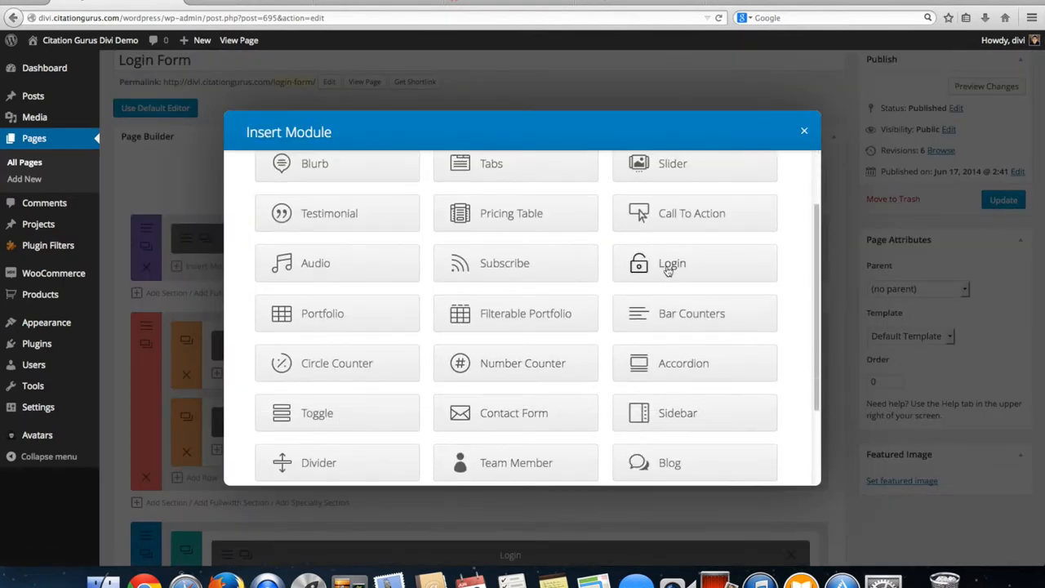
pyautogui.click(696, 263)
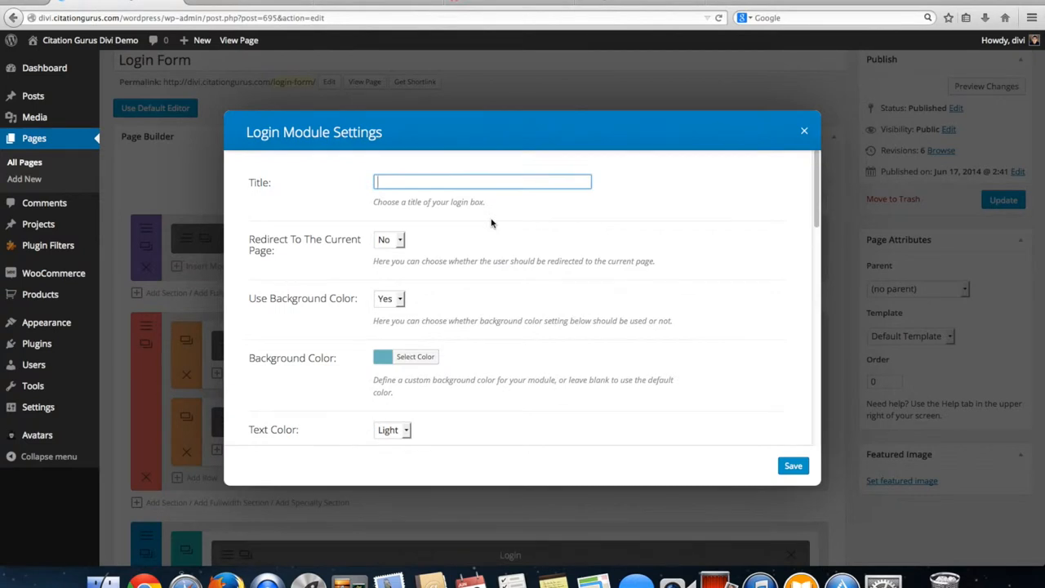
pyautogui.write('Lo')
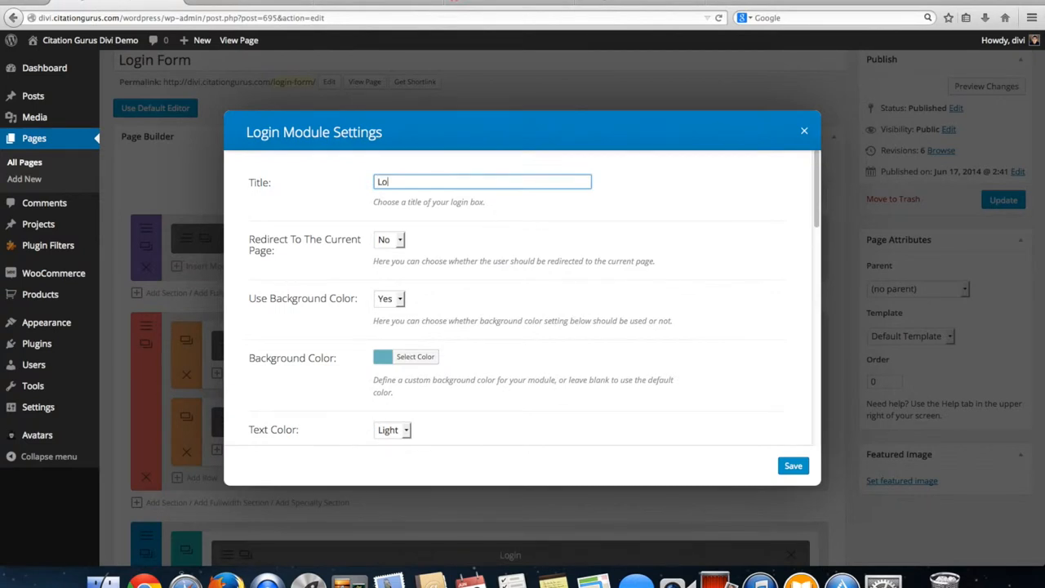
pyautogui.write('gin')
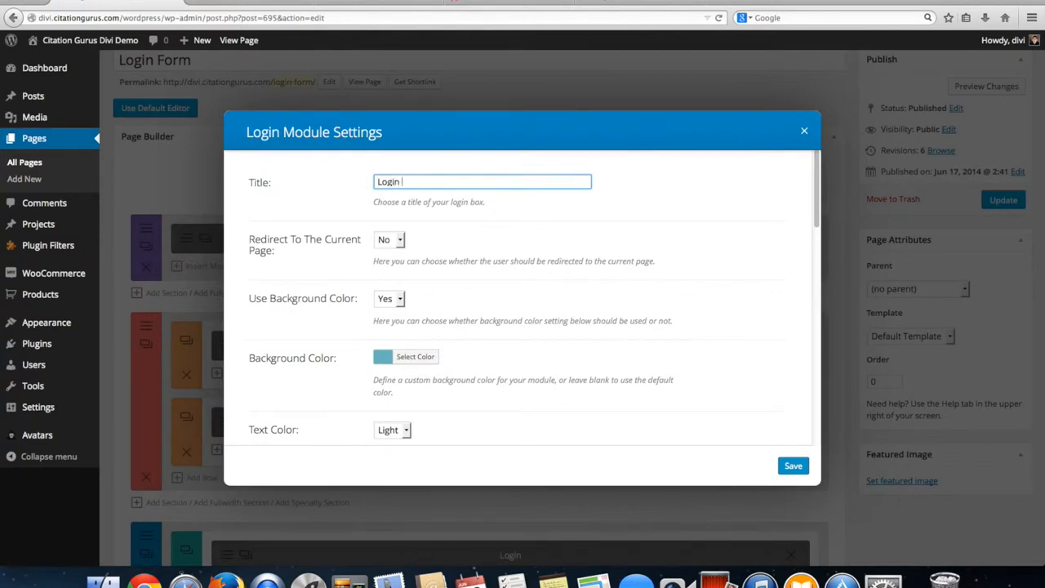
pyautogui.write('to Wel')
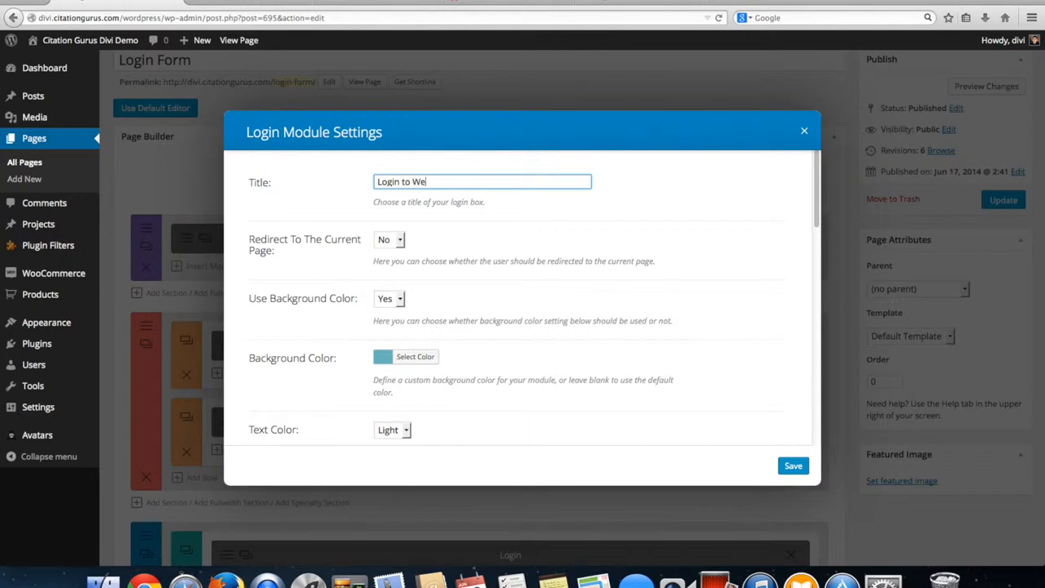
pyautogui.write('bsite')
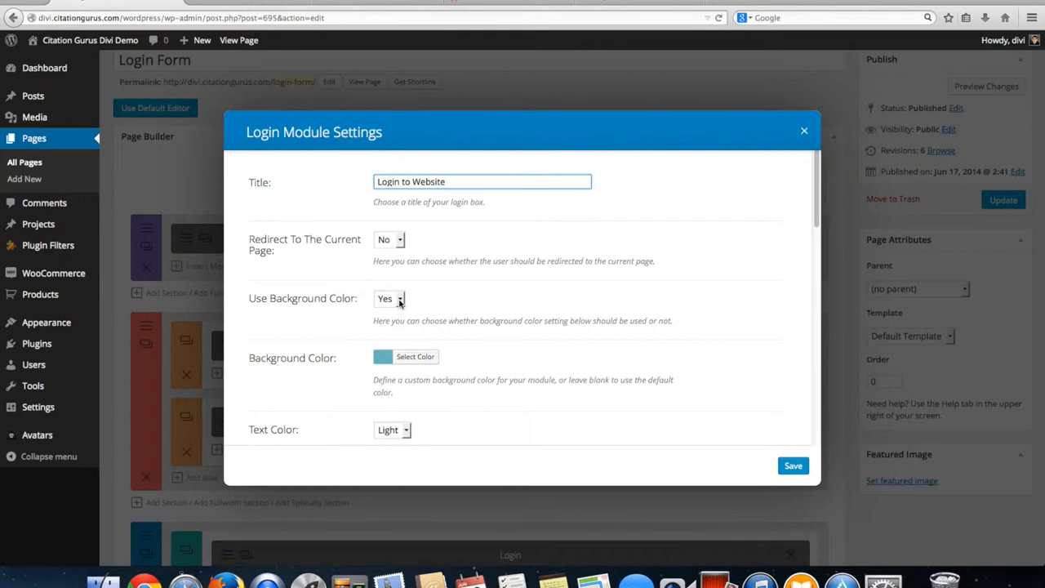
# - Turn off the custom background colour and review the remaining settings including the Admin Label
pyautogui.click(388, 297)
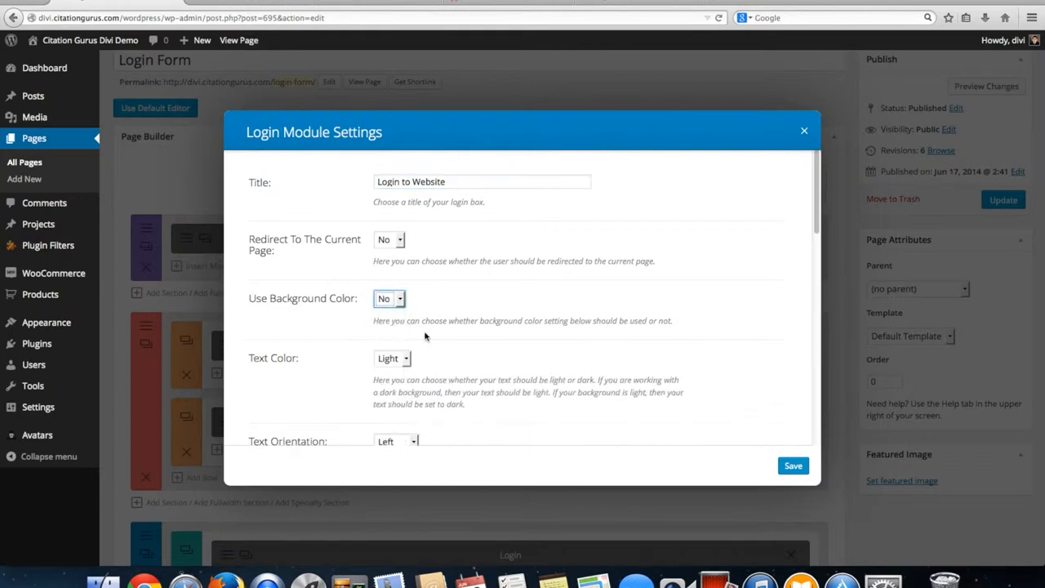
pyautogui.scroll(-3)
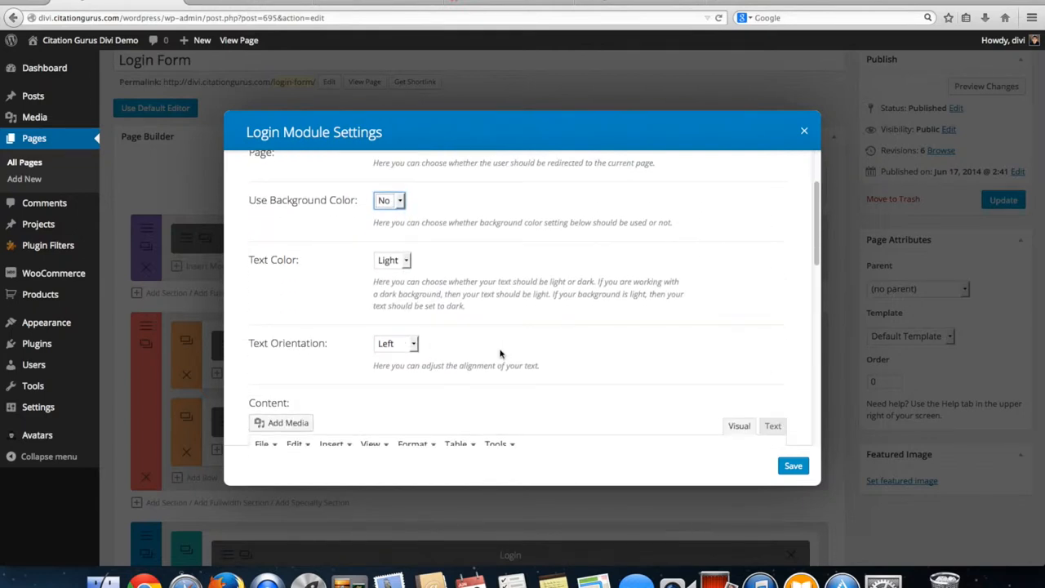
pyautogui.scroll(-3)
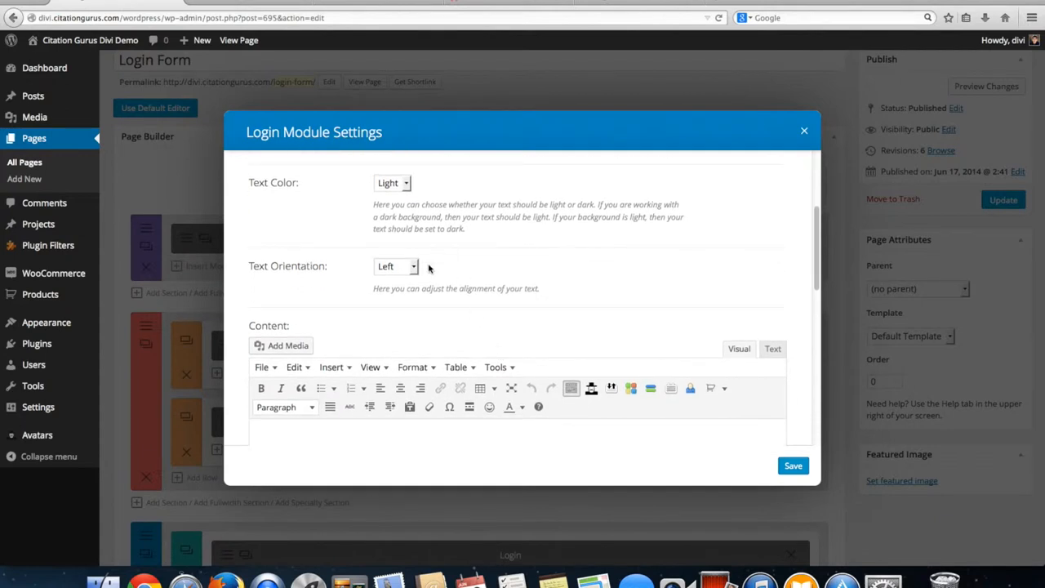
pyautogui.moveTo(356, 274)
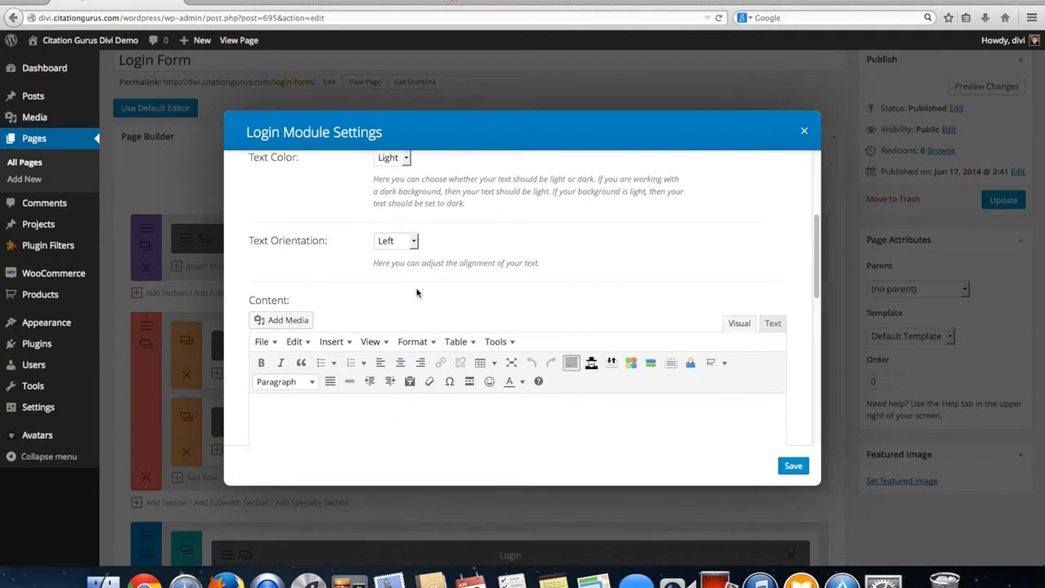
pyautogui.scroll(-3)
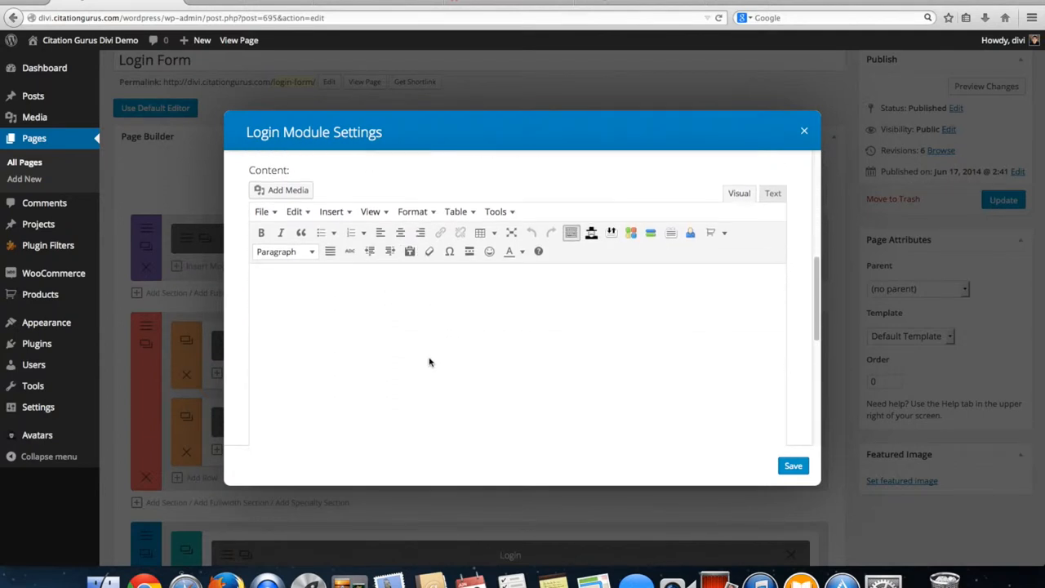
pyautogui.scroll(3)
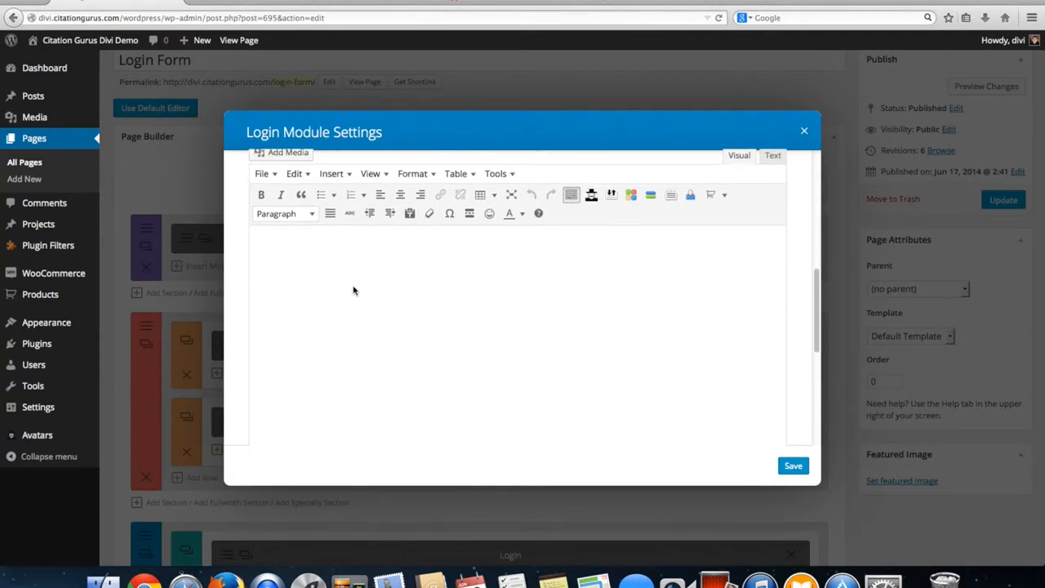
pyautogui.moveTo(437, 291)
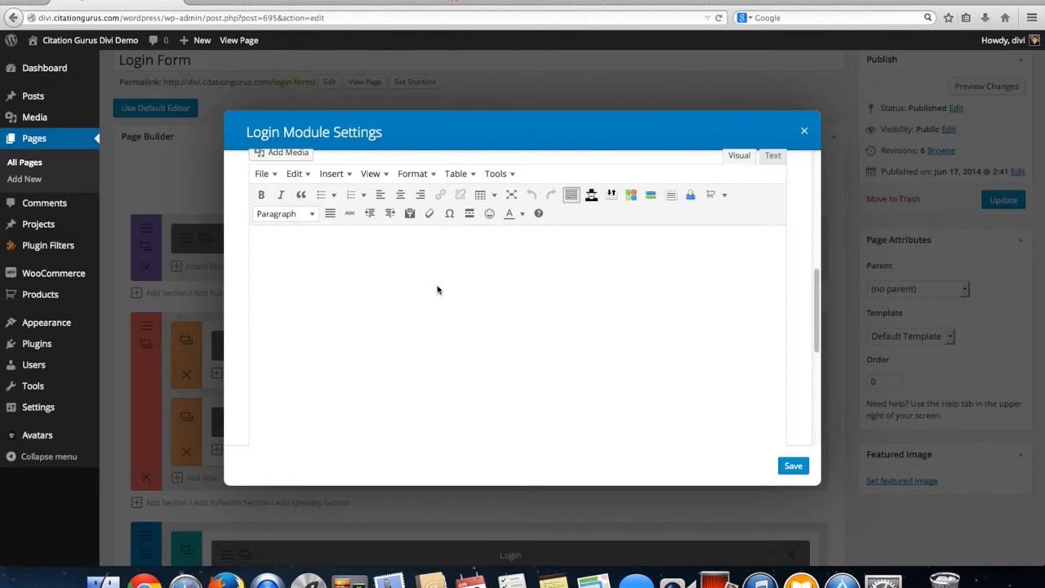
pyautogui.moveTo(433, 267)
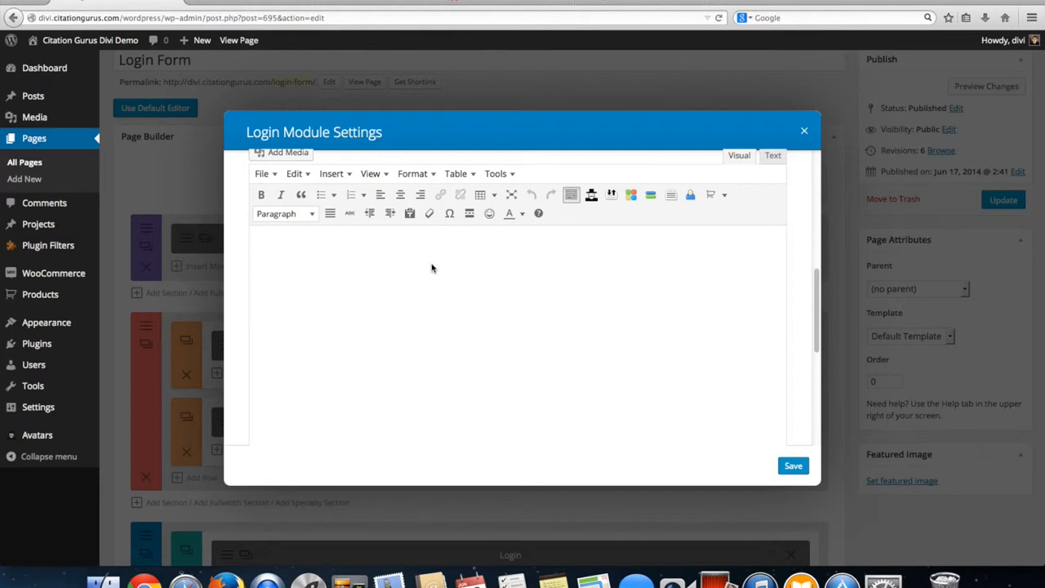
pyautogui.moveTo(563, 329)
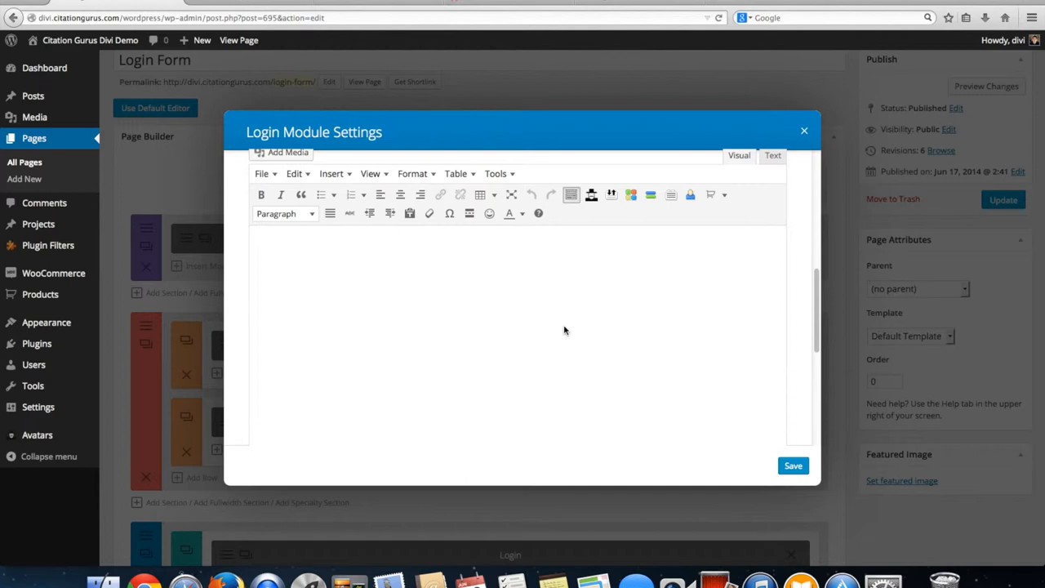
pyautogui.moveTo(537, 312)
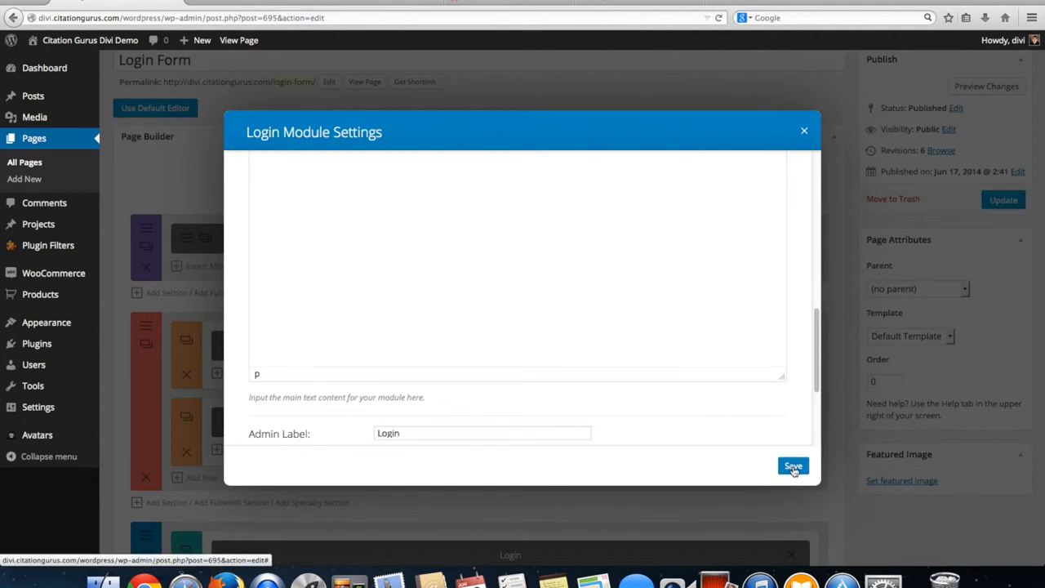
# - Save the Login module and publish the Login Form page with Update
pyautogui.click(794, 467)
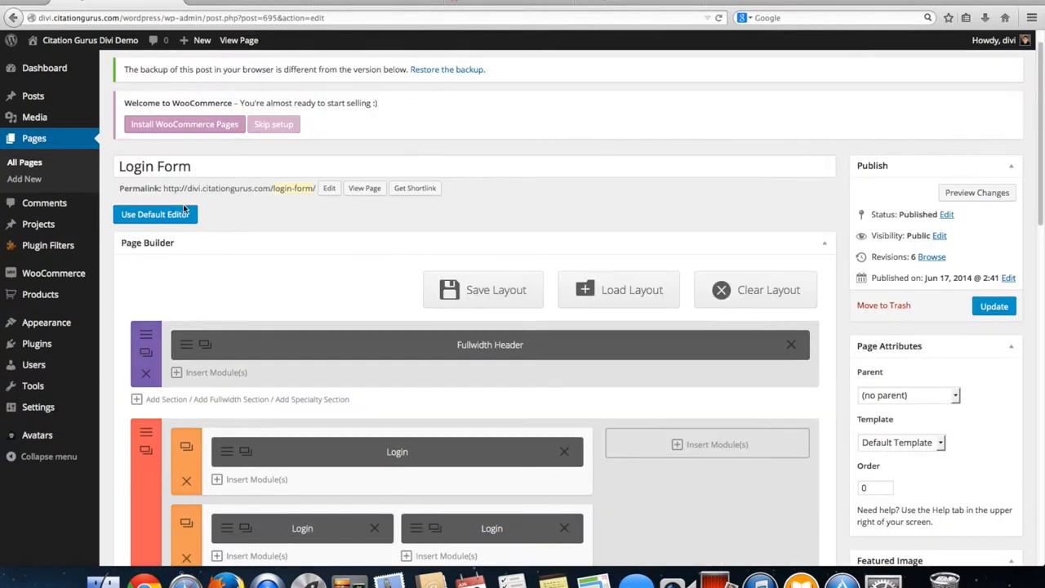
pyautogui.scroll(-3)
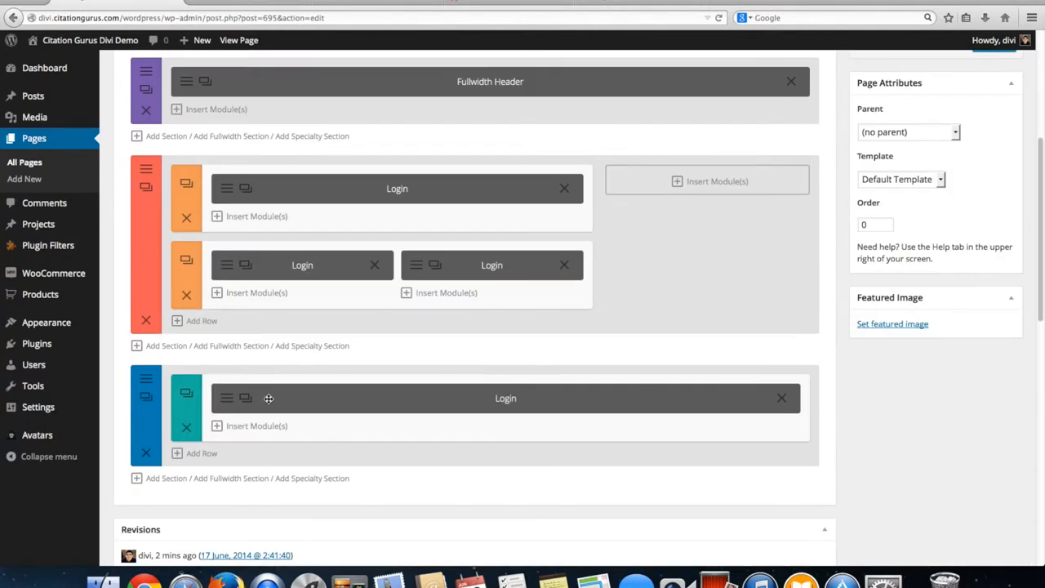
pyautogui.moveTo(720, 381)
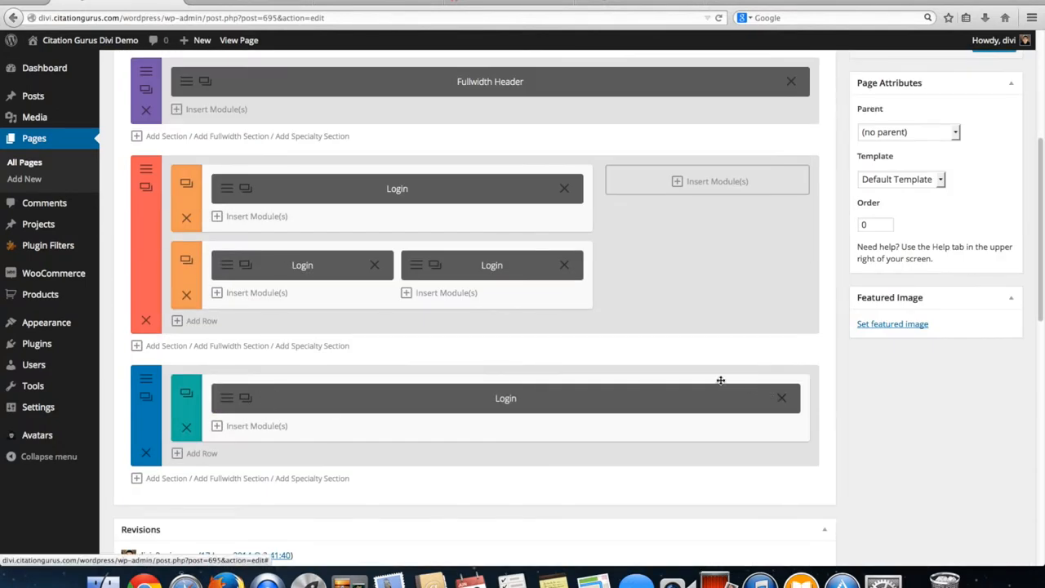
pyautogui.scroll(3)
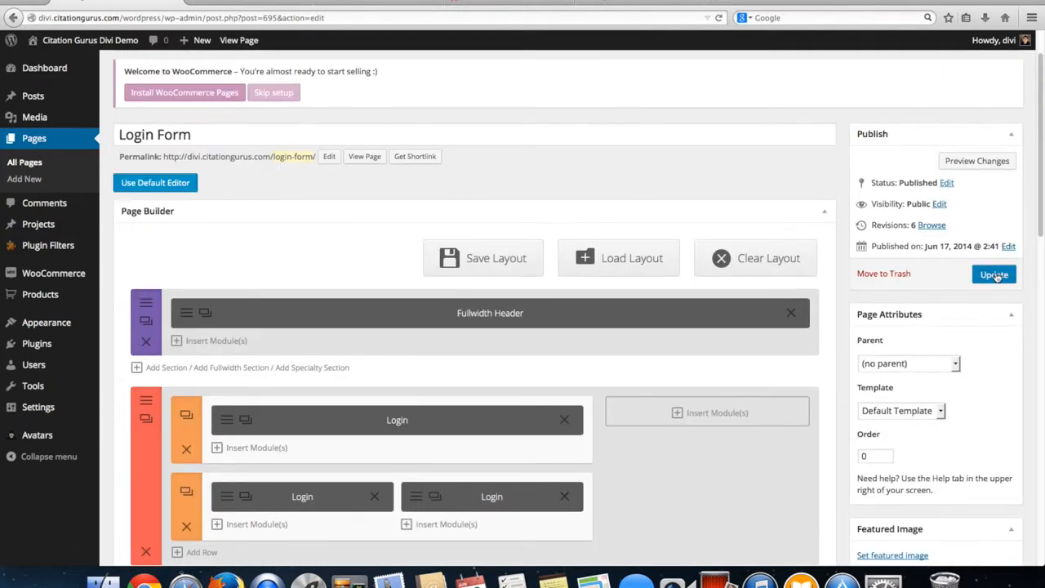
pyautogui.click(992, 274)
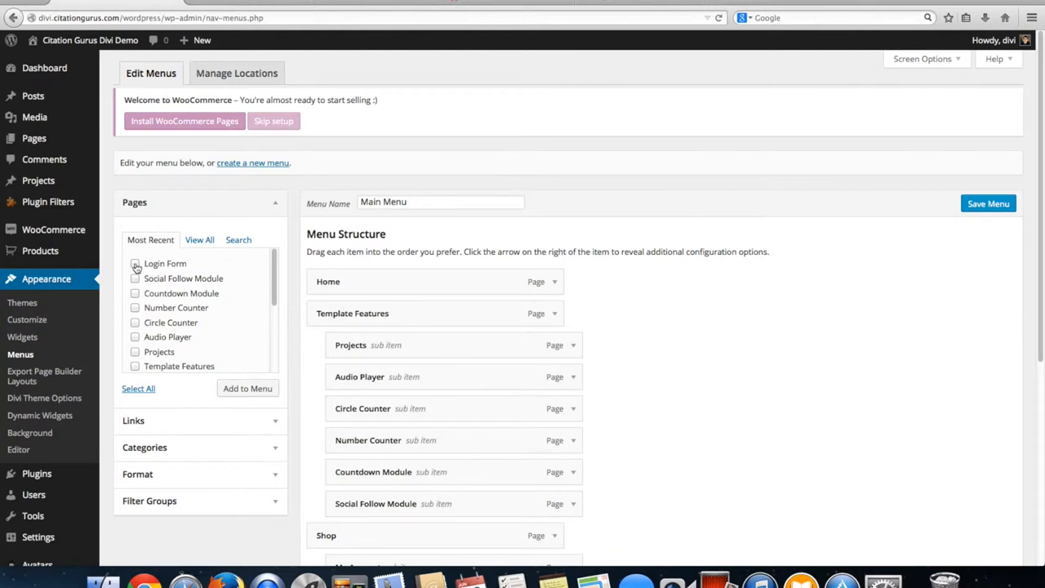
# - Tick the Login Form page and add it to the Main Menu
pyautogui.click(134, 263)
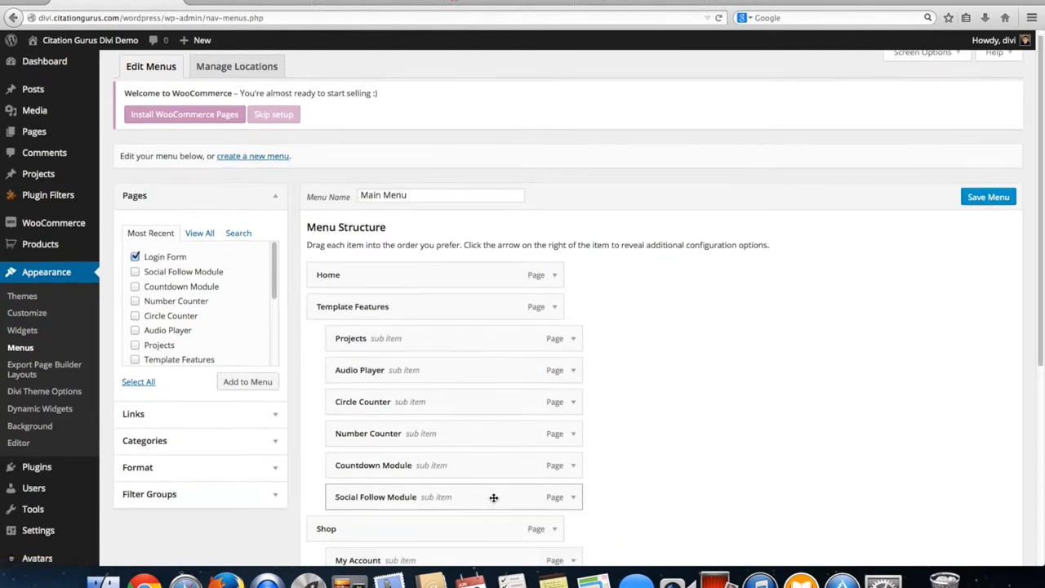
pyautogui.scroll(-3)
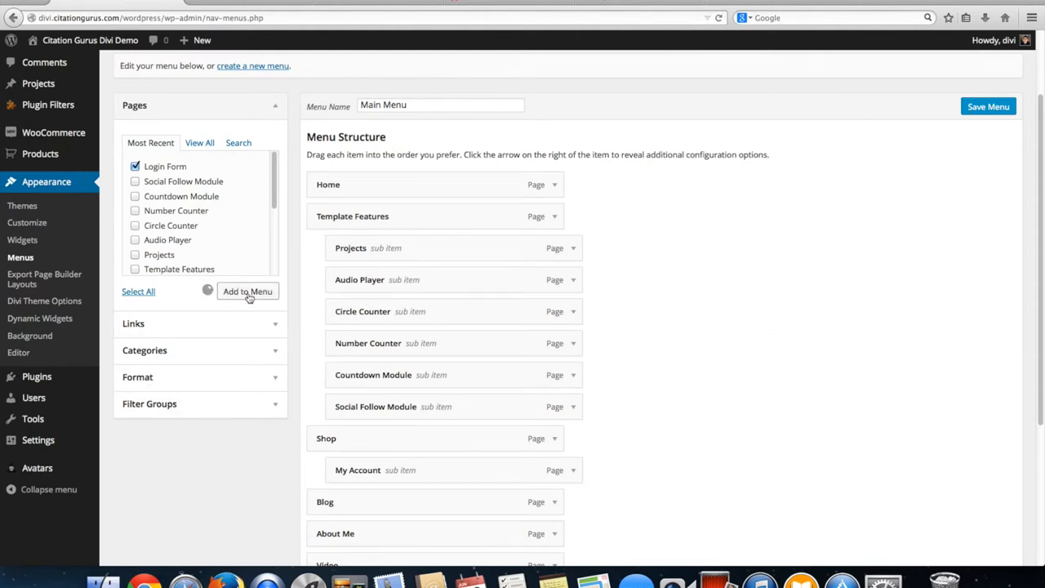
pyautogui.scroll(-3)
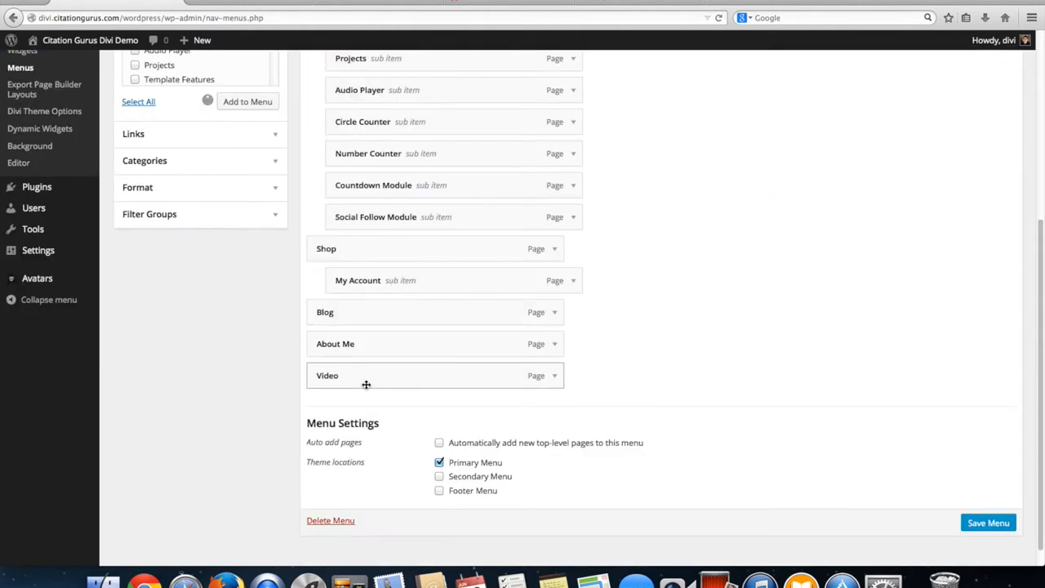
pyautogui.click(248, 101)
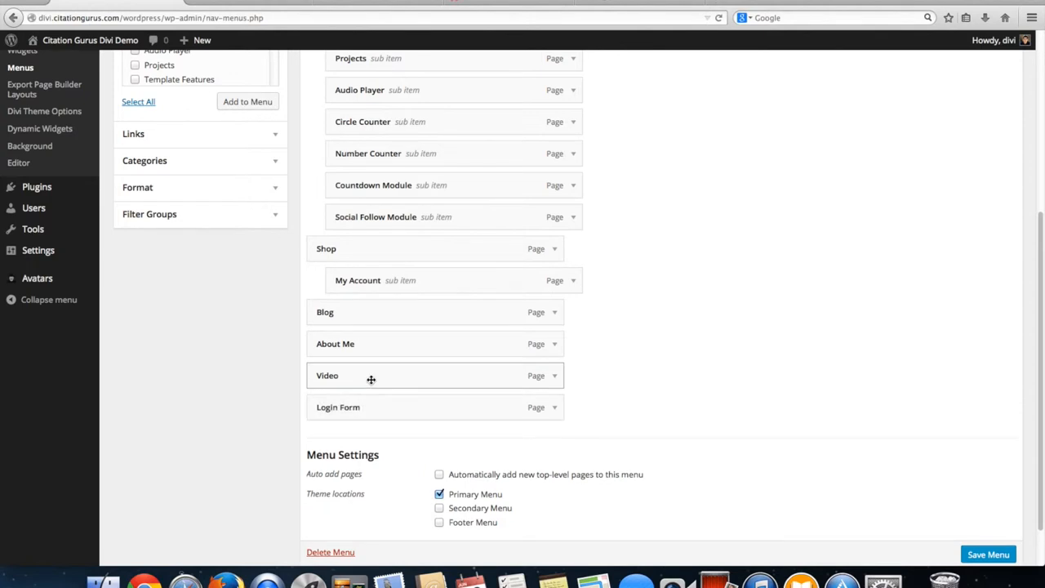
# - Nest Login Form beneath Social Follow Module as a sub-item of Template Features
pyautogui.moveTo(336, 407); pyautogui.dragTo(364, 103)
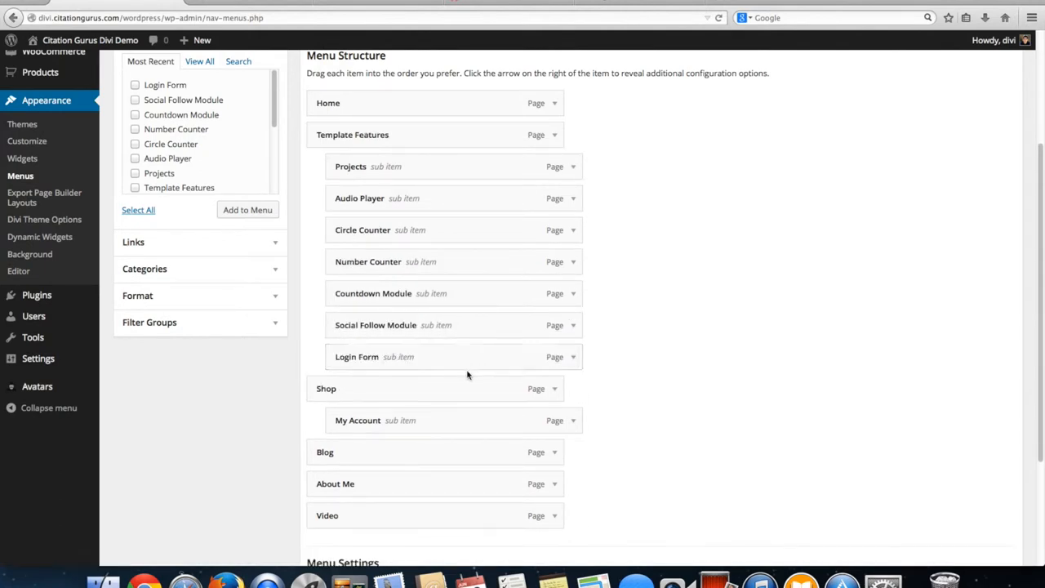
pyautogui.scroll(3)
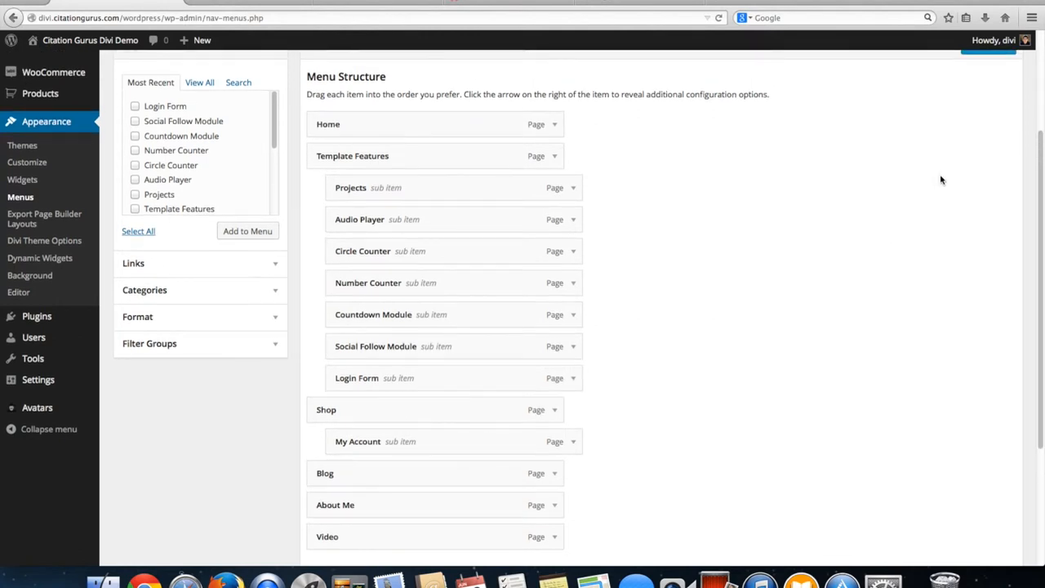
pyautogui.scroll(3)
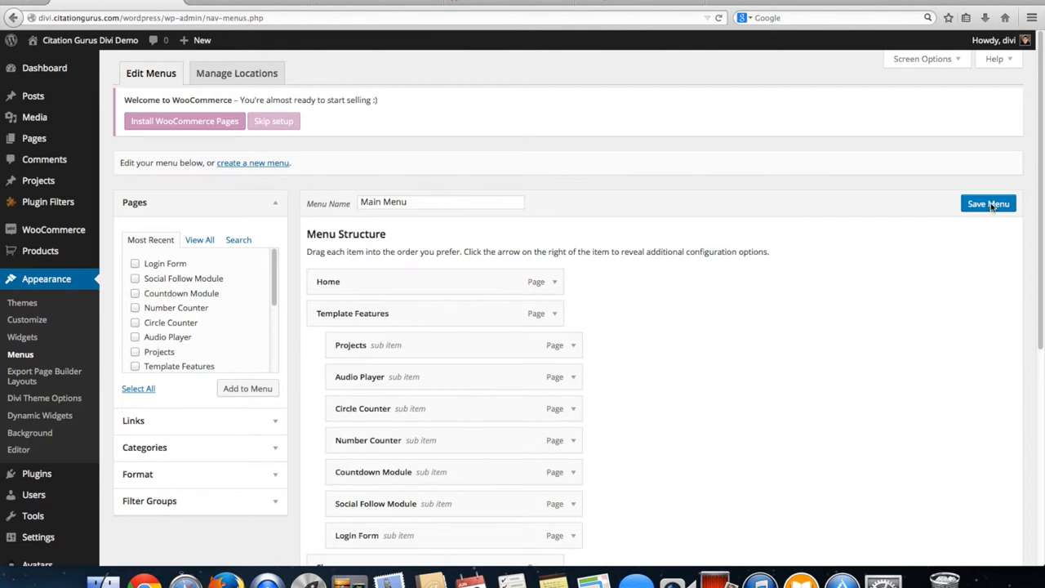
# - Save the Main Menu and log out of the WordPress admin
pyautogui.click(987, 202)
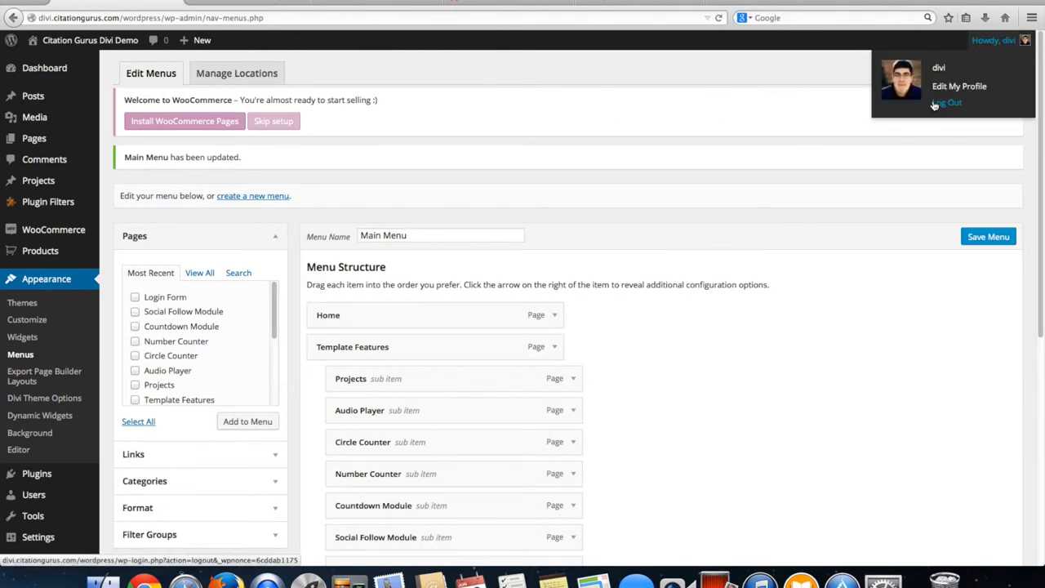
pyautogui.click(947, 101)
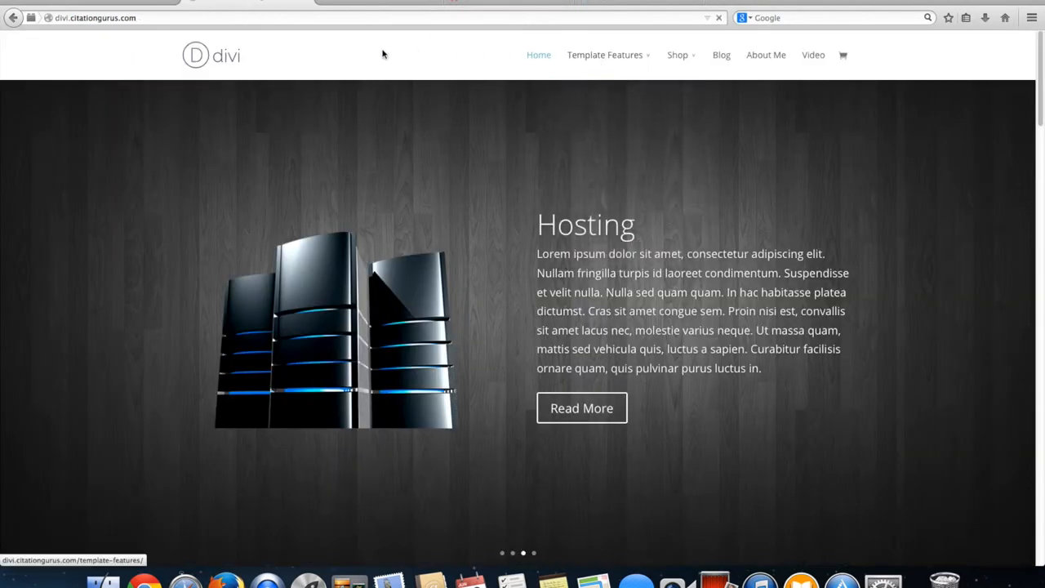
# - View the live Login Form page from the Template Features dropdown, scrolling to its login boxes
pyautogui.click(604, 56)
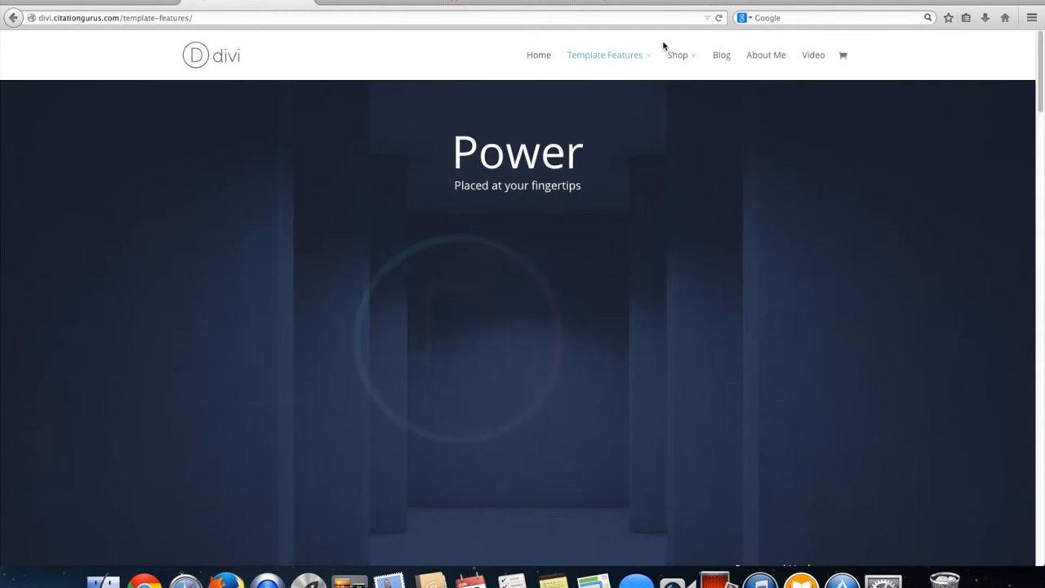
pyautogui.click(604, 55)
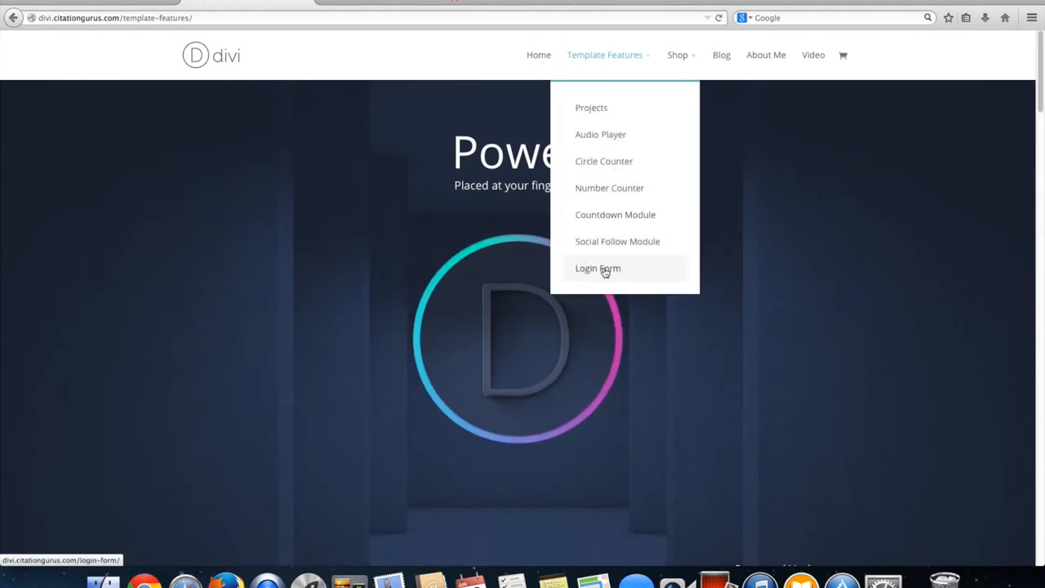
pyautogui.click(598, 267)
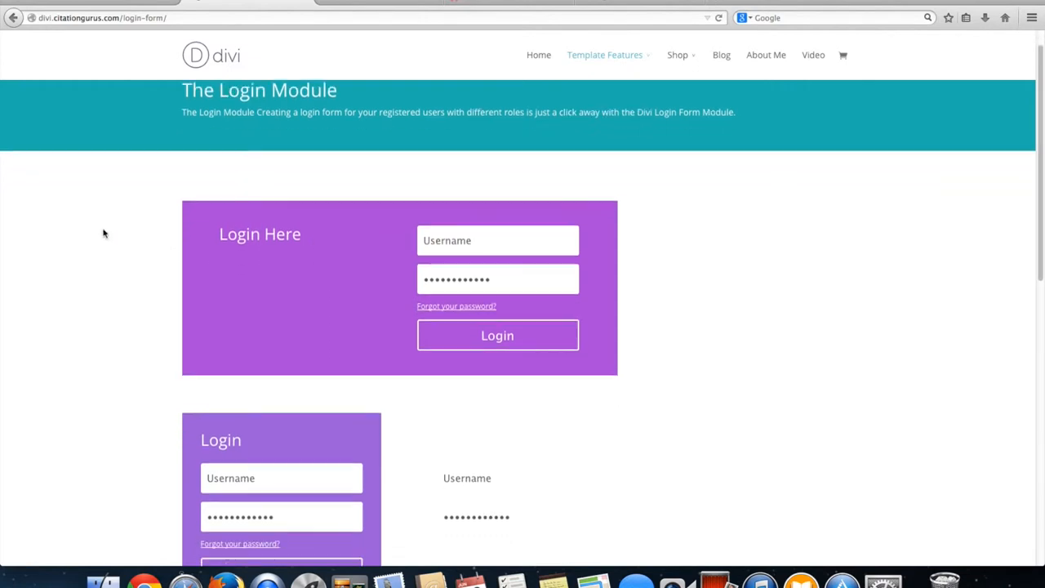
pyautogui.scroll(-3)
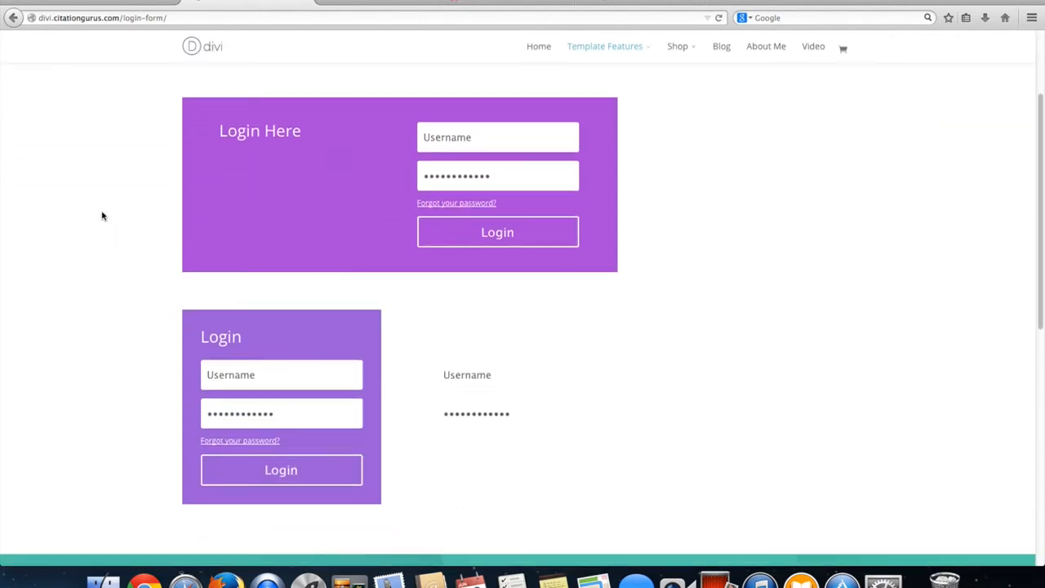
pyautogui.moveTo(160, 3)
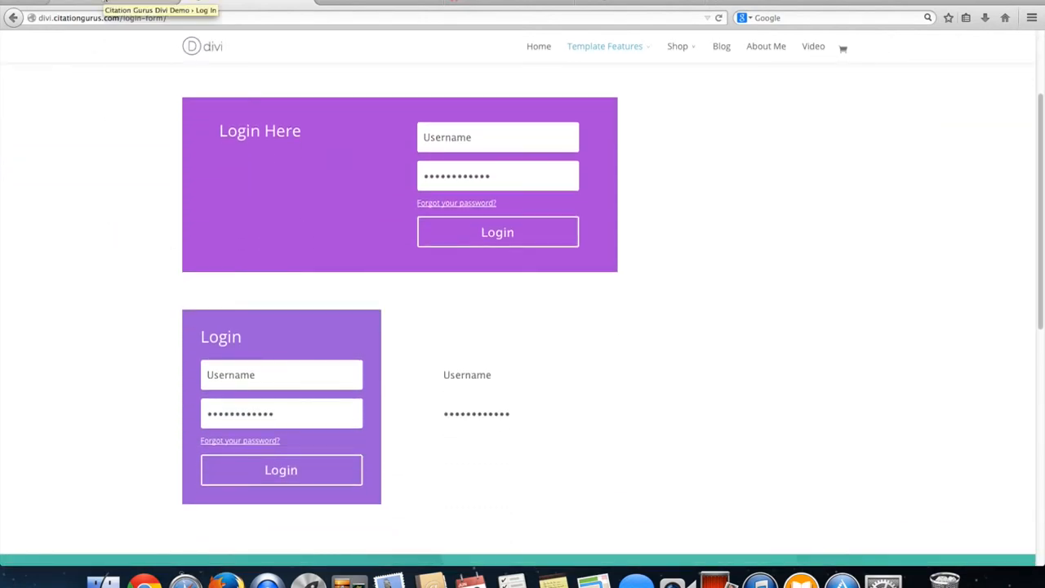
# - Return to the wp-login tab and log back in to reach the admin Dashboard
pyautogui.click(496, 232)
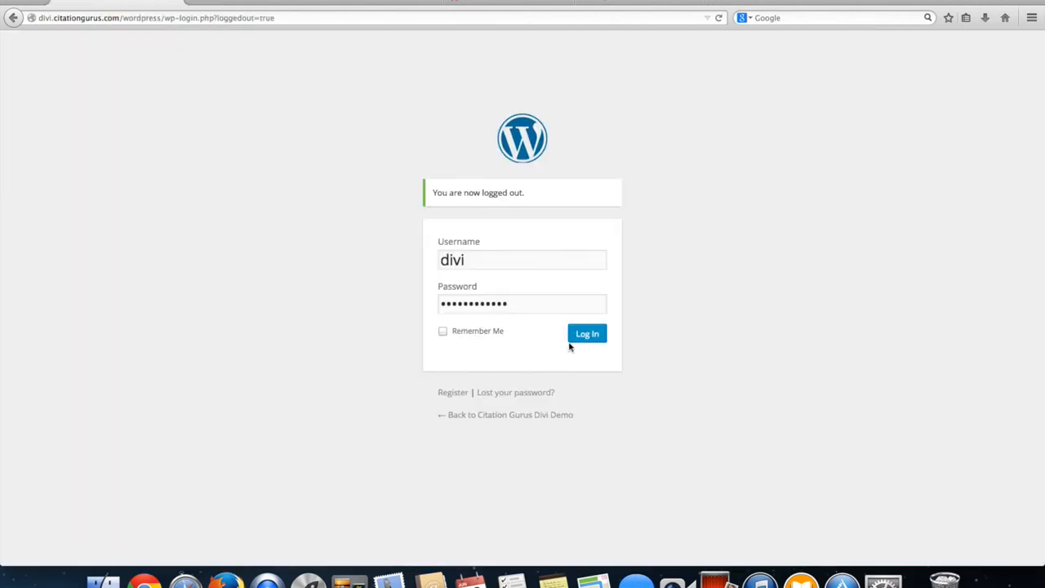
pyautogui.click(586, 333)
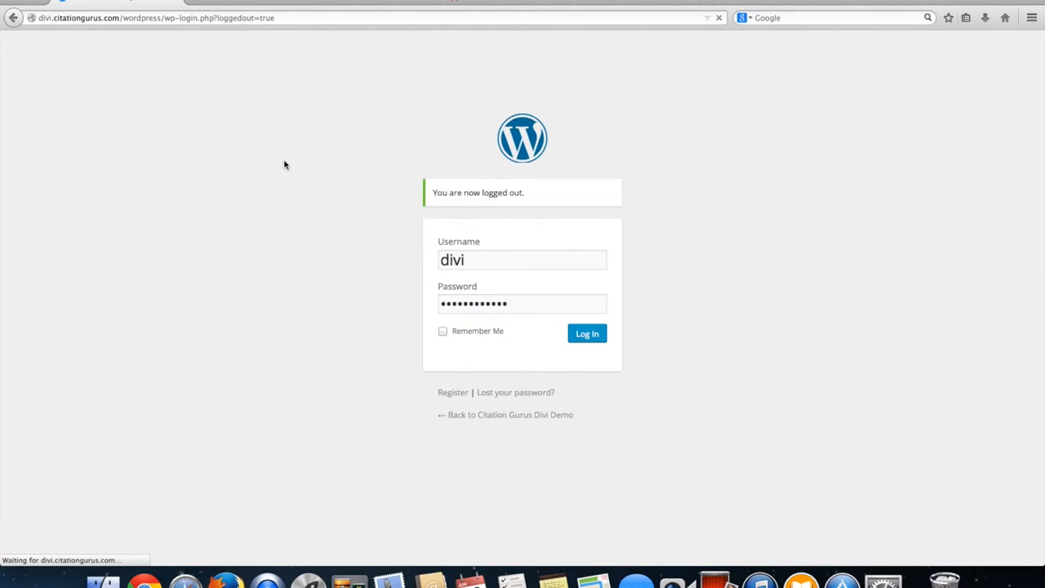
pyautogui.click(586, 333)
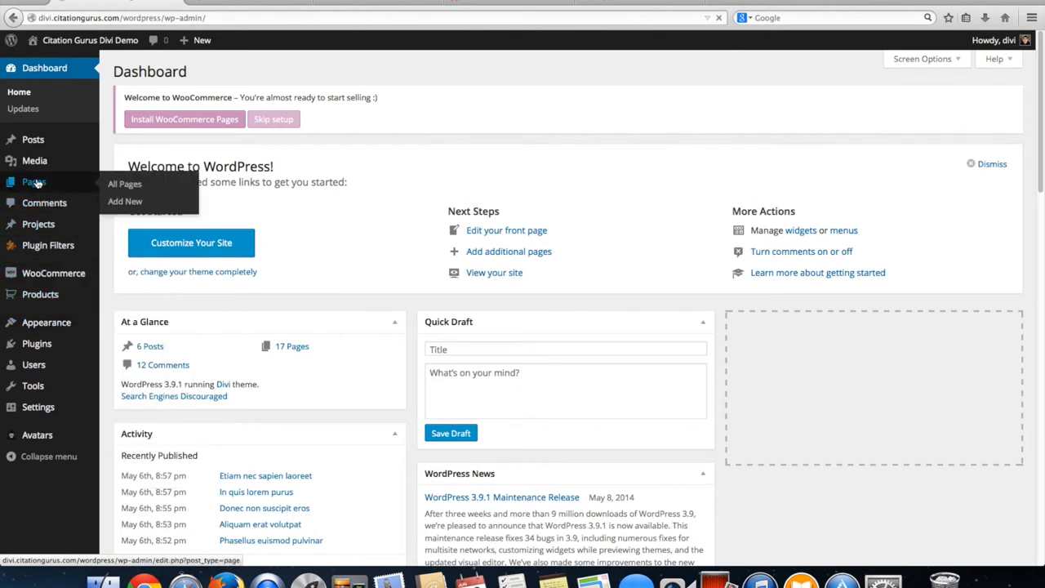
# - From All Pages, reopen the Login Form page and bring up the 'Login to Website' module settings
pyautogui.click(124, 183)
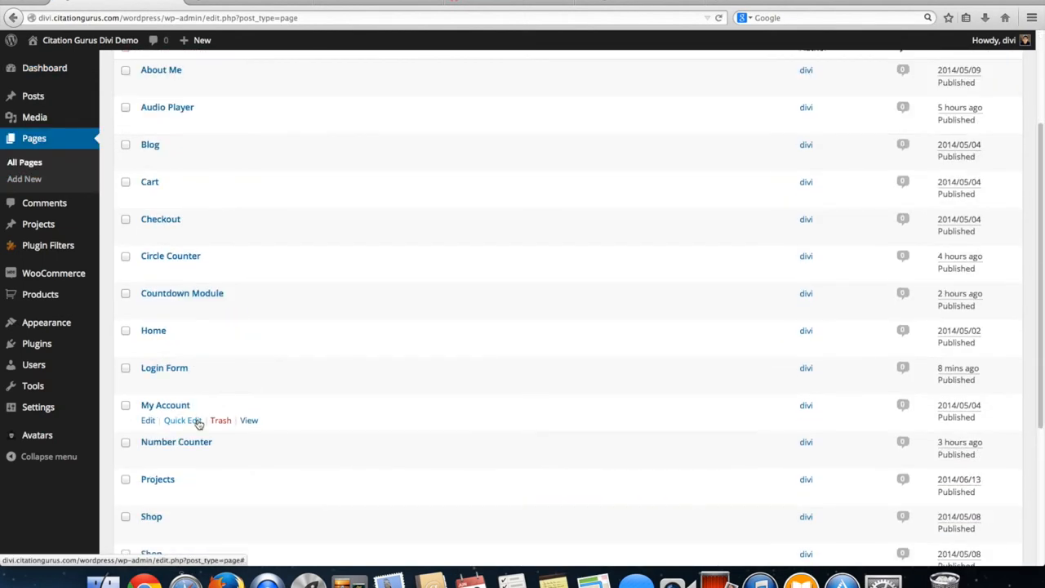
pyautogui.moveTo(164, 367)
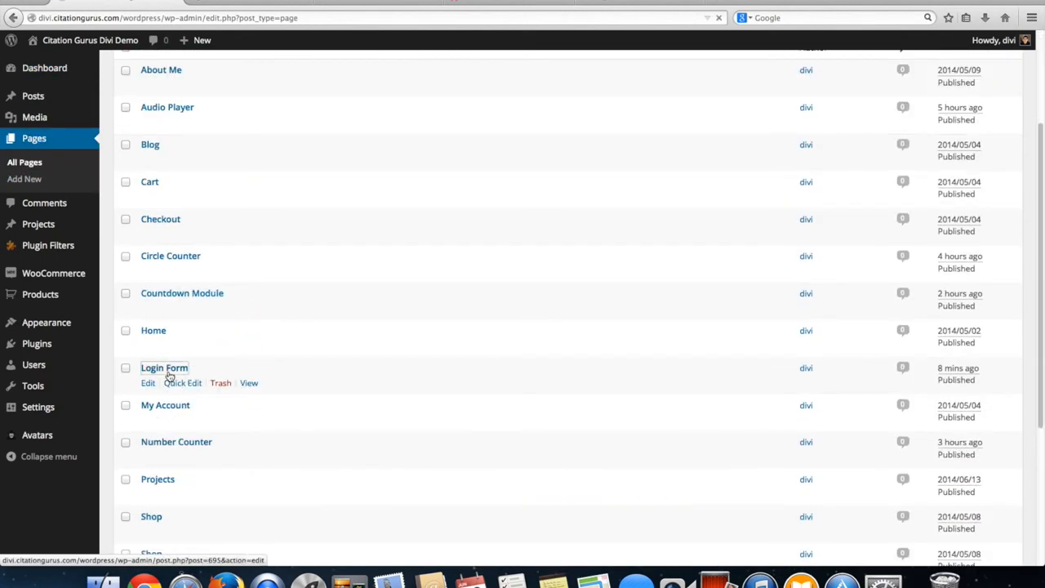
pyautogui.click(163, 367)
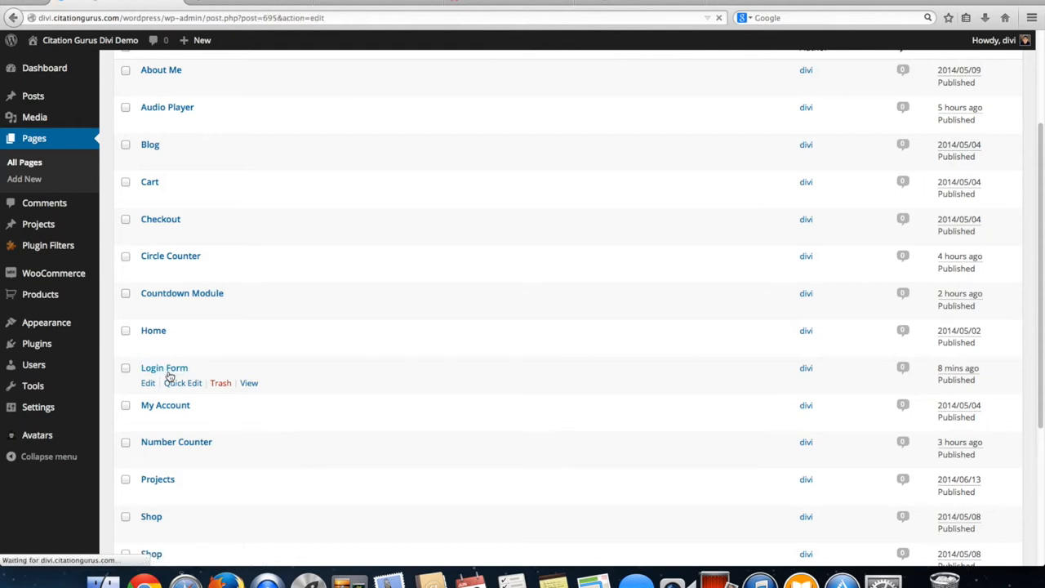
pyautogui.click(147, 382)
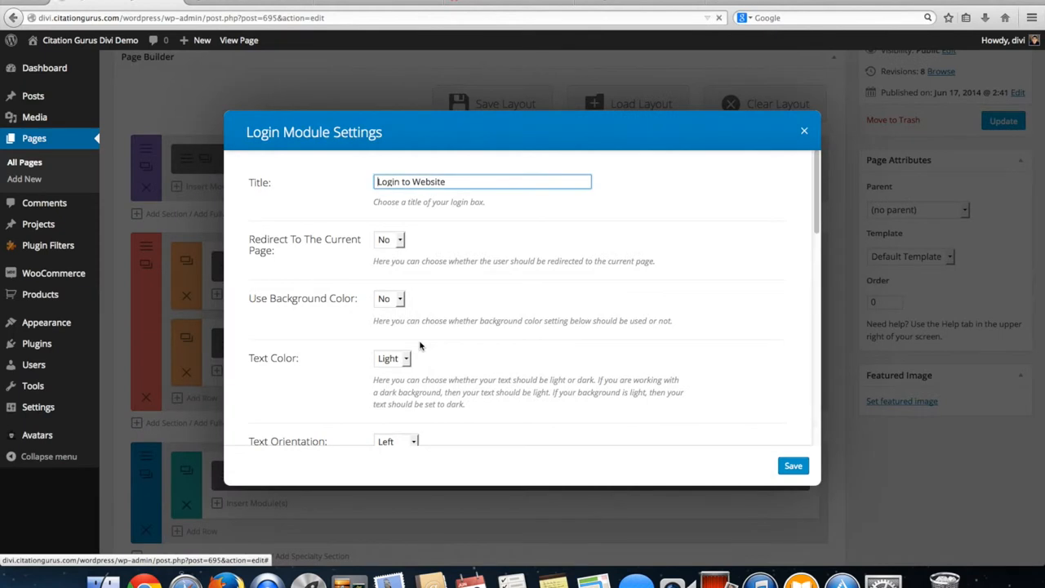
# - Set the 'Login to Website' module text colour to Dark, update the page and view it live
pyautogui.click(392, 359)
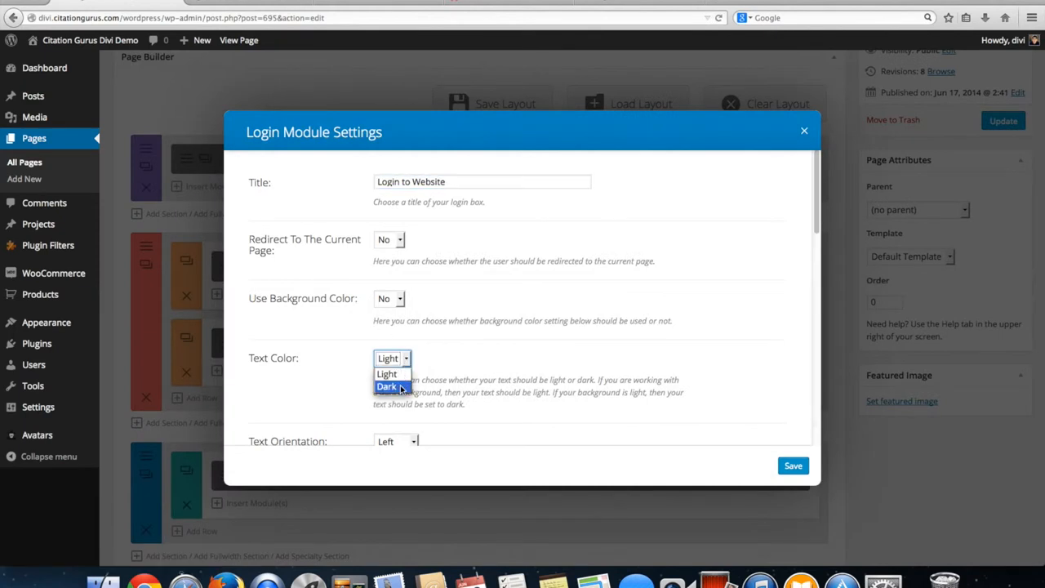
pyautogui.click(803, 130)
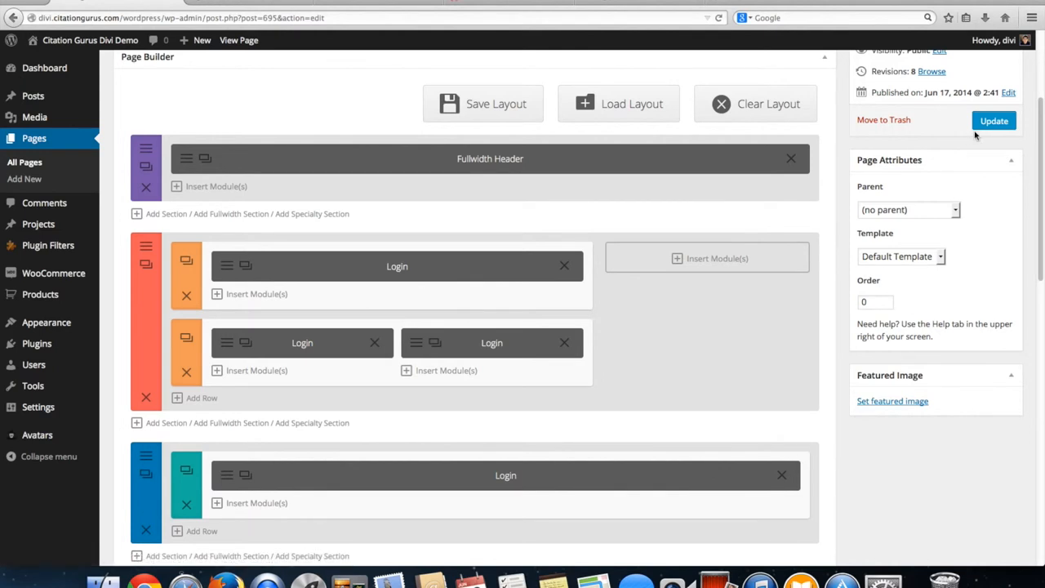
pyautogui.click(993, 121)
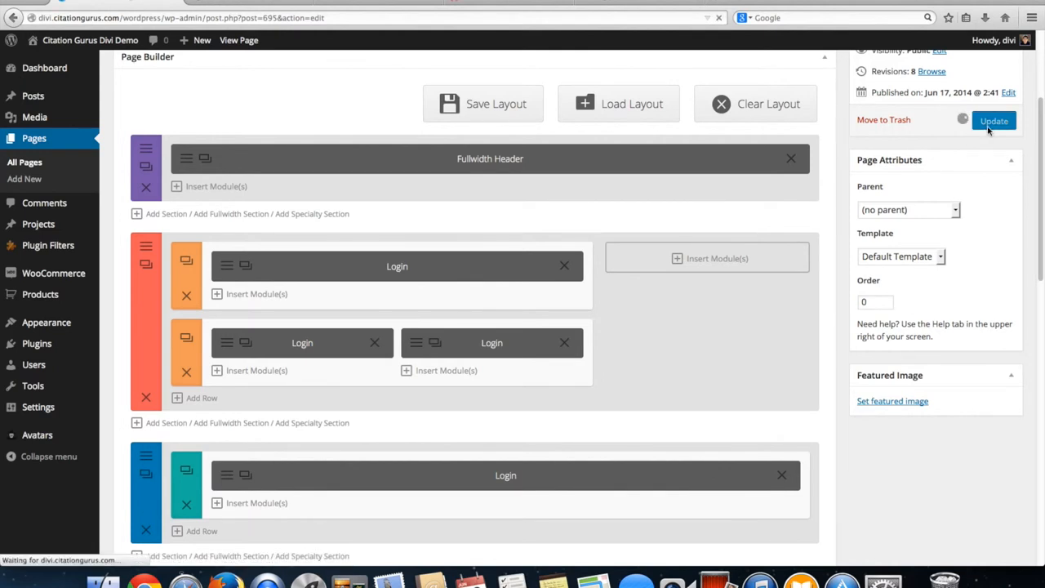
pyautogui.click(994, 121)
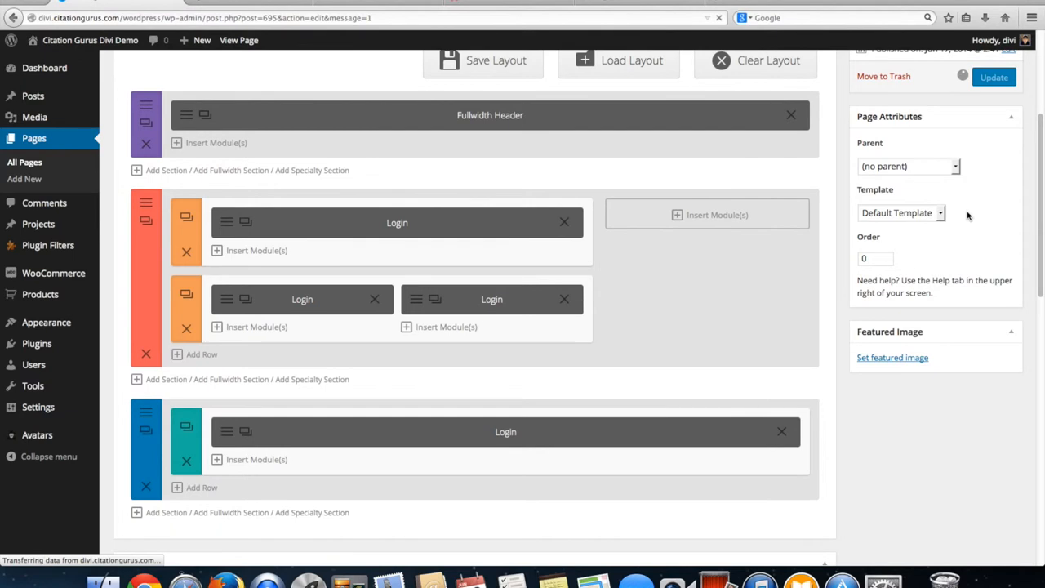
pyautogui.click(993, 77)
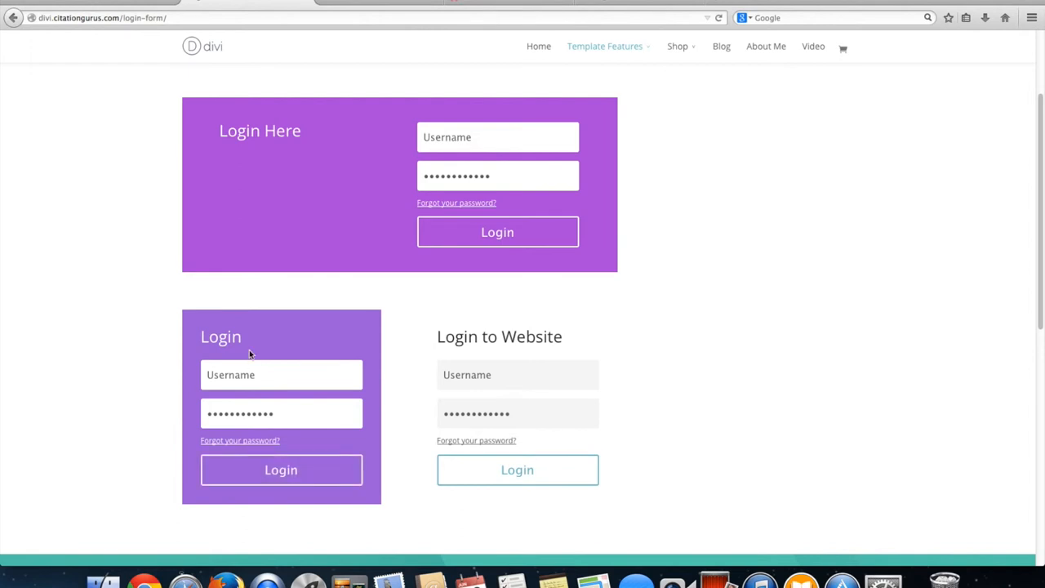
pyautogui.moveTo(202, 292)
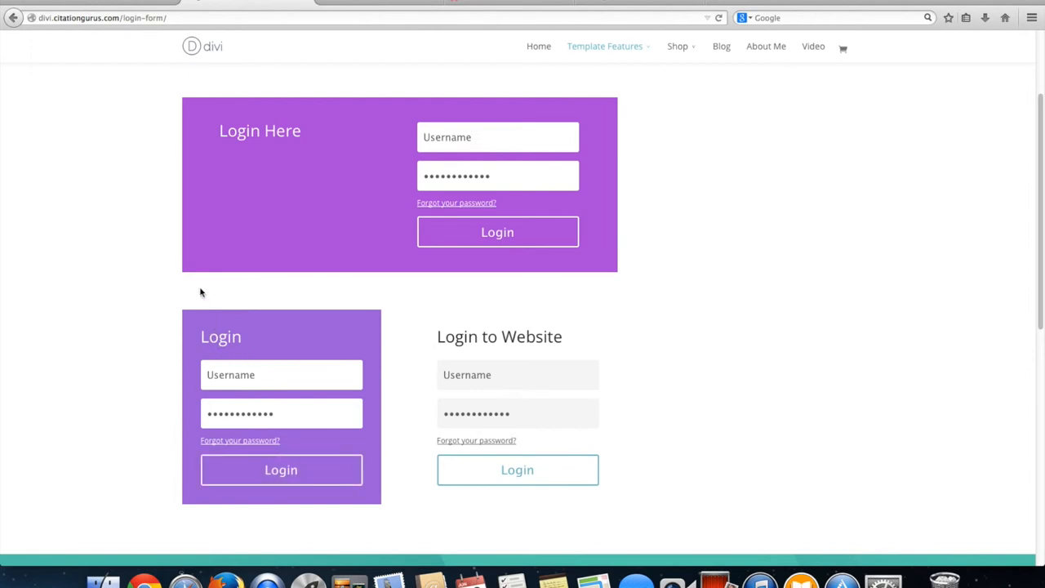
pyautogui.moveTo(481, 237)
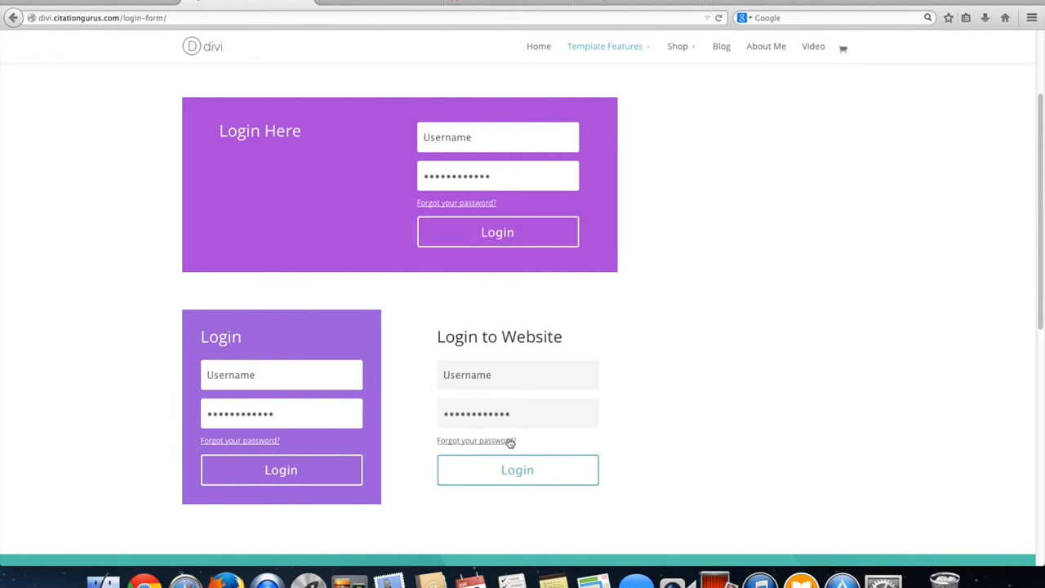
# - Scroll down the live Login Form page to the teal 'Website Login No Background' section
pyautogui.scroll(-3)
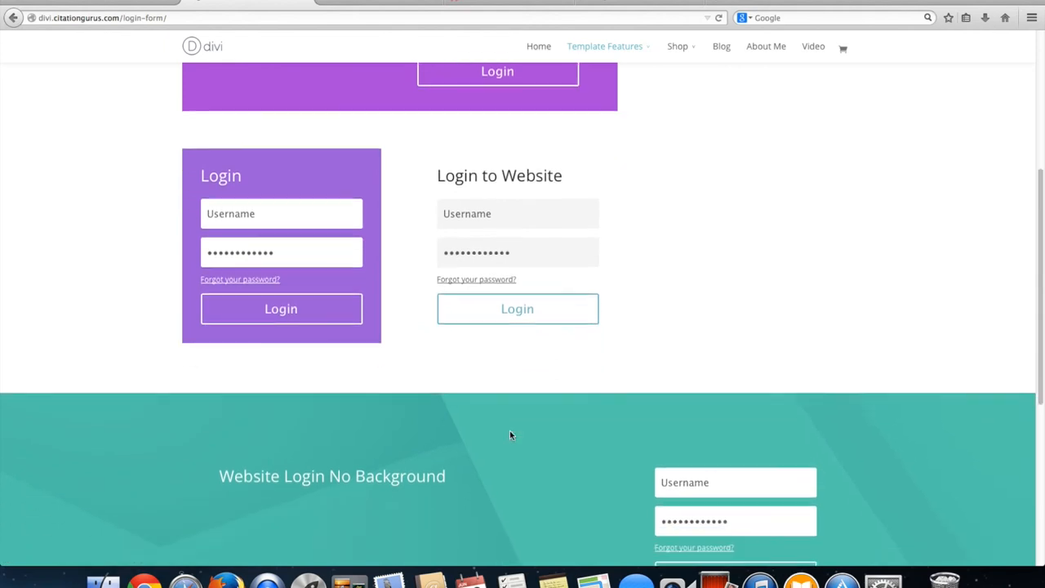
pyautogui.scroll(-3)
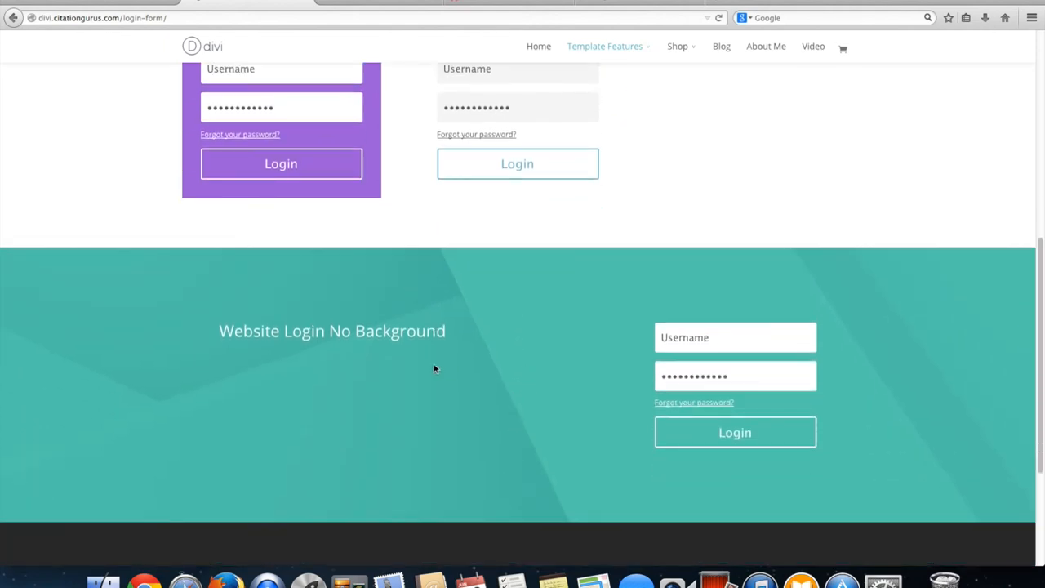
pyautogui.moveTo(262, 299)
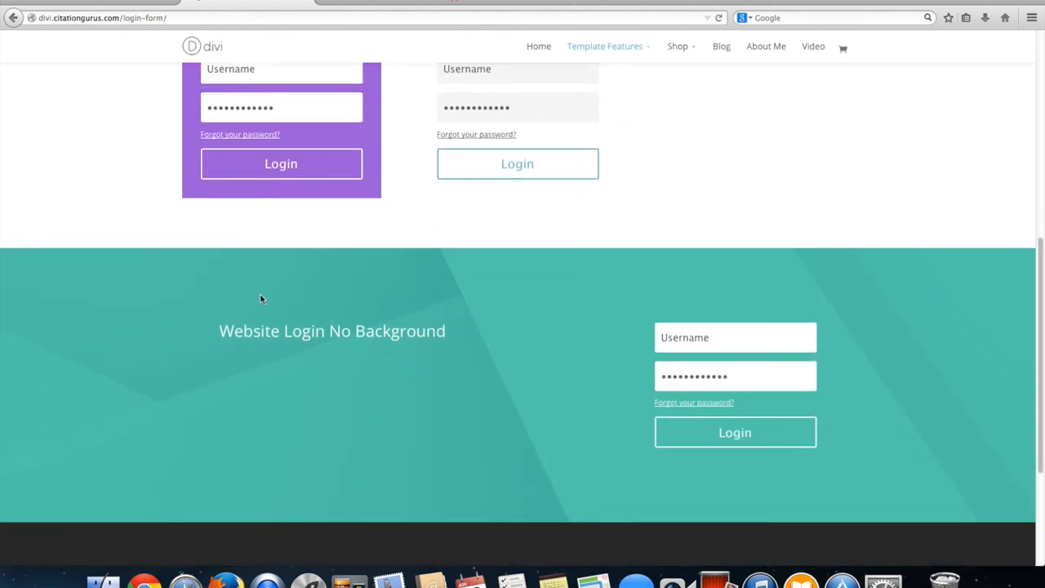
pyautogui.moveTo(606, 475)
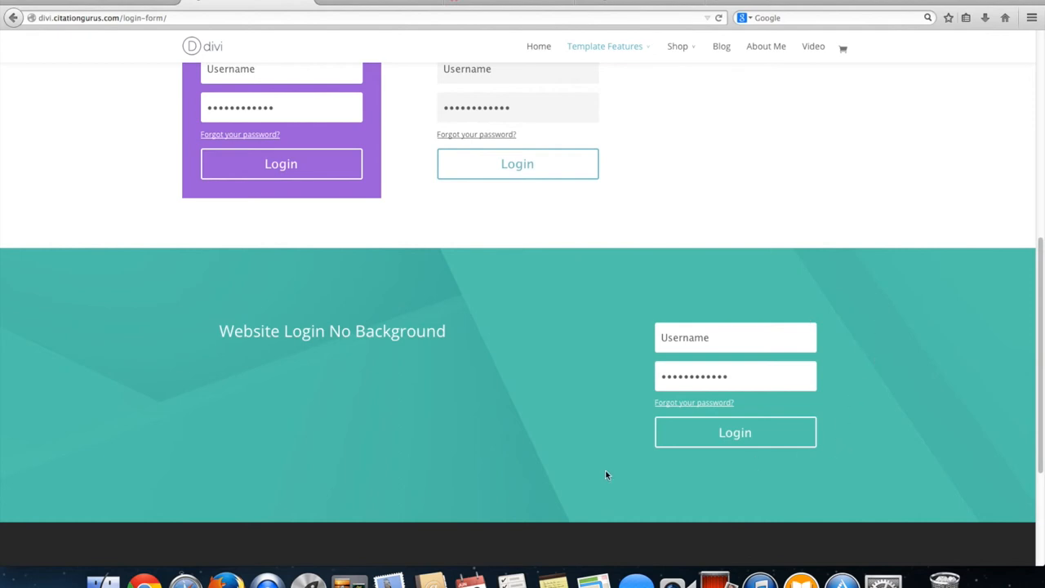
pyautogui.moveTo(391, 325)
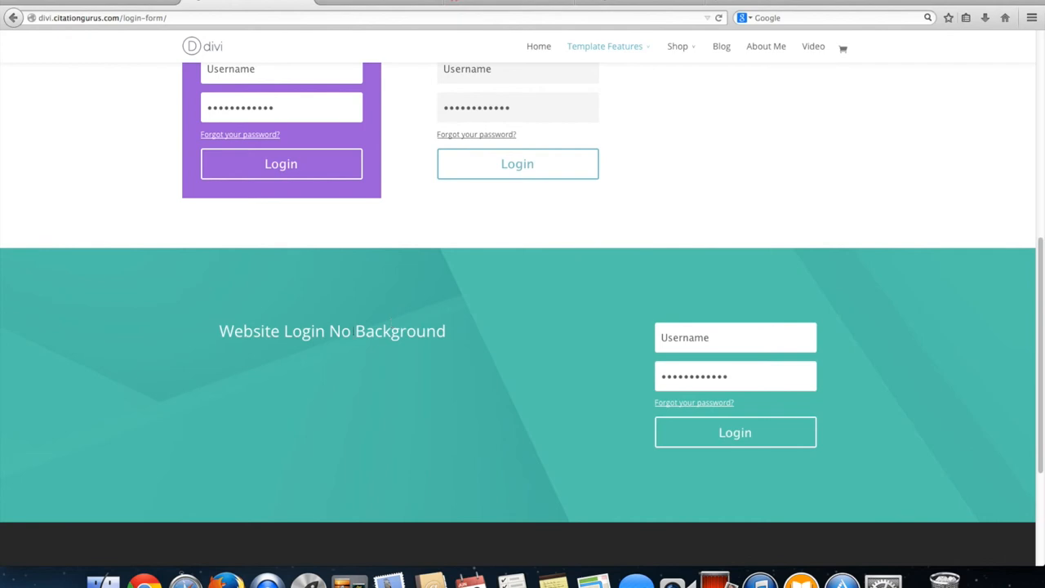
pyautogui.moveTo(106, 3)
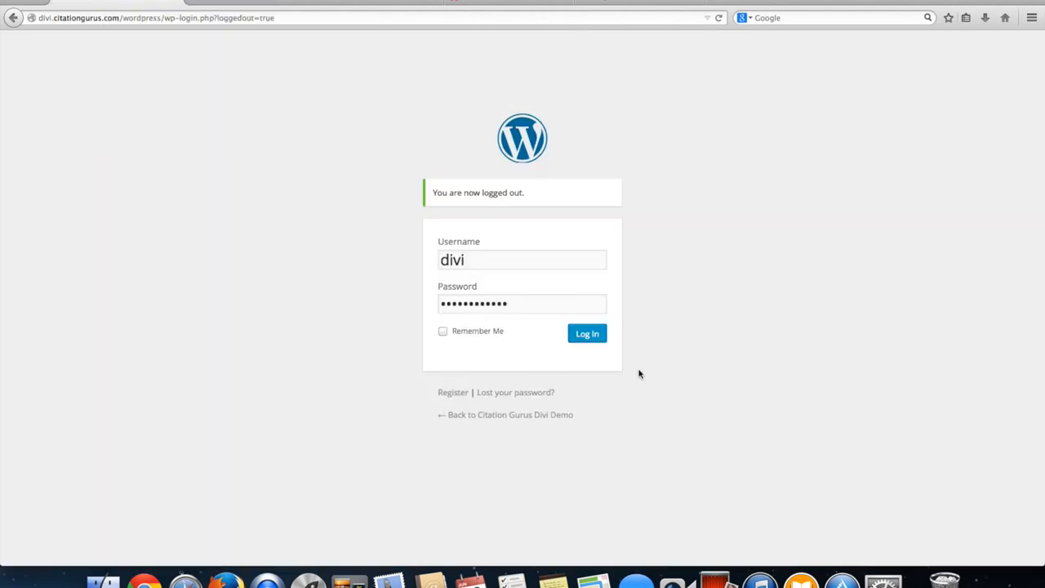
# - Log back in from the wp-login screen with the saved credentials to reach the Dashboard
pyautogui.click(586, 333)
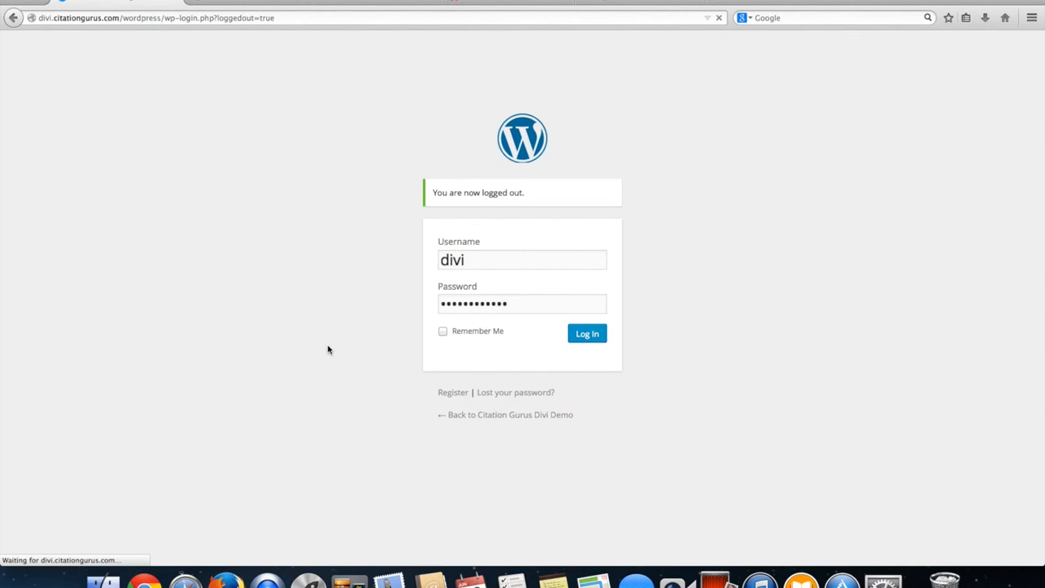
pyautogui.click(587, 333)
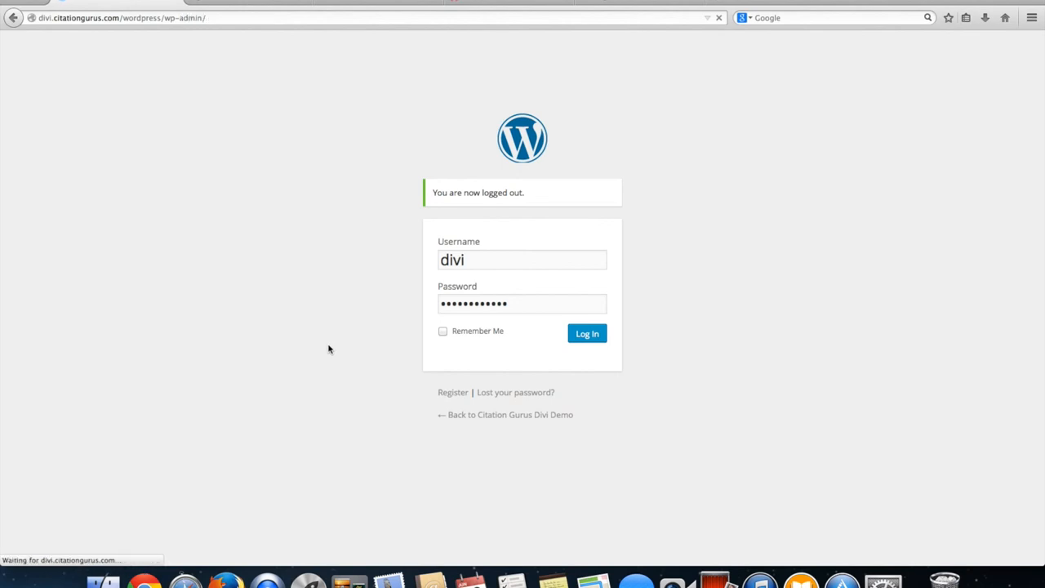
pyautogui.click(586, 334)
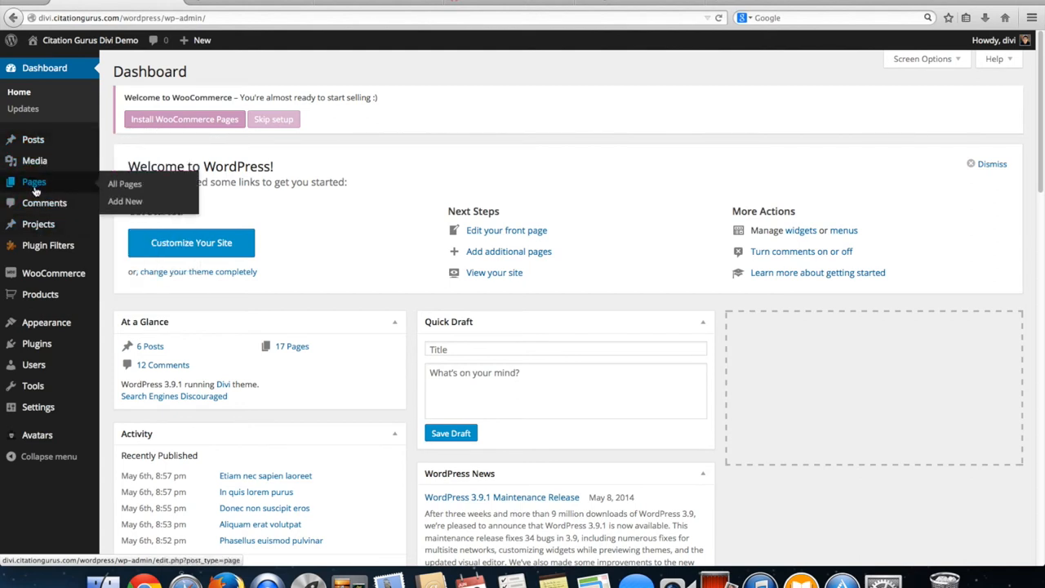
# - From All Pages, scroll to Login Form and reopen it in the Divi Builder editor
pyautogui.click(124, 183)
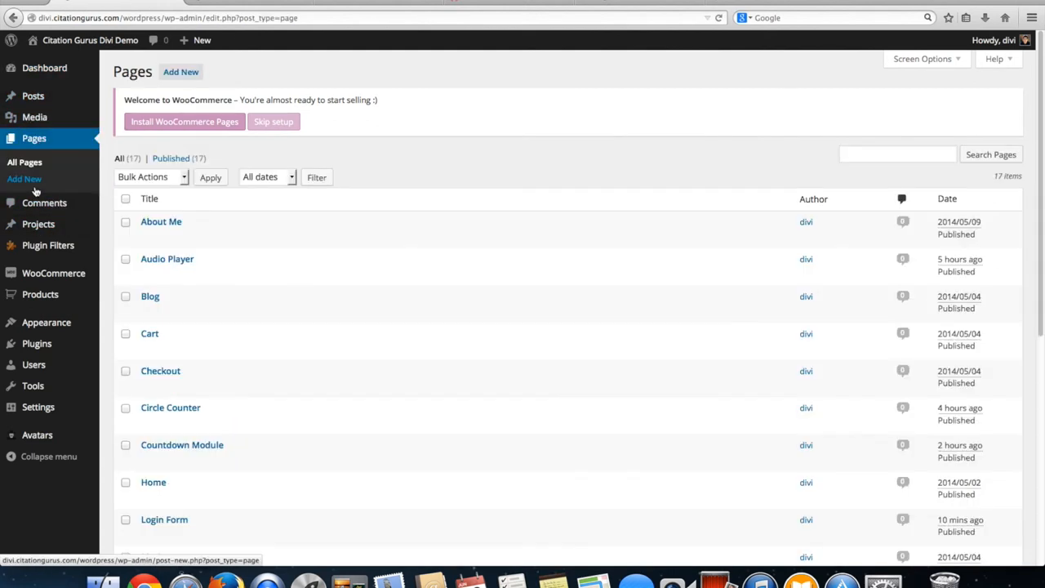
pyautogui.scroll(-3)
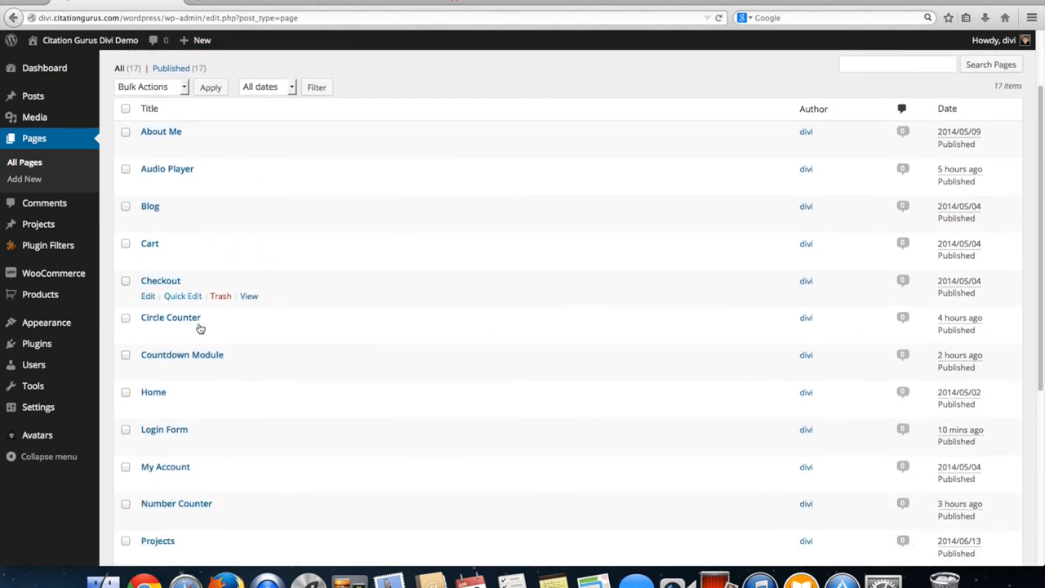
pyautogui.scroll(-3)
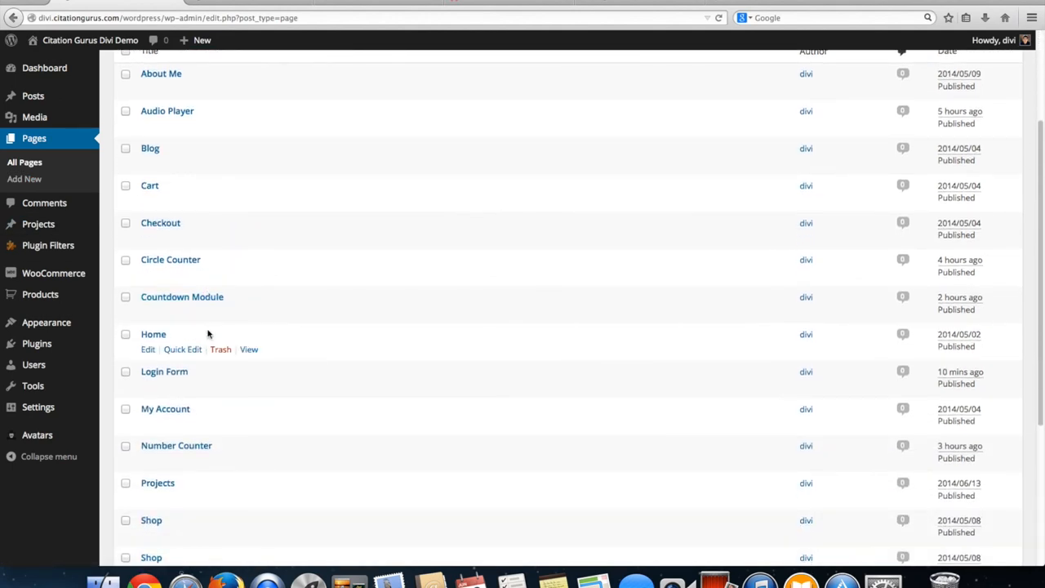
pyautogui.scroll(-3)
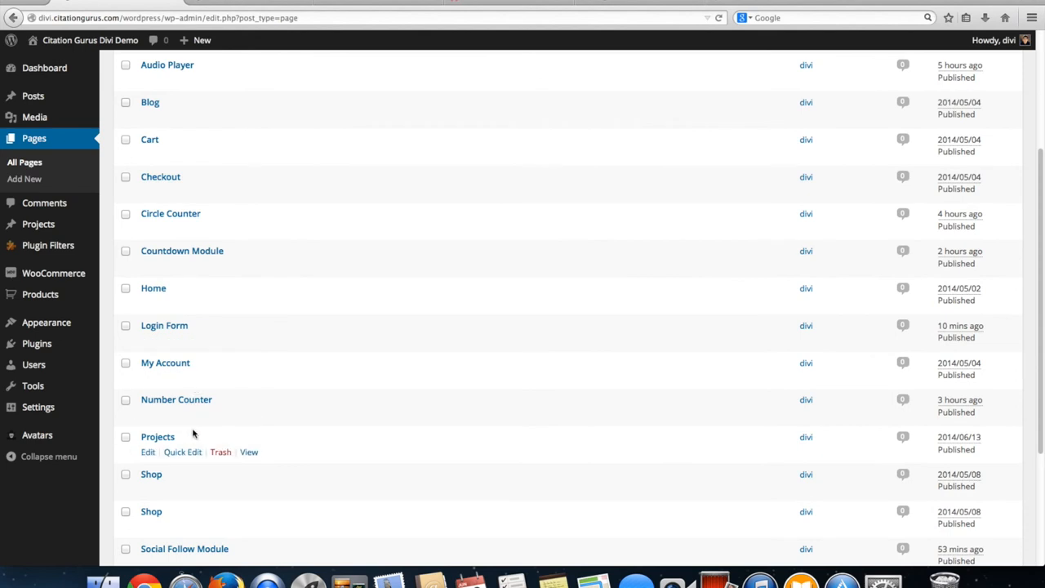
pyautogui.scroll(-3)
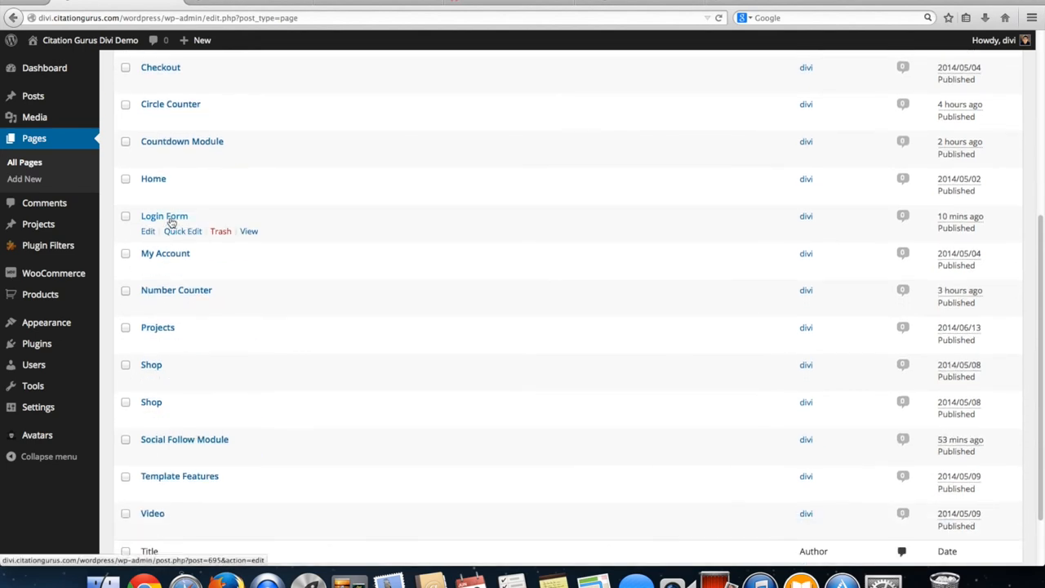
pyautogui.click(164, 215)
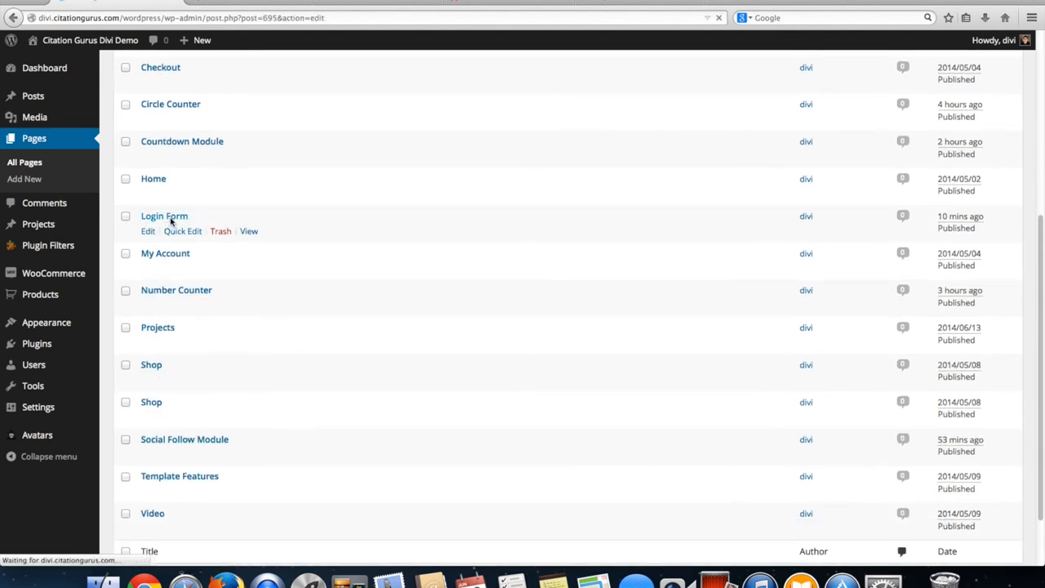
pyautogui.click(163, 216)
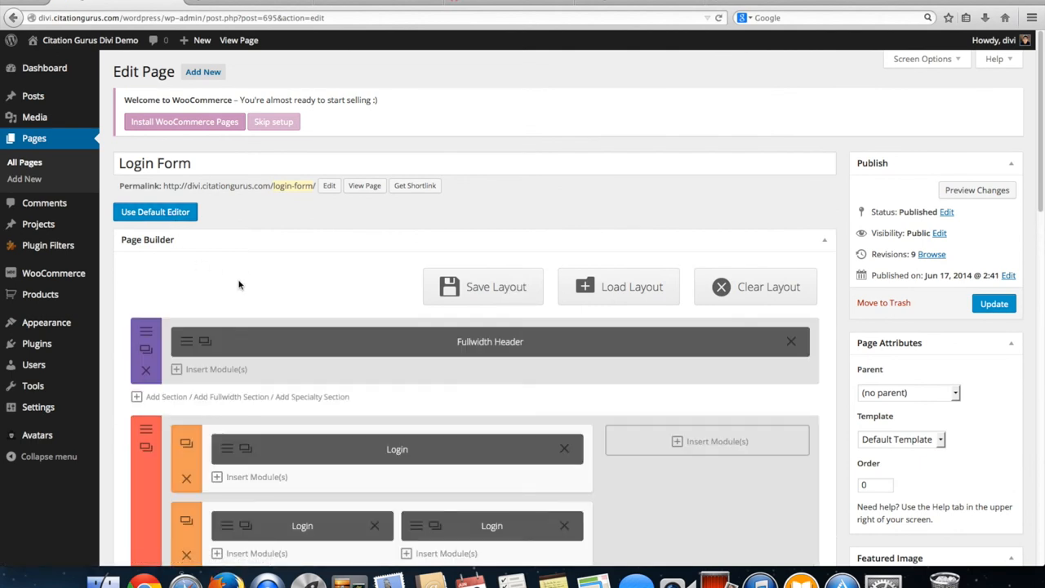
pyautogui.scroll(-3)
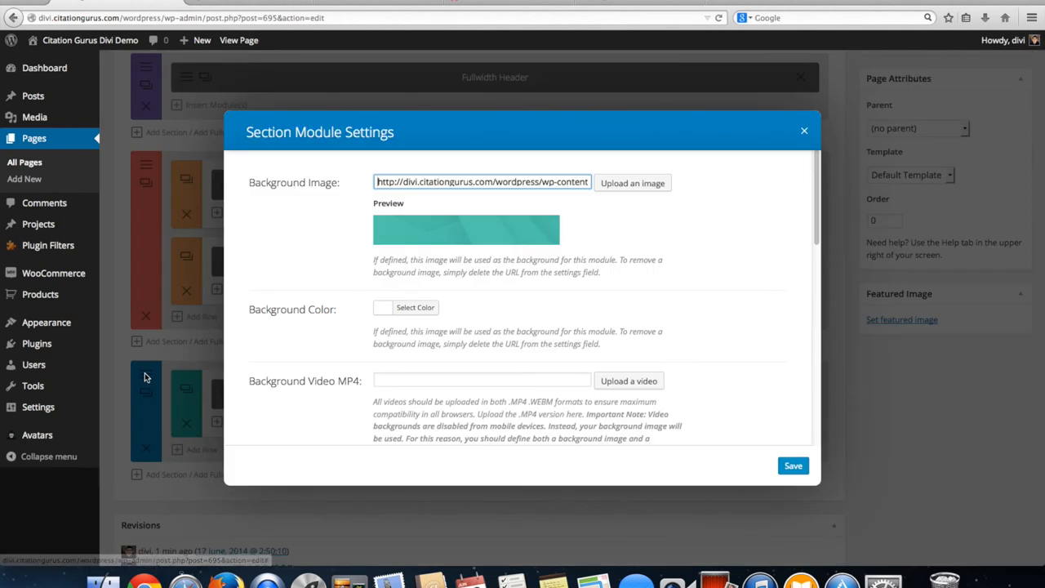
pyautogui.moveTo(500, 242)
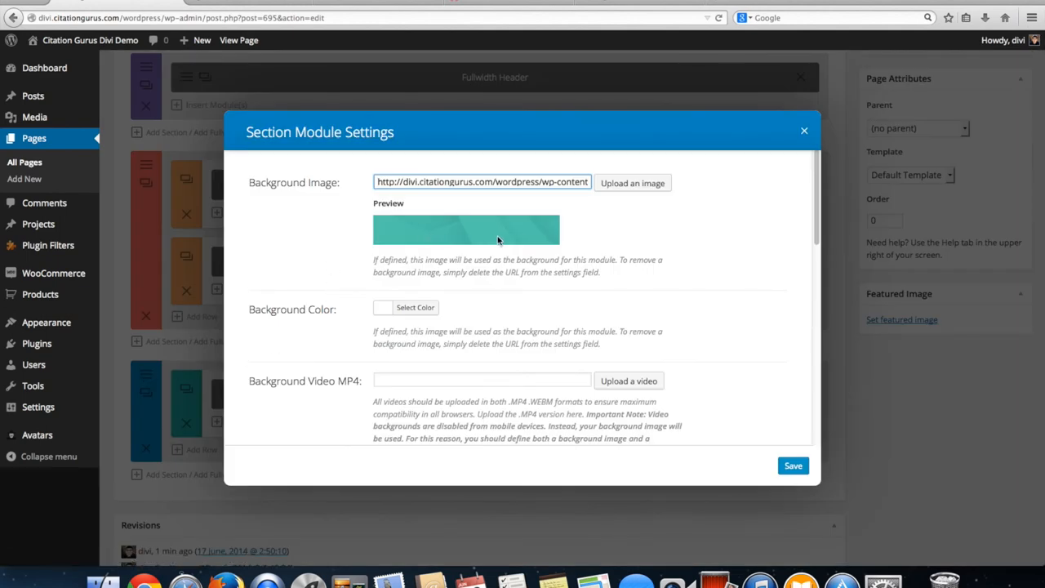
pyautogui.moveTo(614, 228)
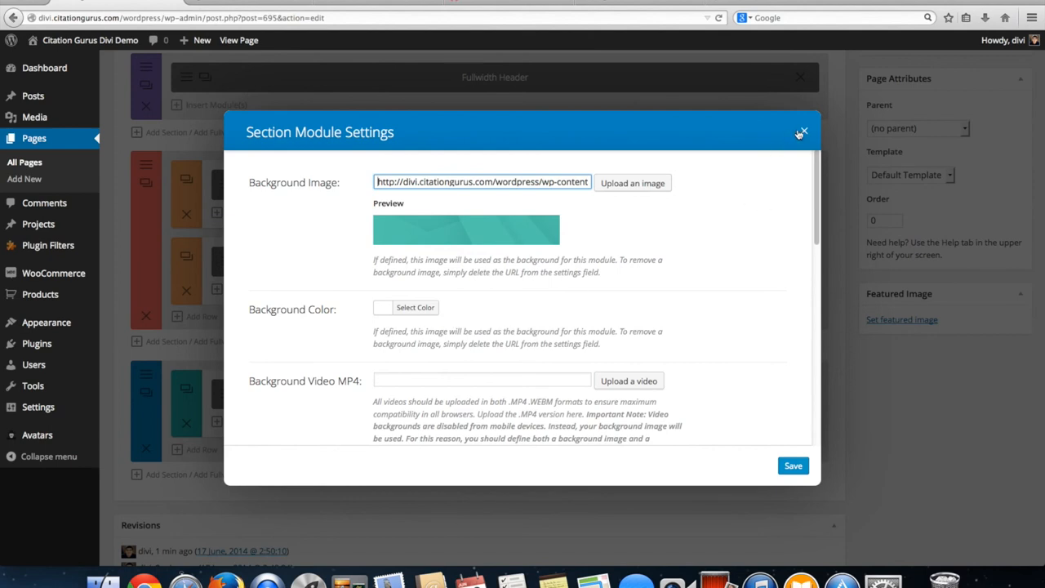
pyautogui.click(800, 130)
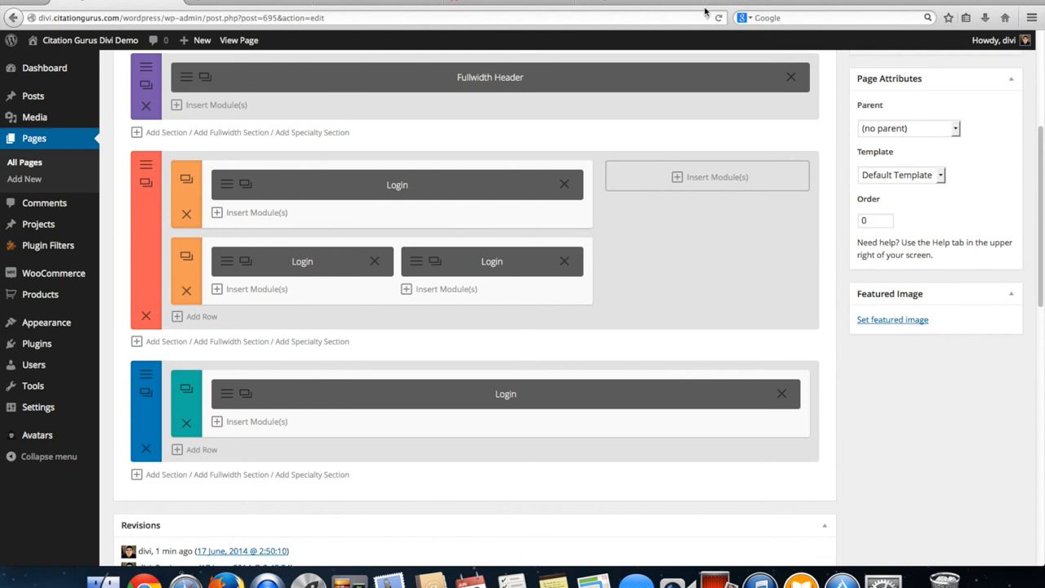
pyautogui.moveTo(676, 183)
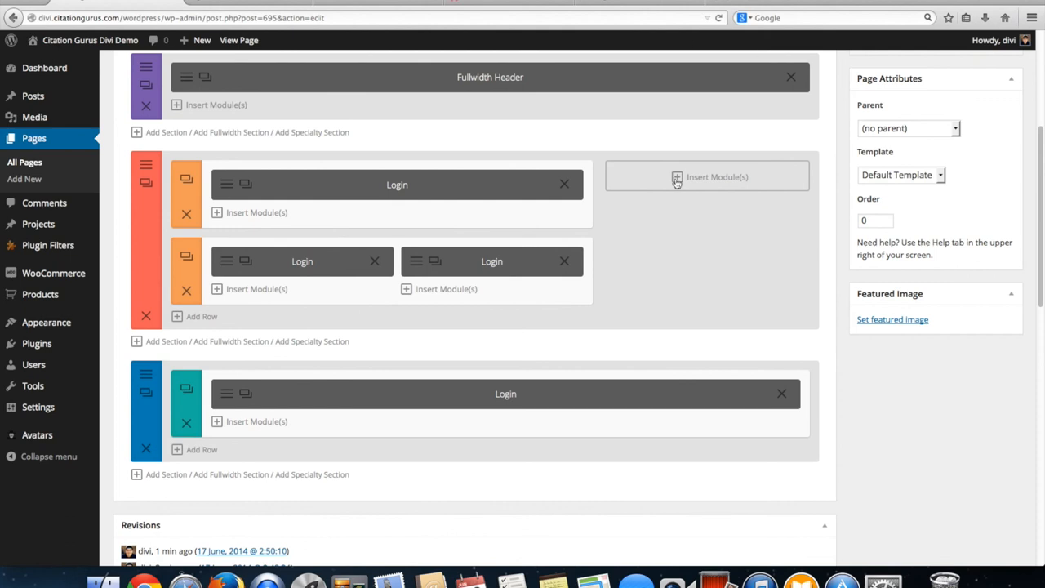
pyautogui.moveTo(471, 317)
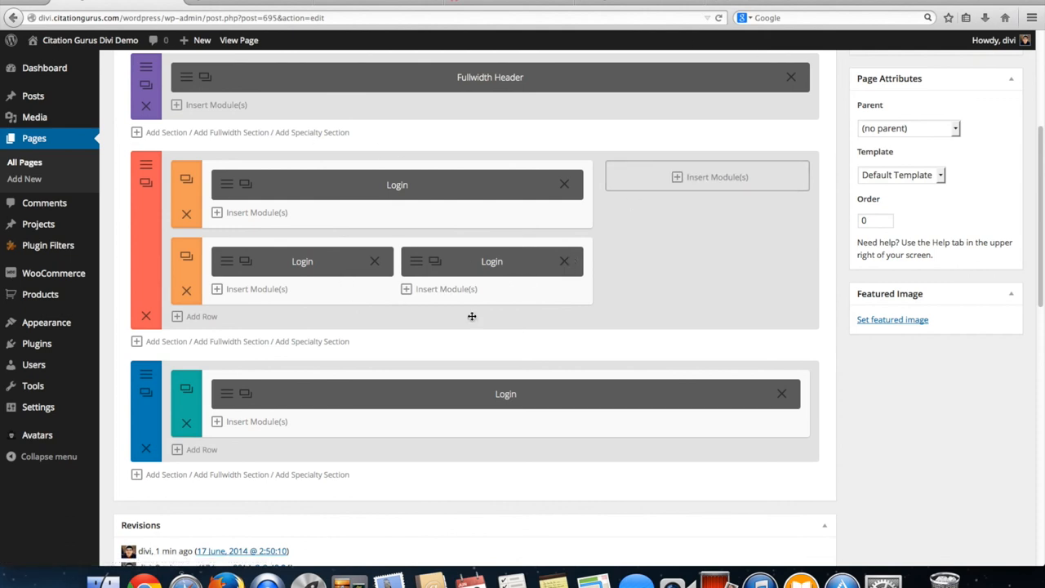
pyautogui.moveTo(760, 212)
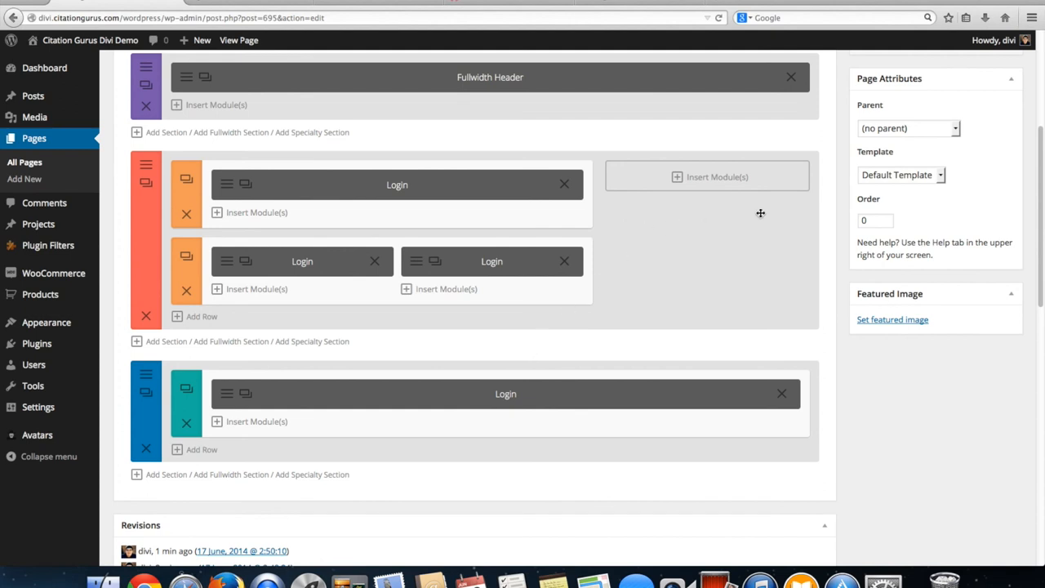
pyautogui.moveTo(842, 165)
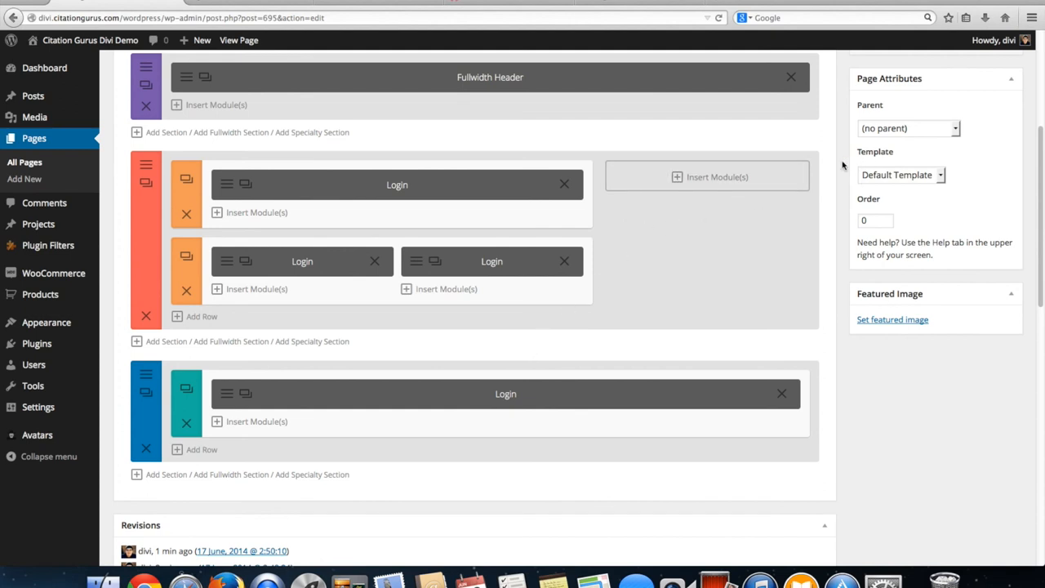
pyautogui.moveTo(830, 69)
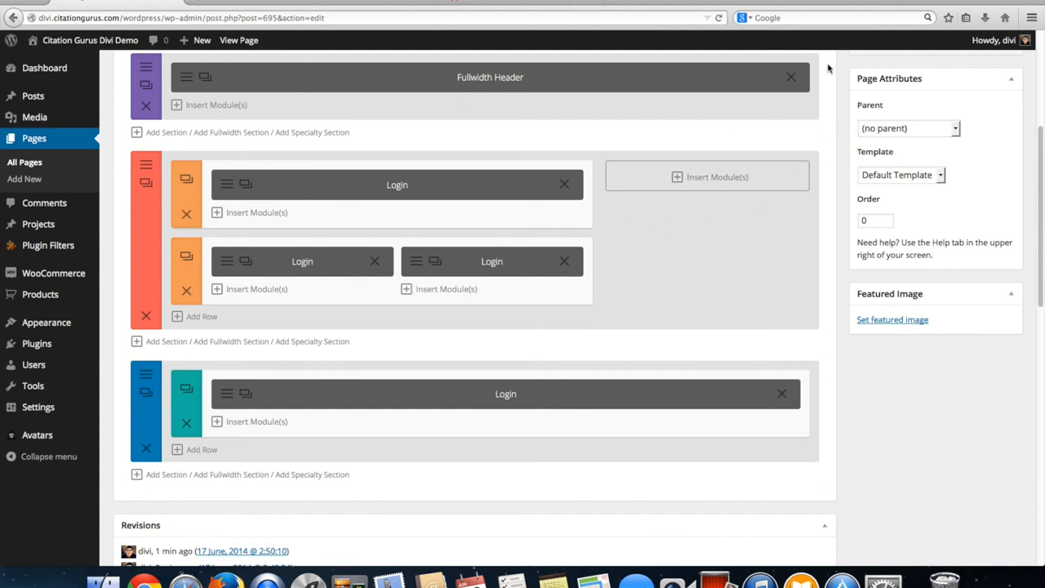